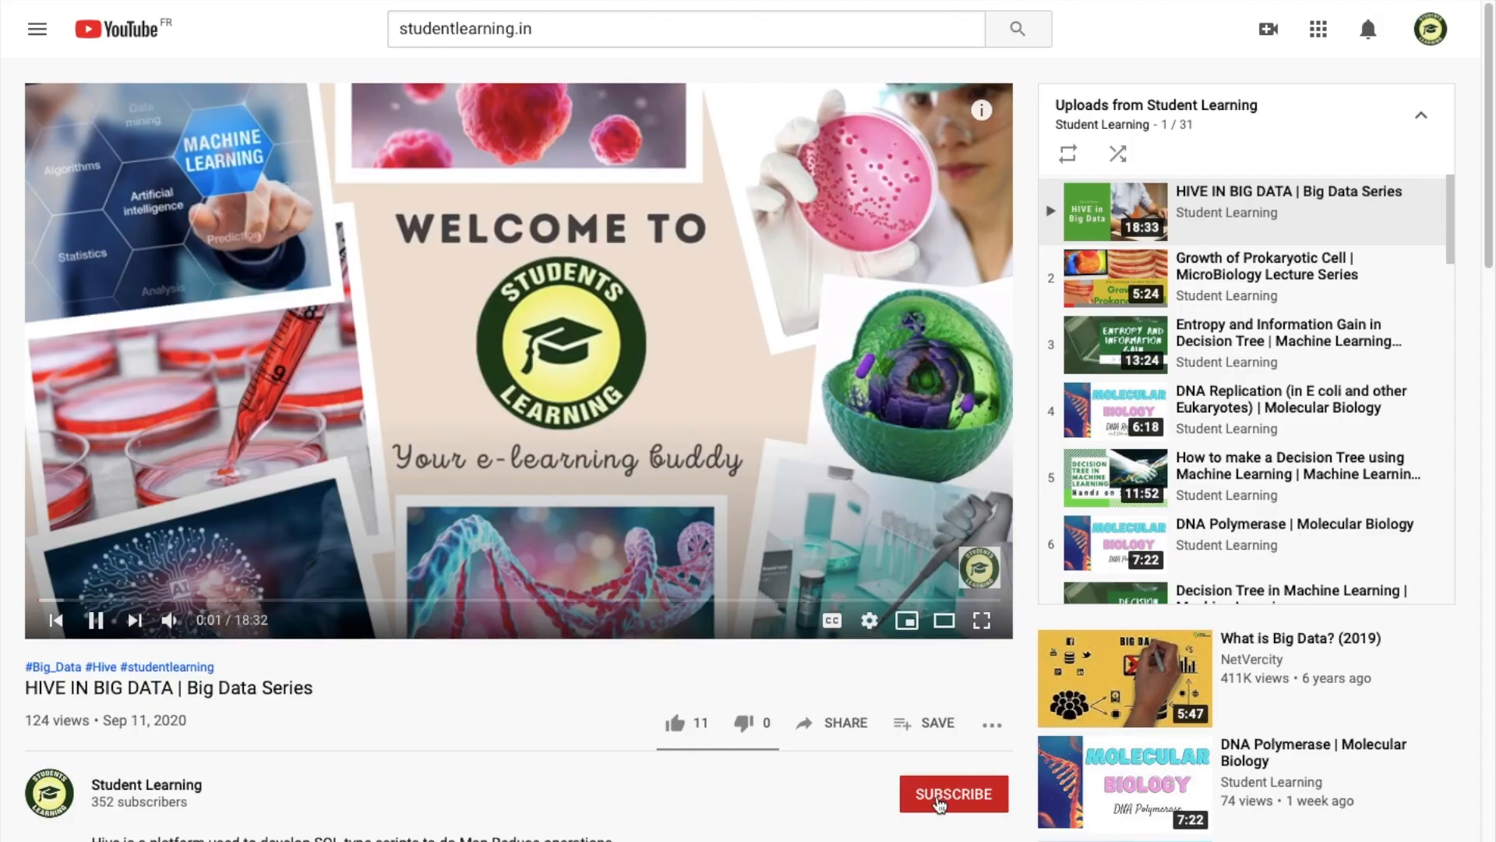
Bring up the SAS workspace with Explorer libraries beside the Log and Editor windows.
left_click(952, 793)
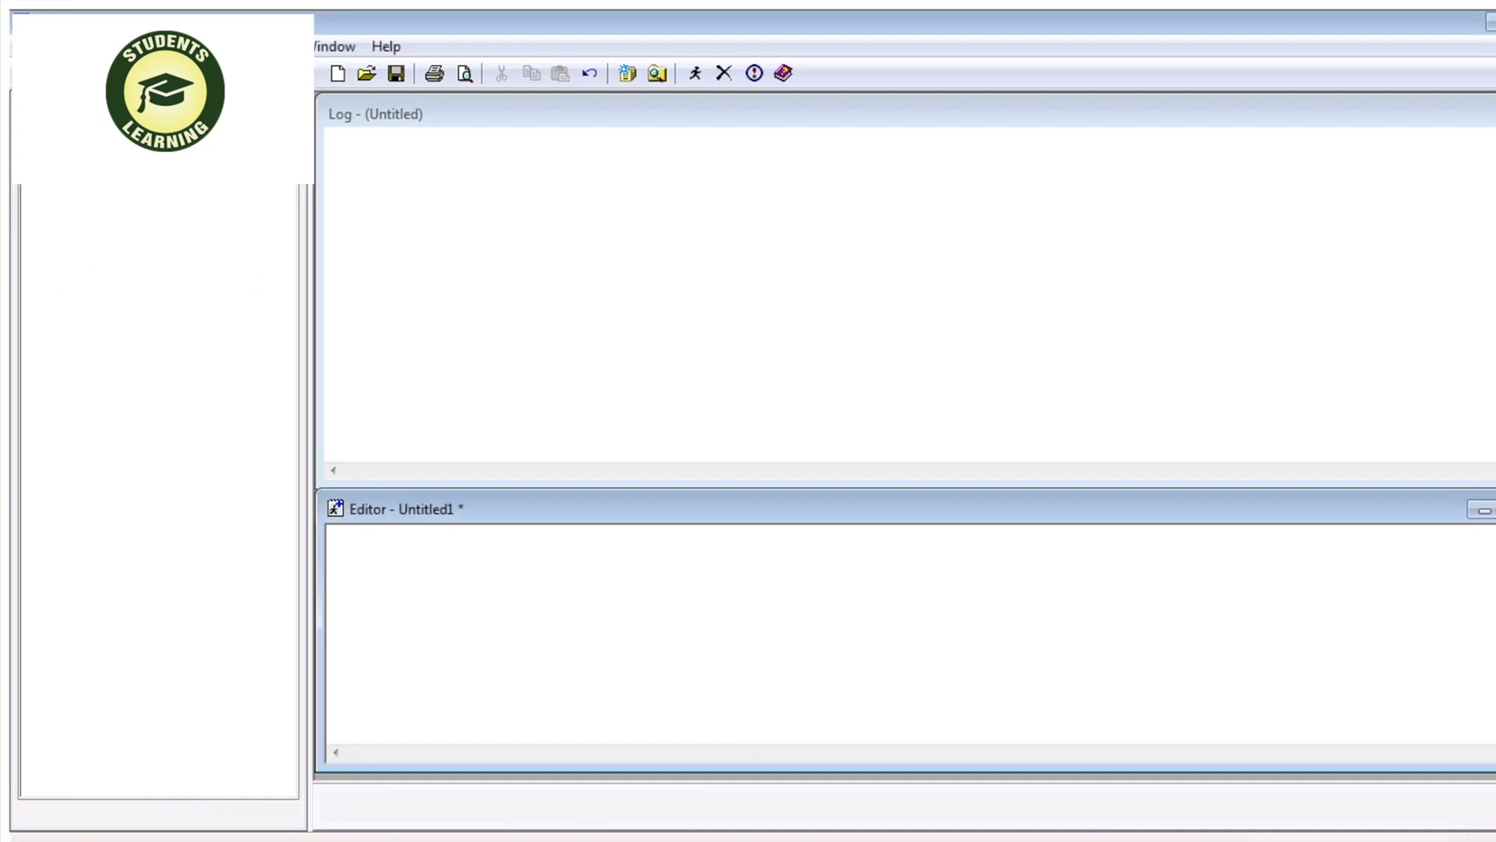
left_click(197, 808)
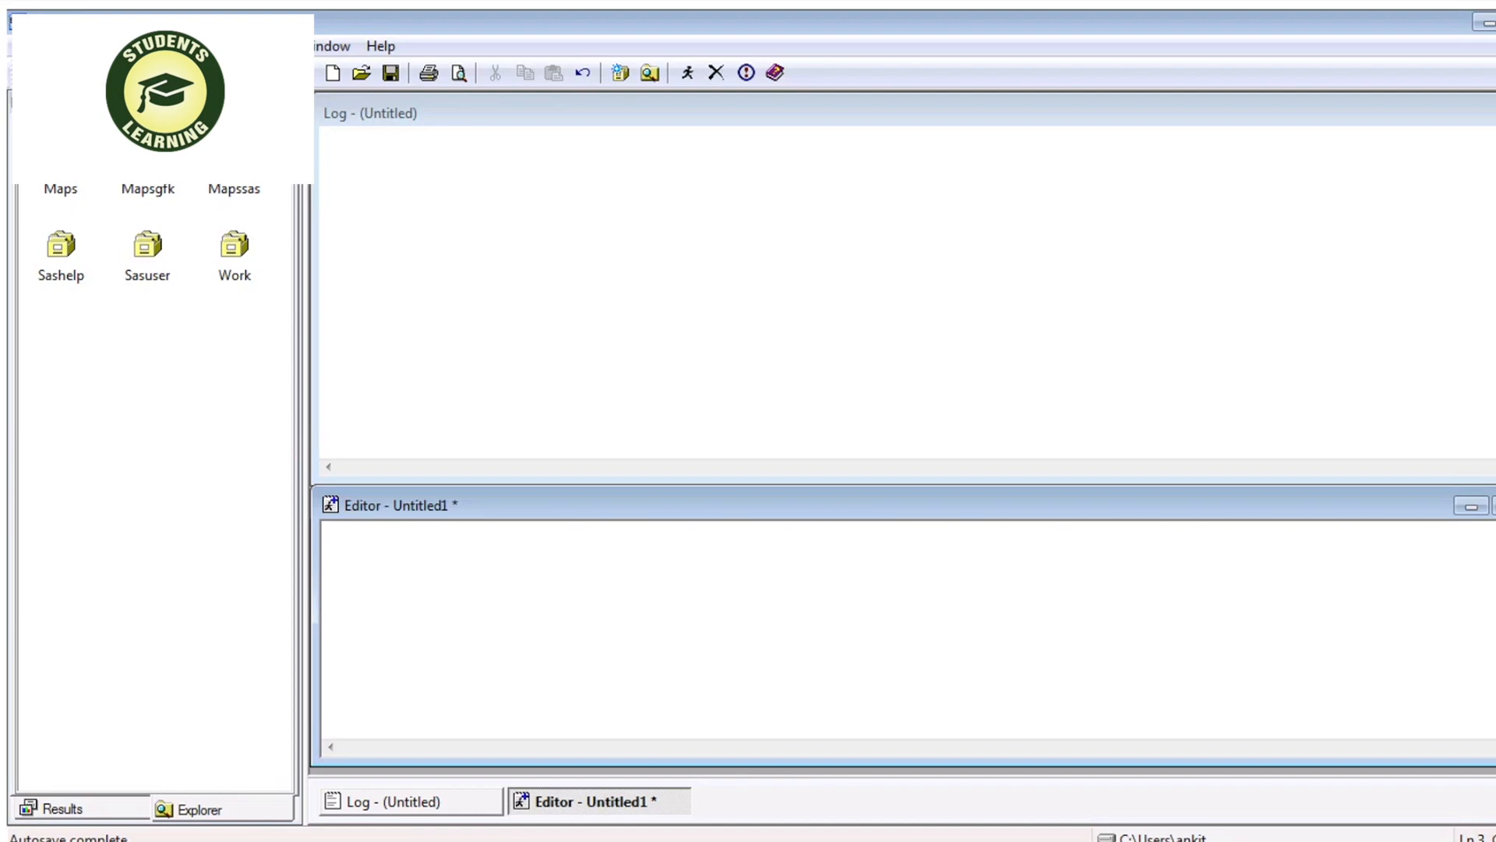
Write 'data Amit;' and 'input x y;' in the Enhanced Editor.
type("data")
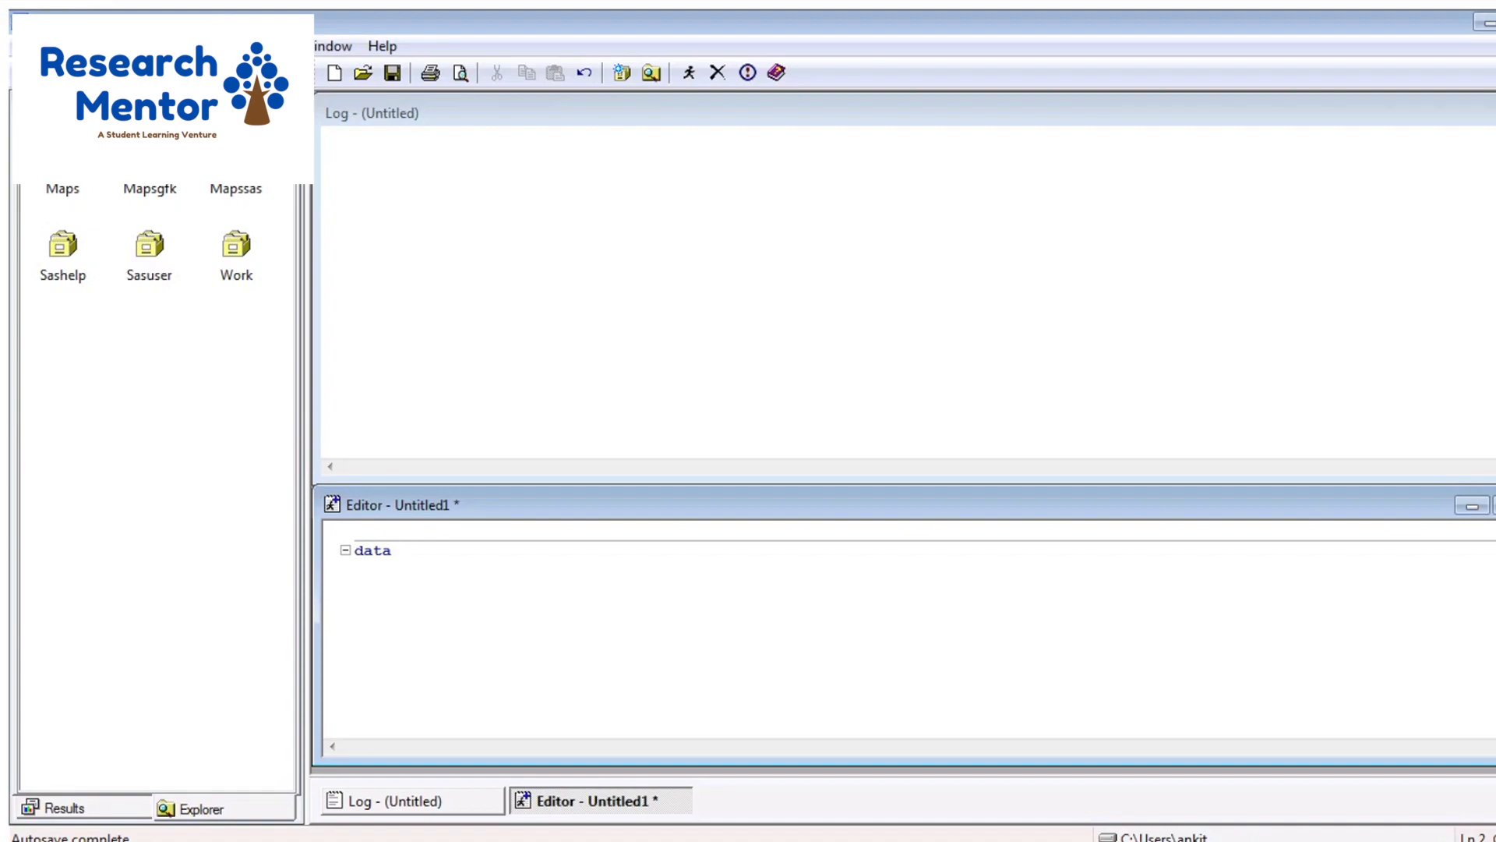
type("Am")
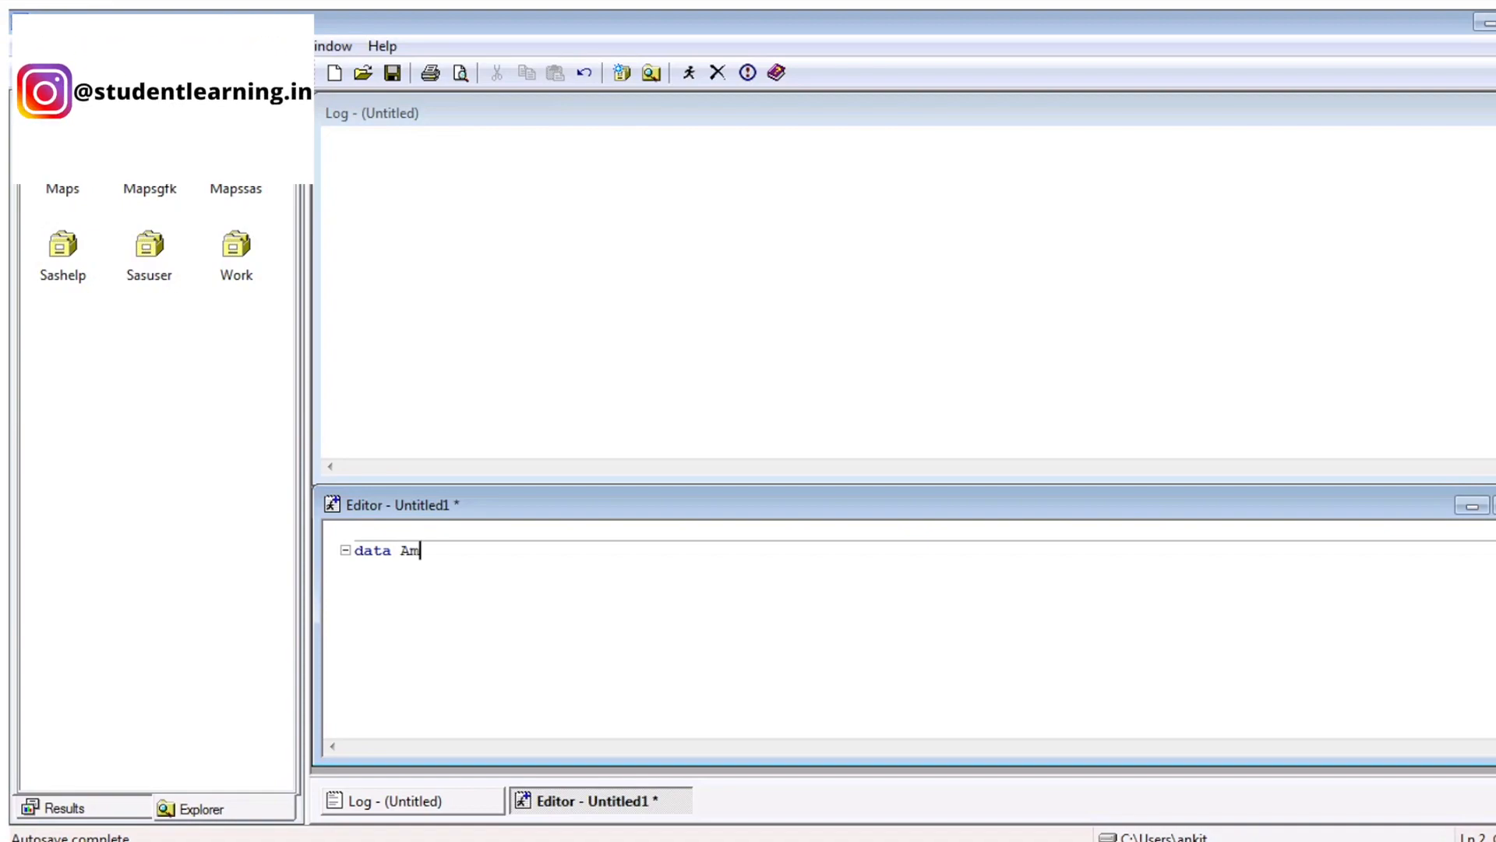
type("it")
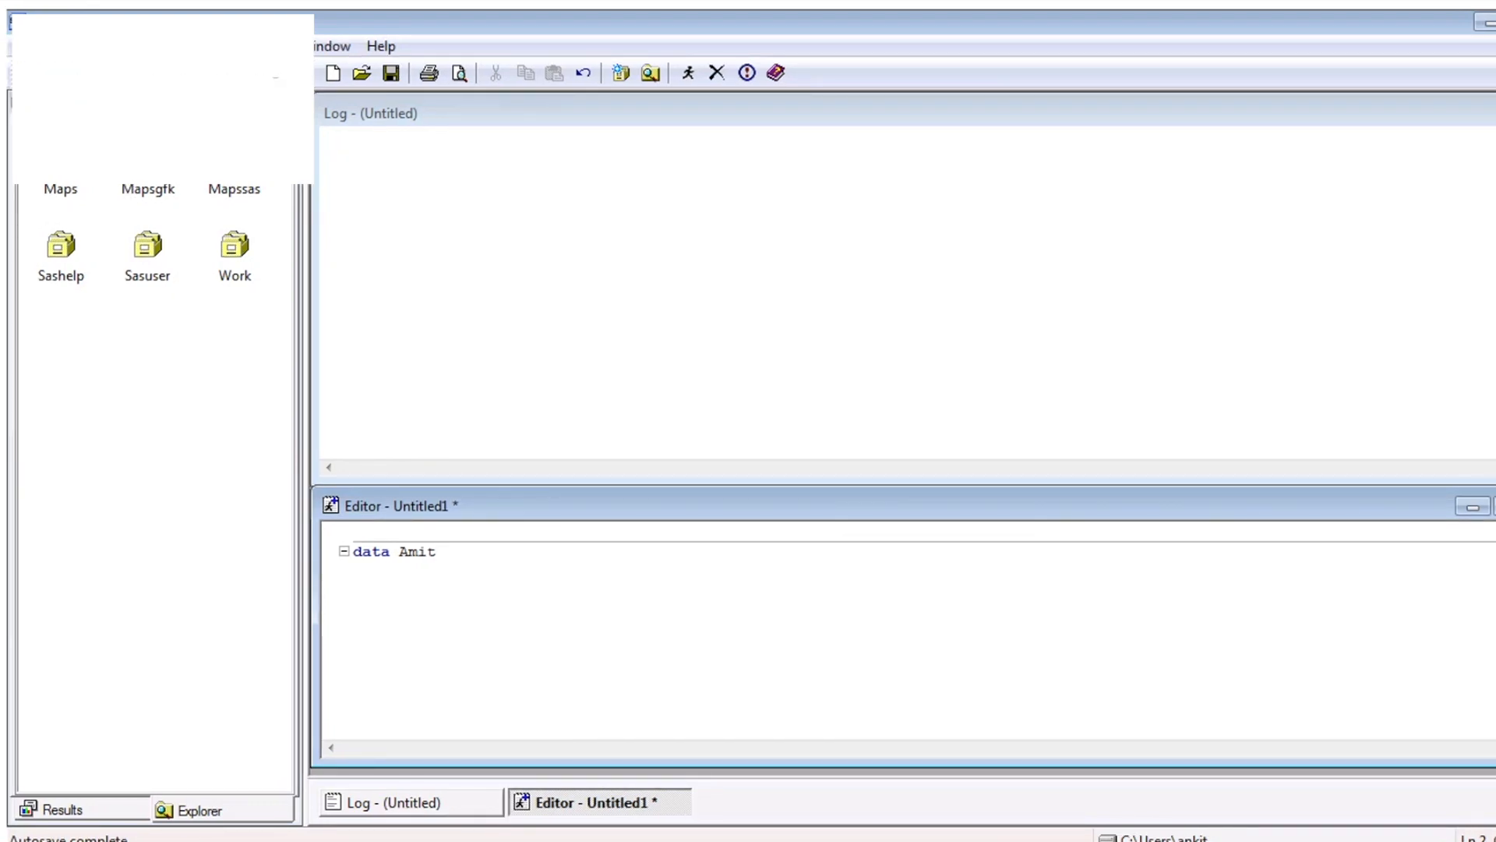
type(";")
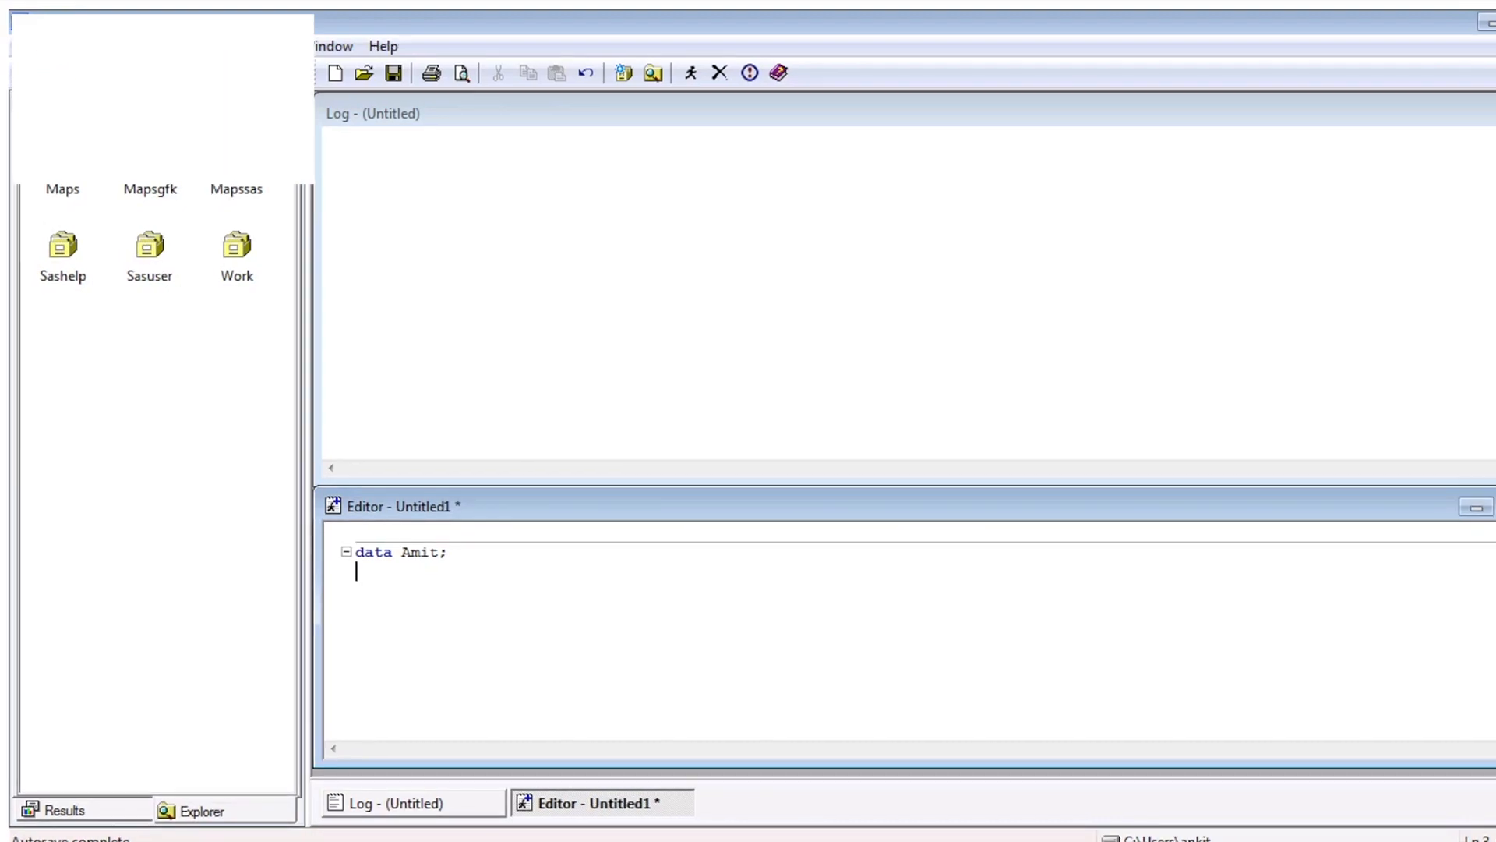
type("in")
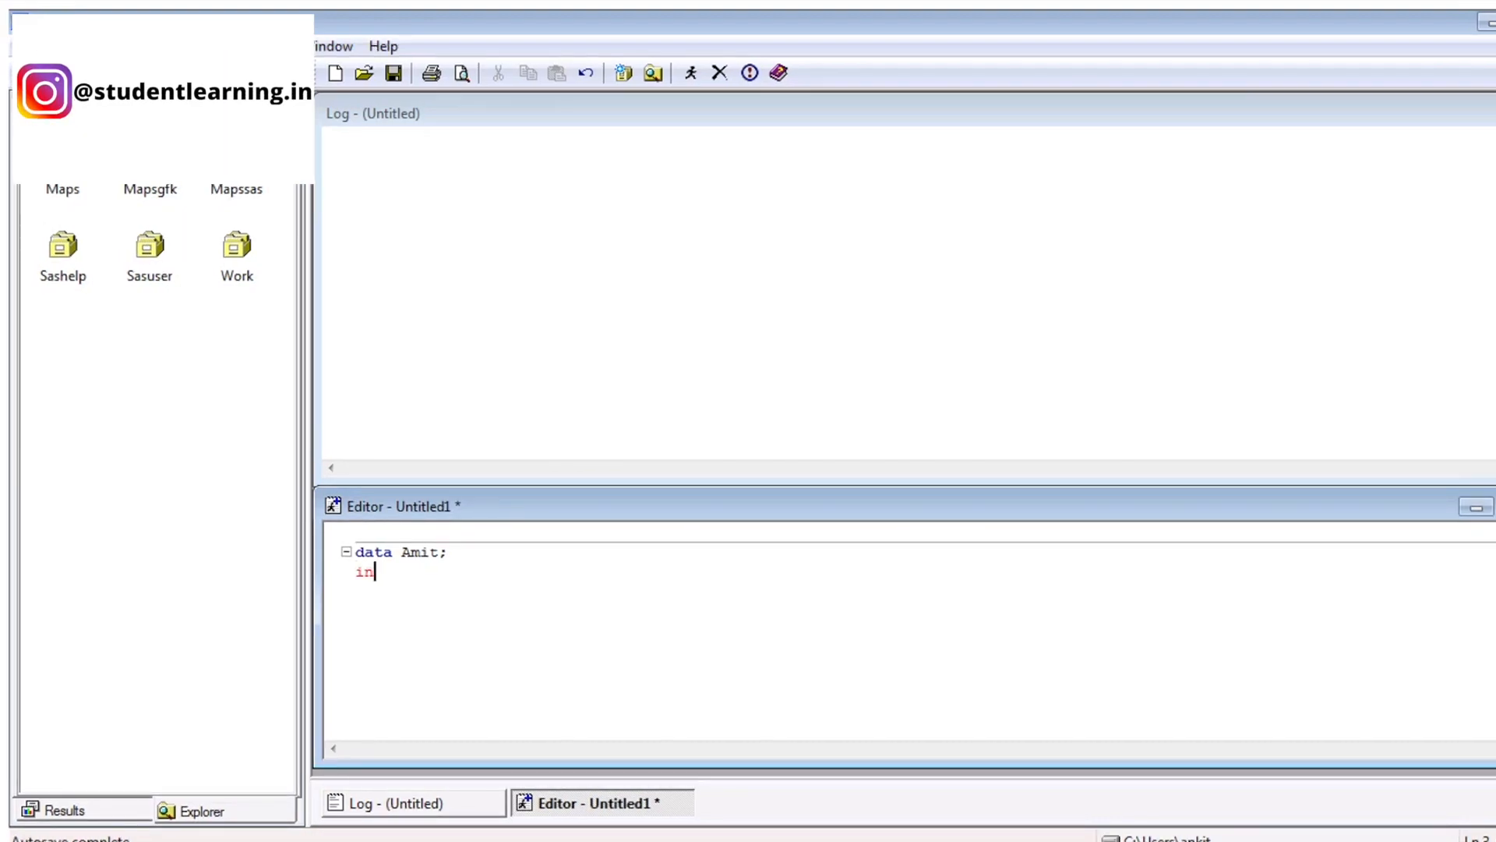
type("put")
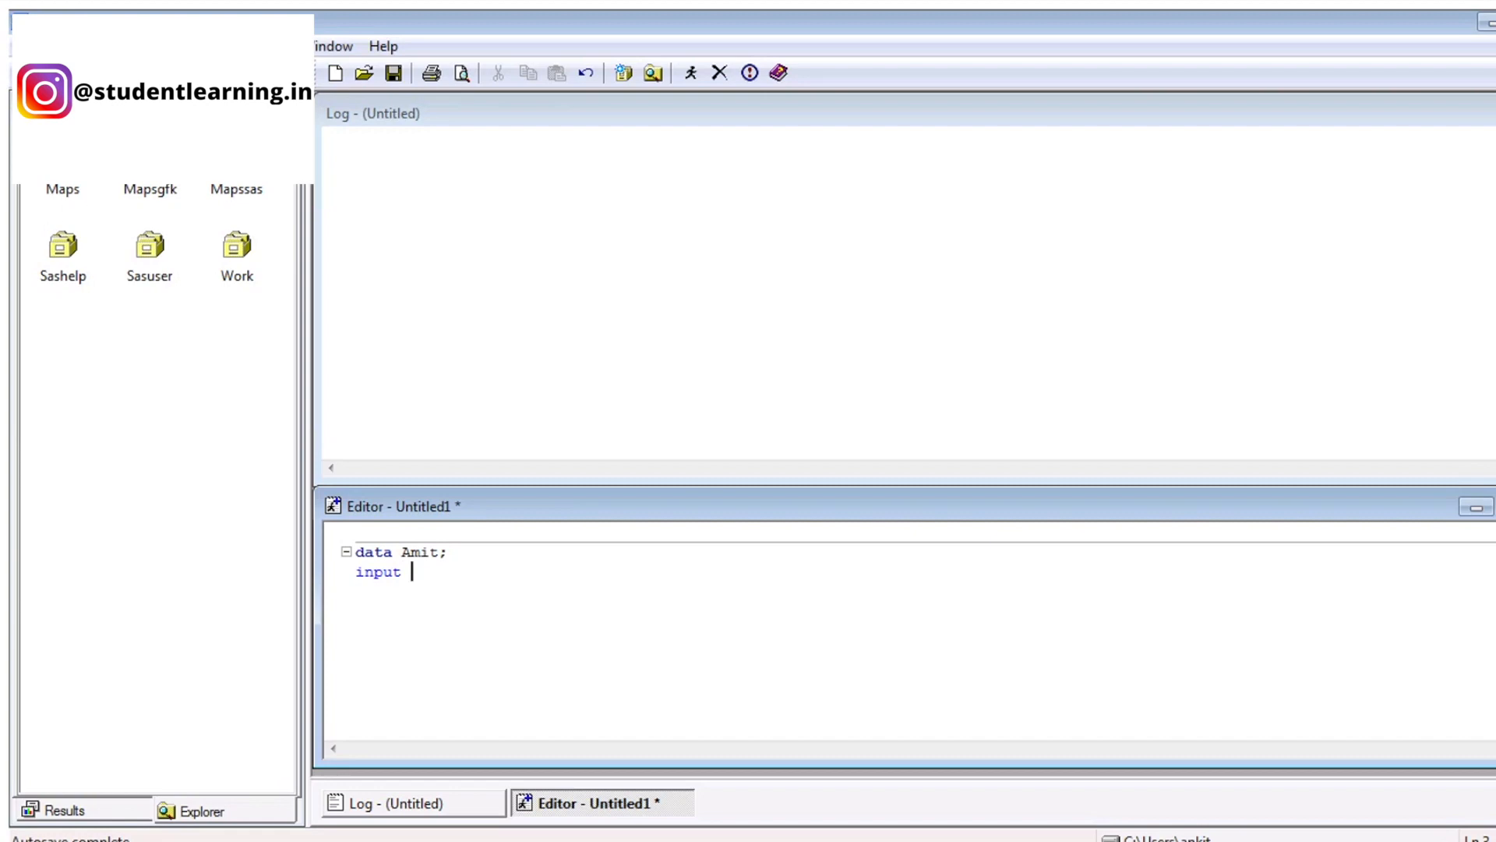
type("x y")
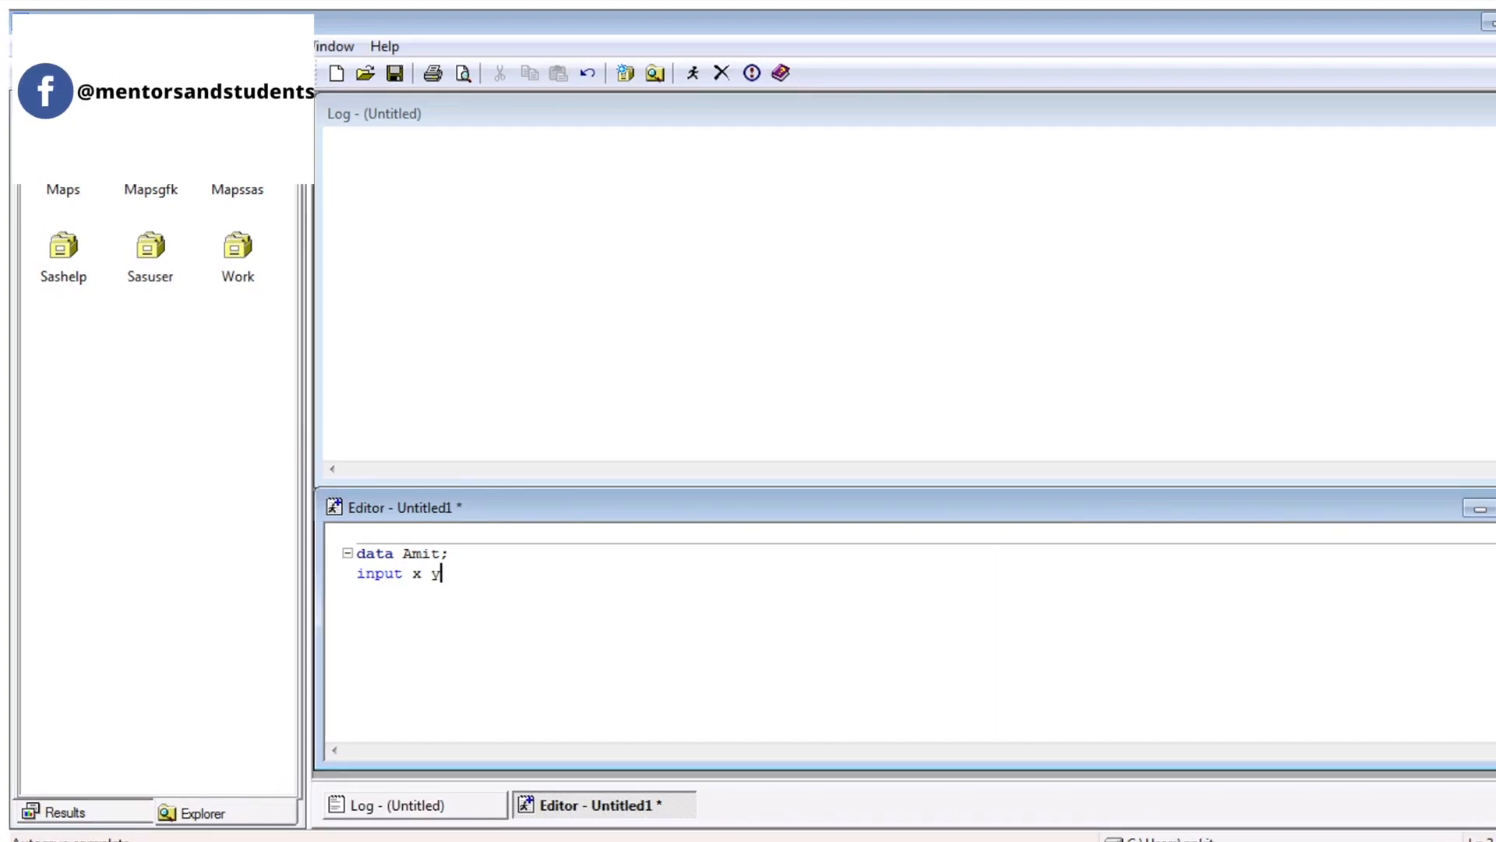
type(";")
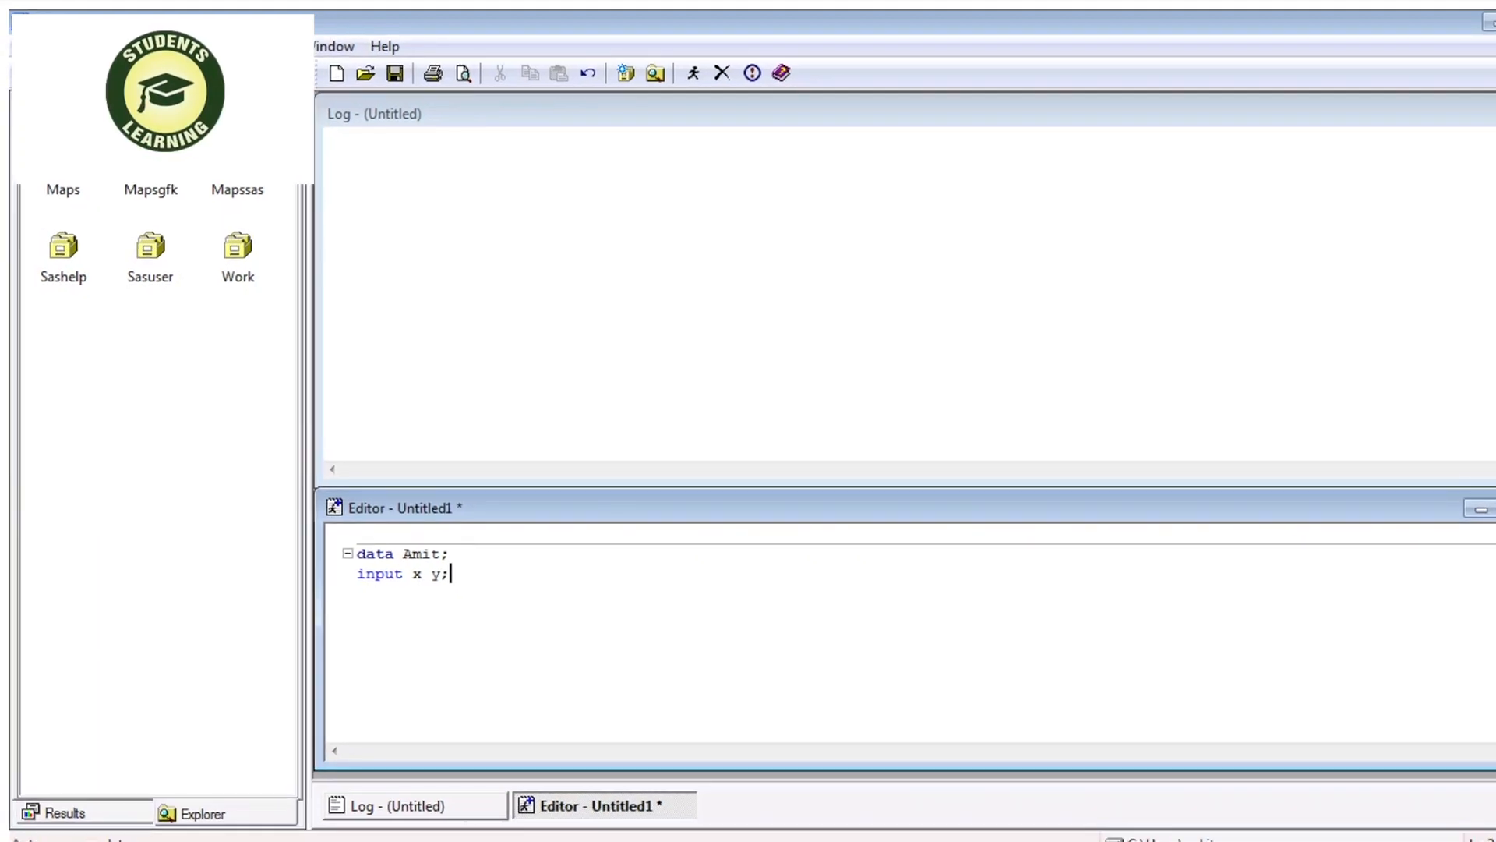
Add 'datalines;' with rows 23 45, 34 67, 36 56, a closing ';' and 'run;'.
type("datali")
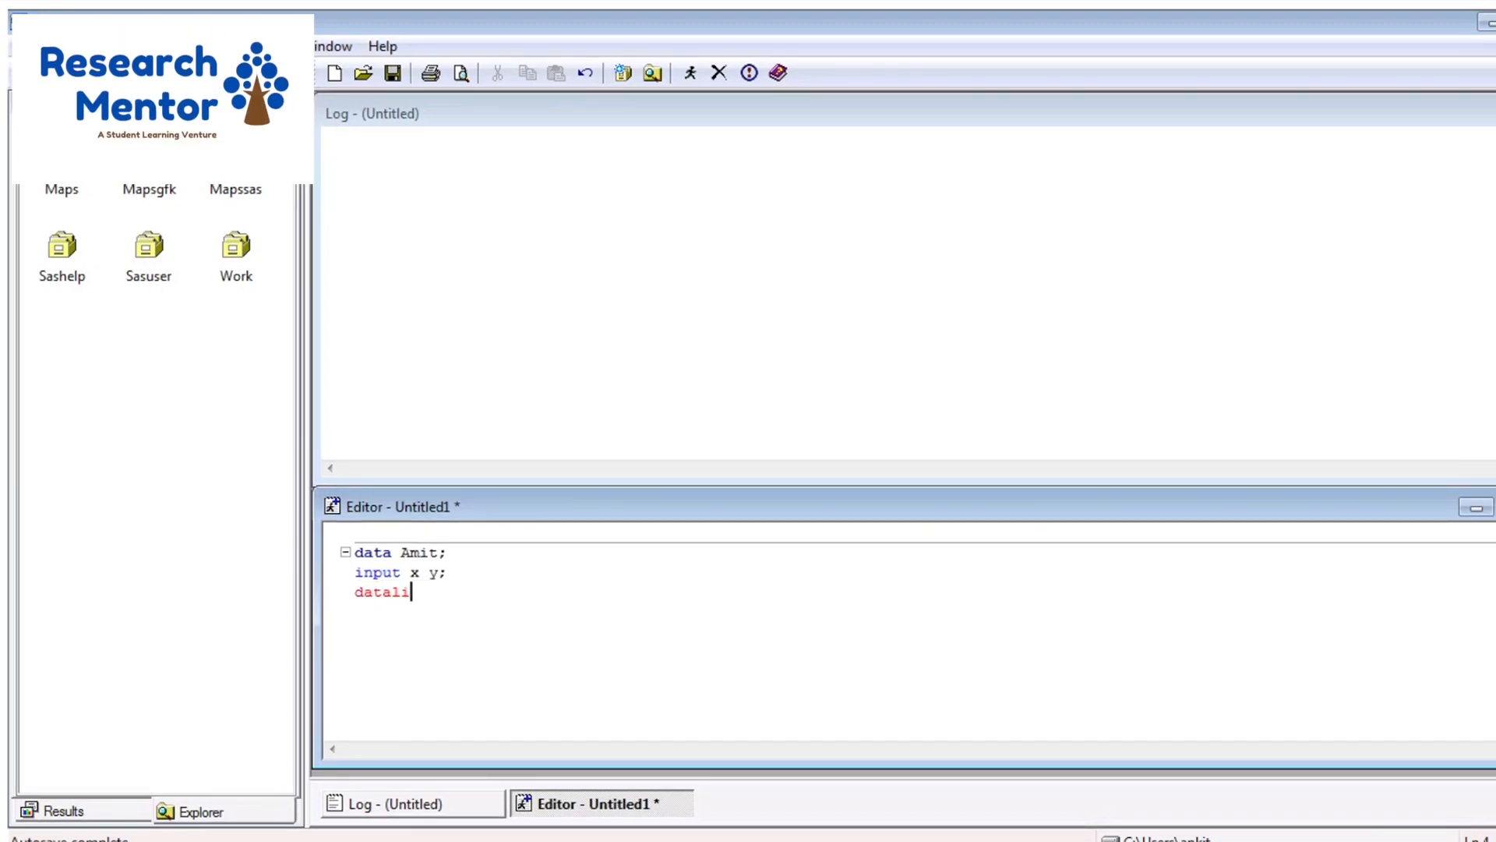
type("nes;")
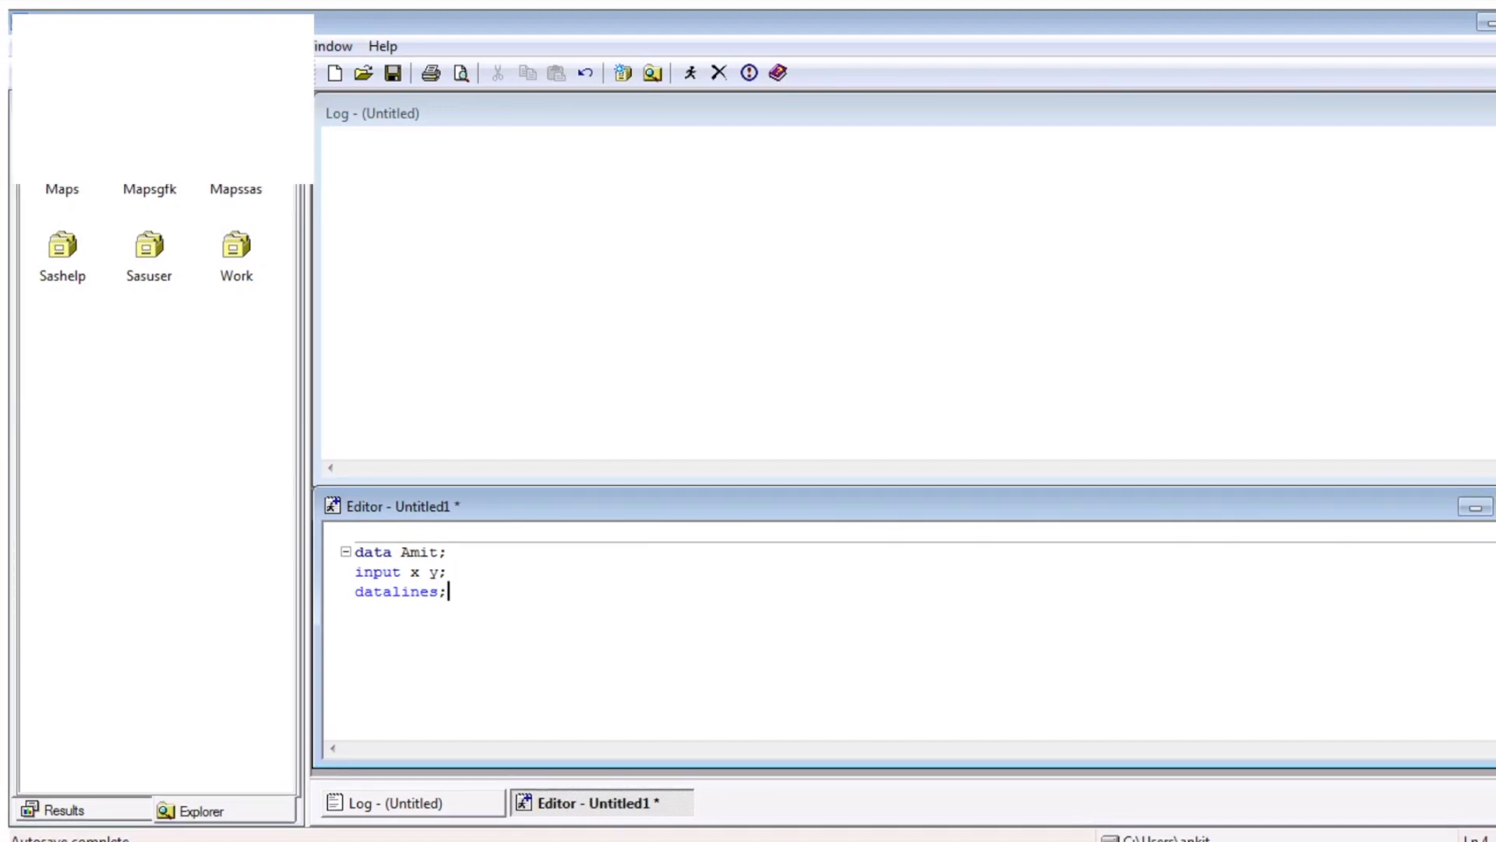
type("23 45")
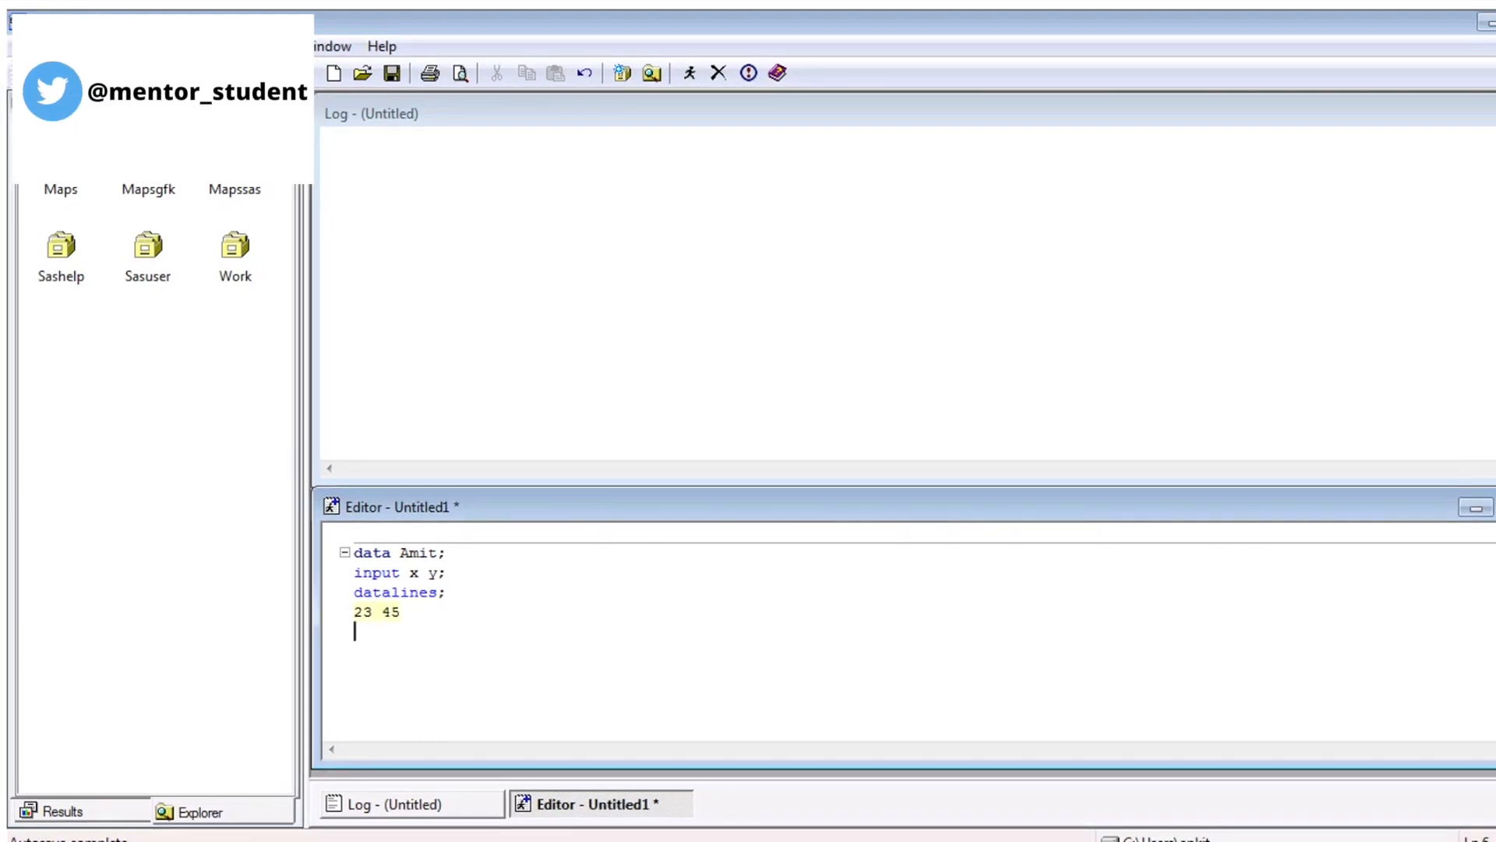
type("34 67")
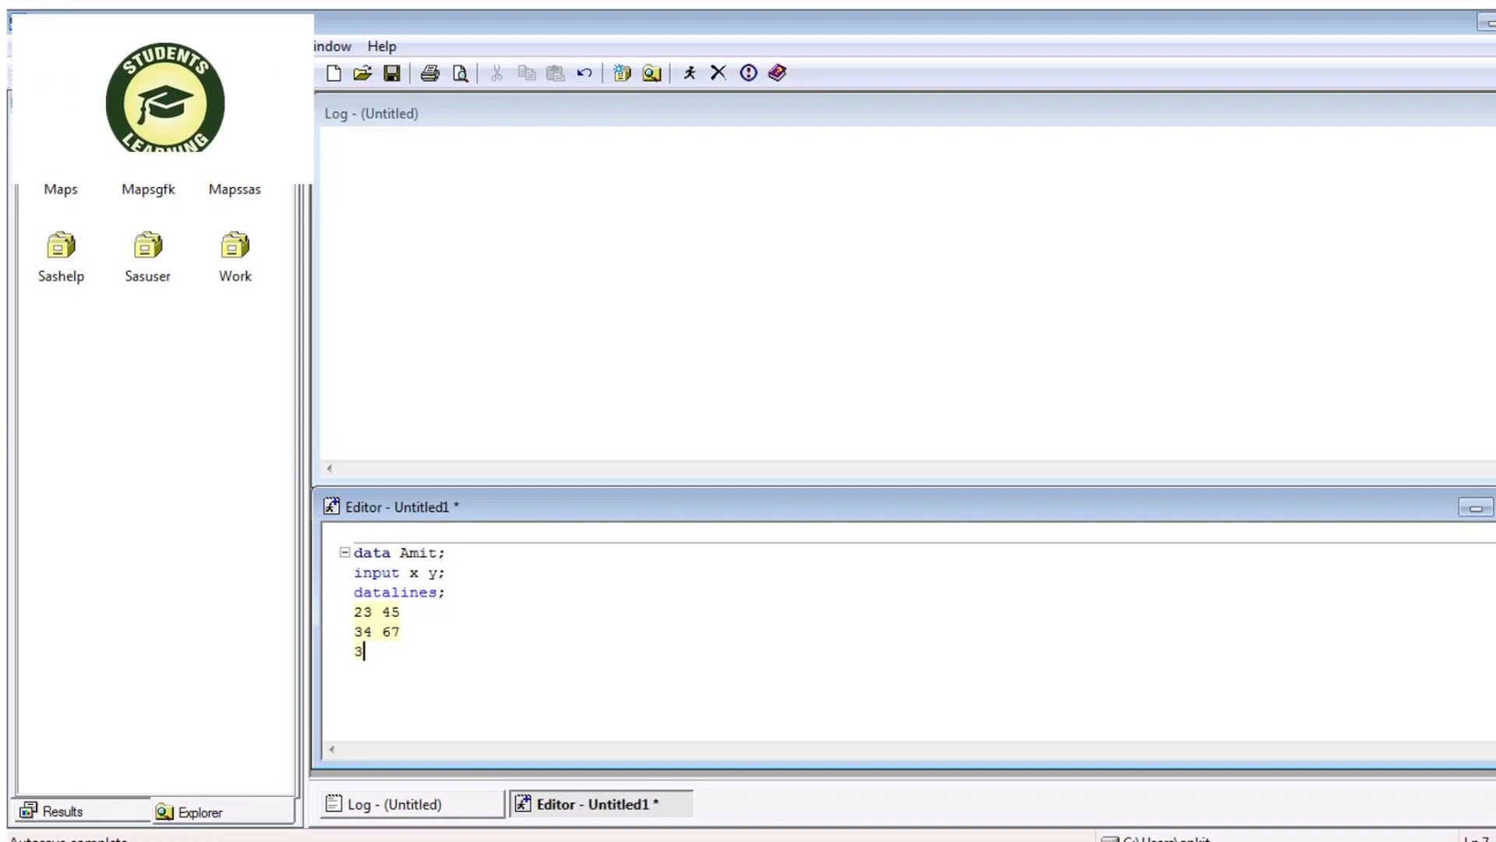
type("6 56")
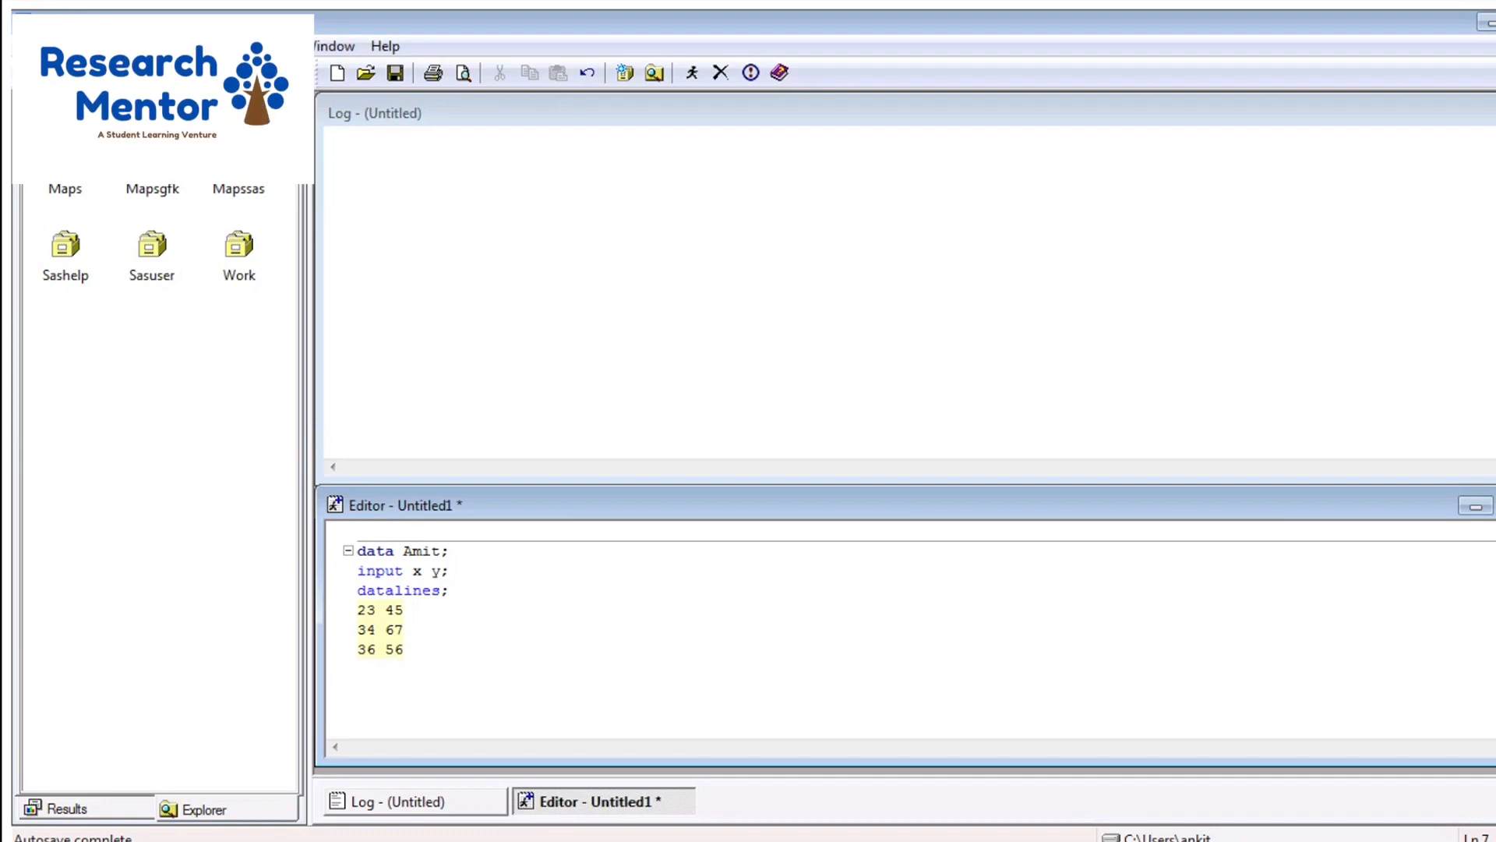
type(";")
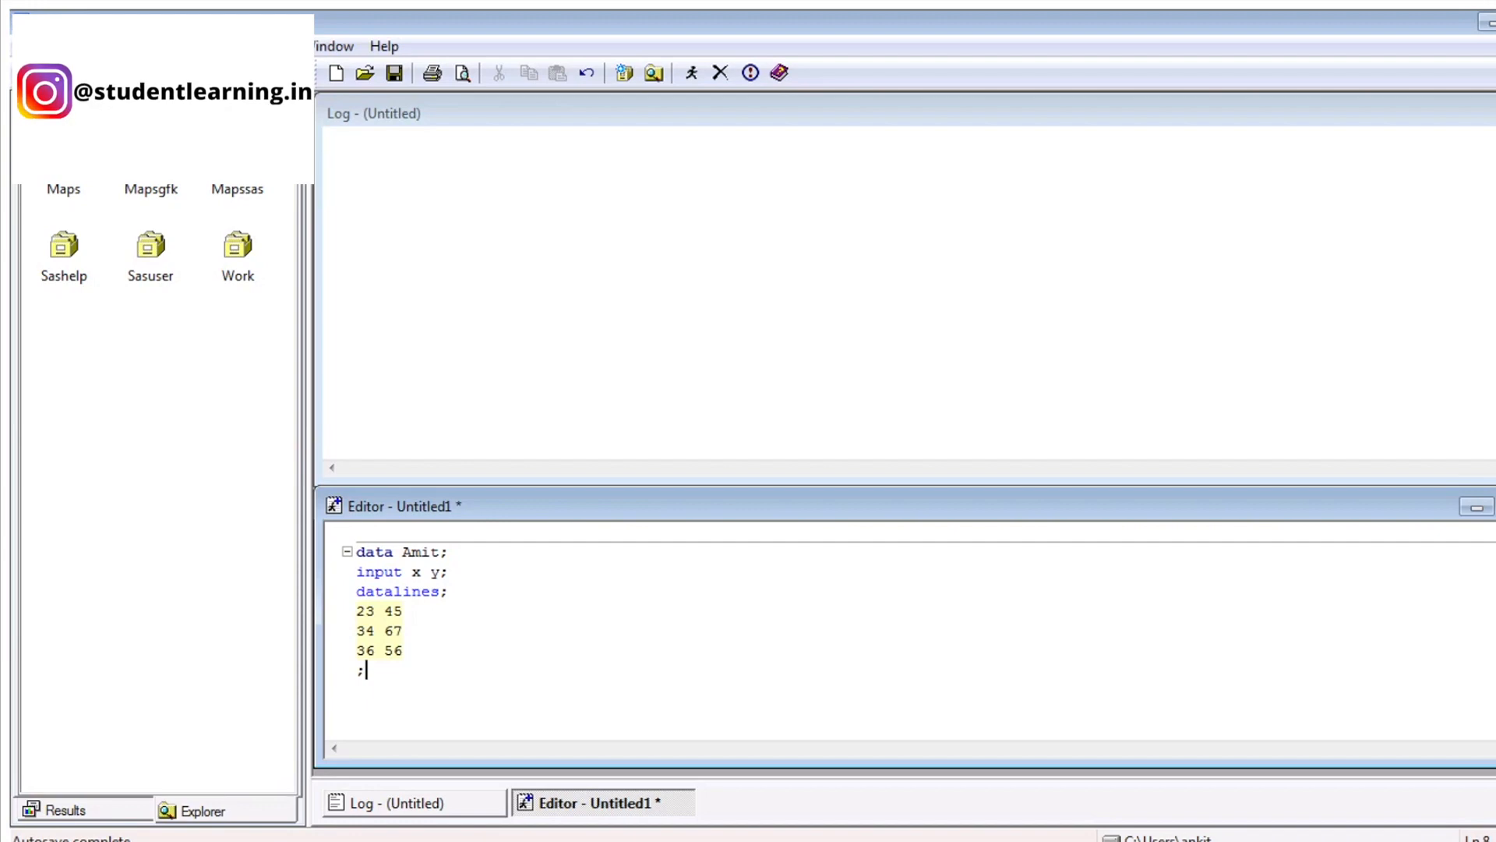
type("run;")
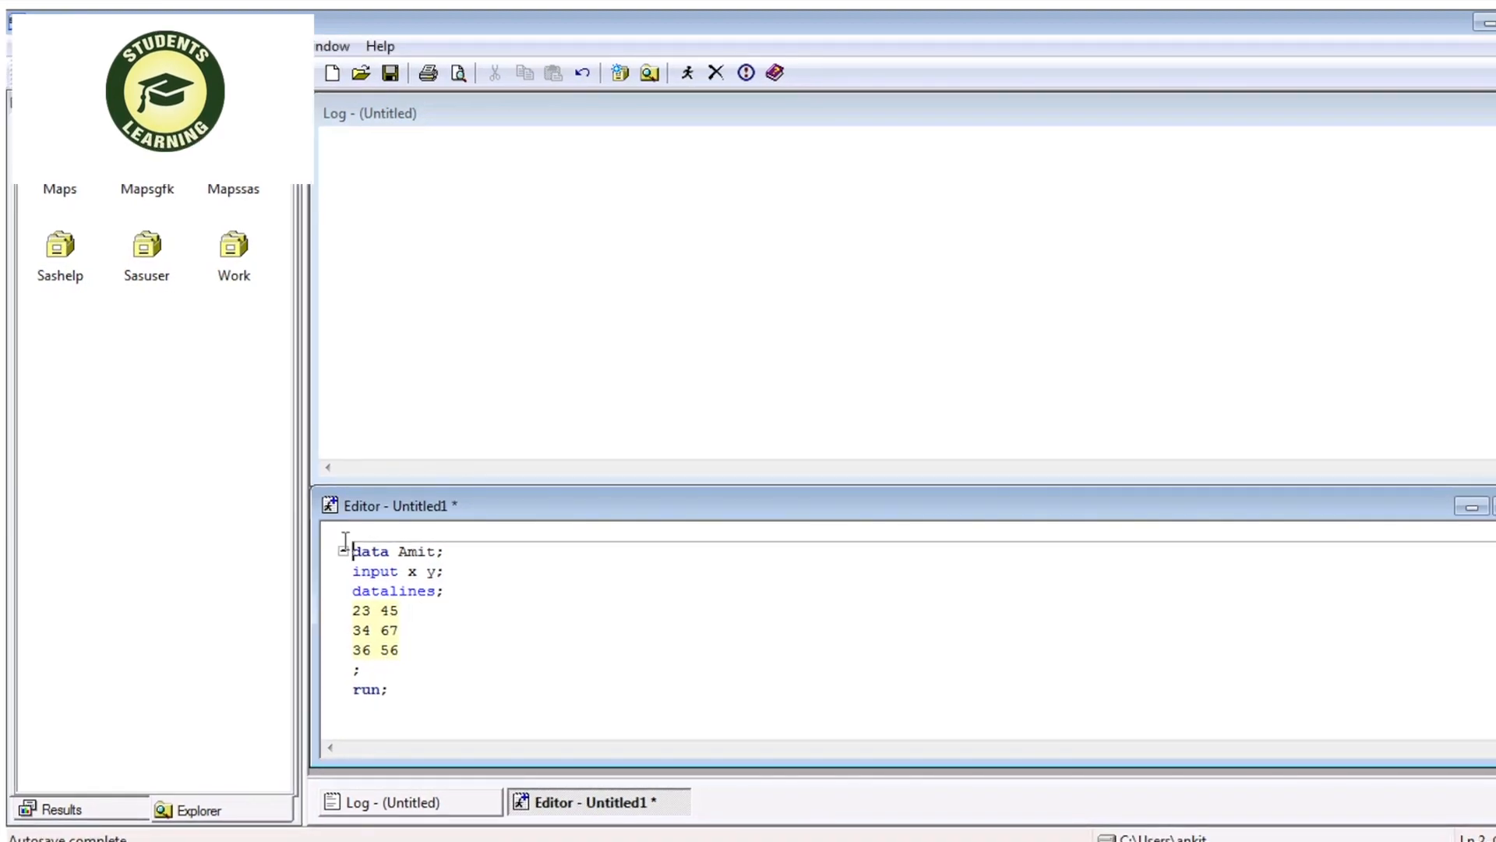
Submit the selected Amit data step so the log reports WORK.AMIT with 3 observations.
left_click_drag(354, 550, 358, 665)
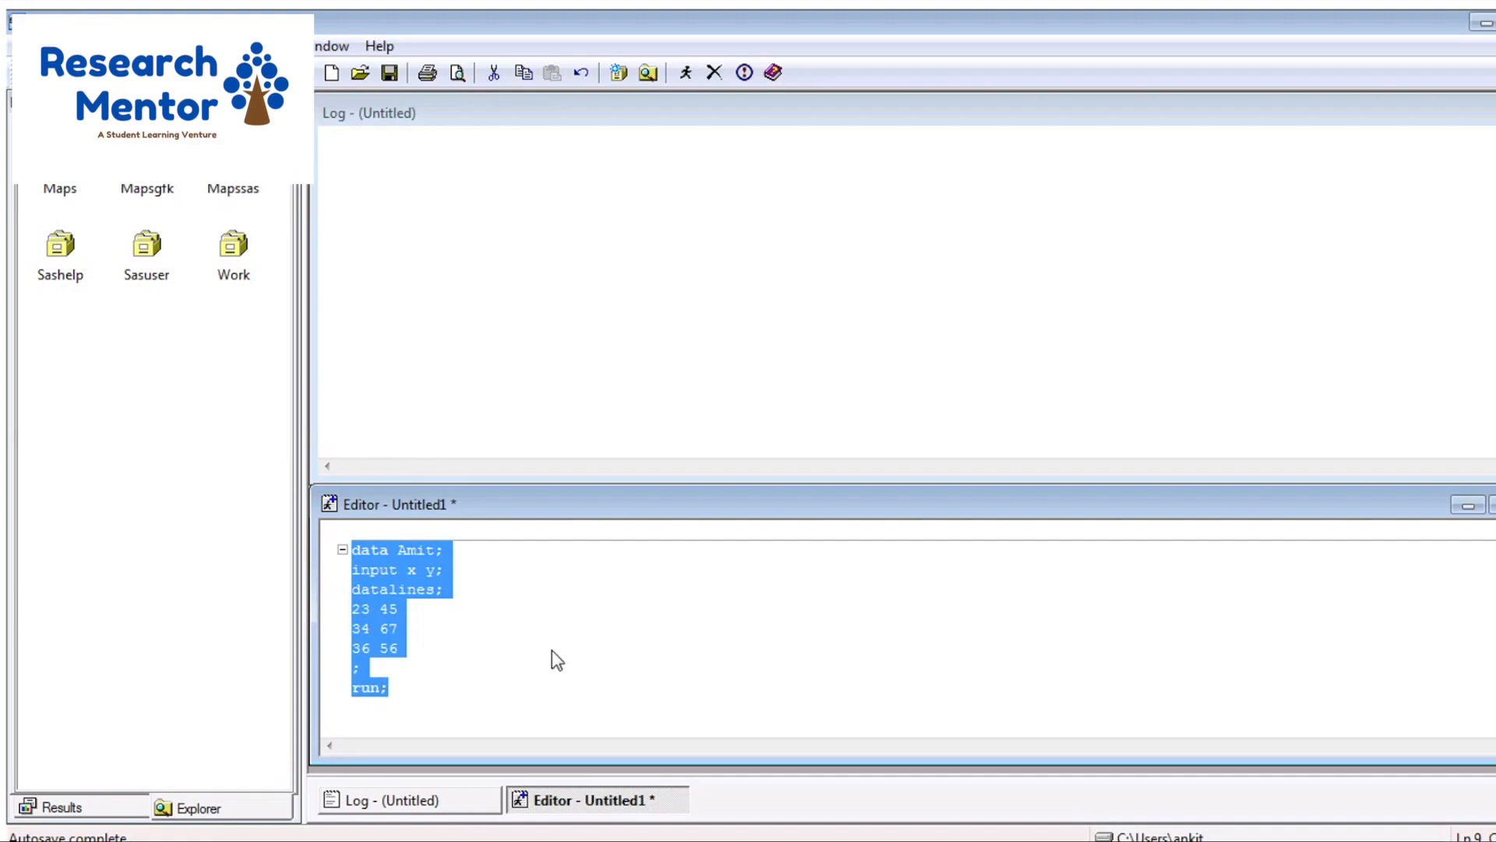
mouse_move(685, 73)
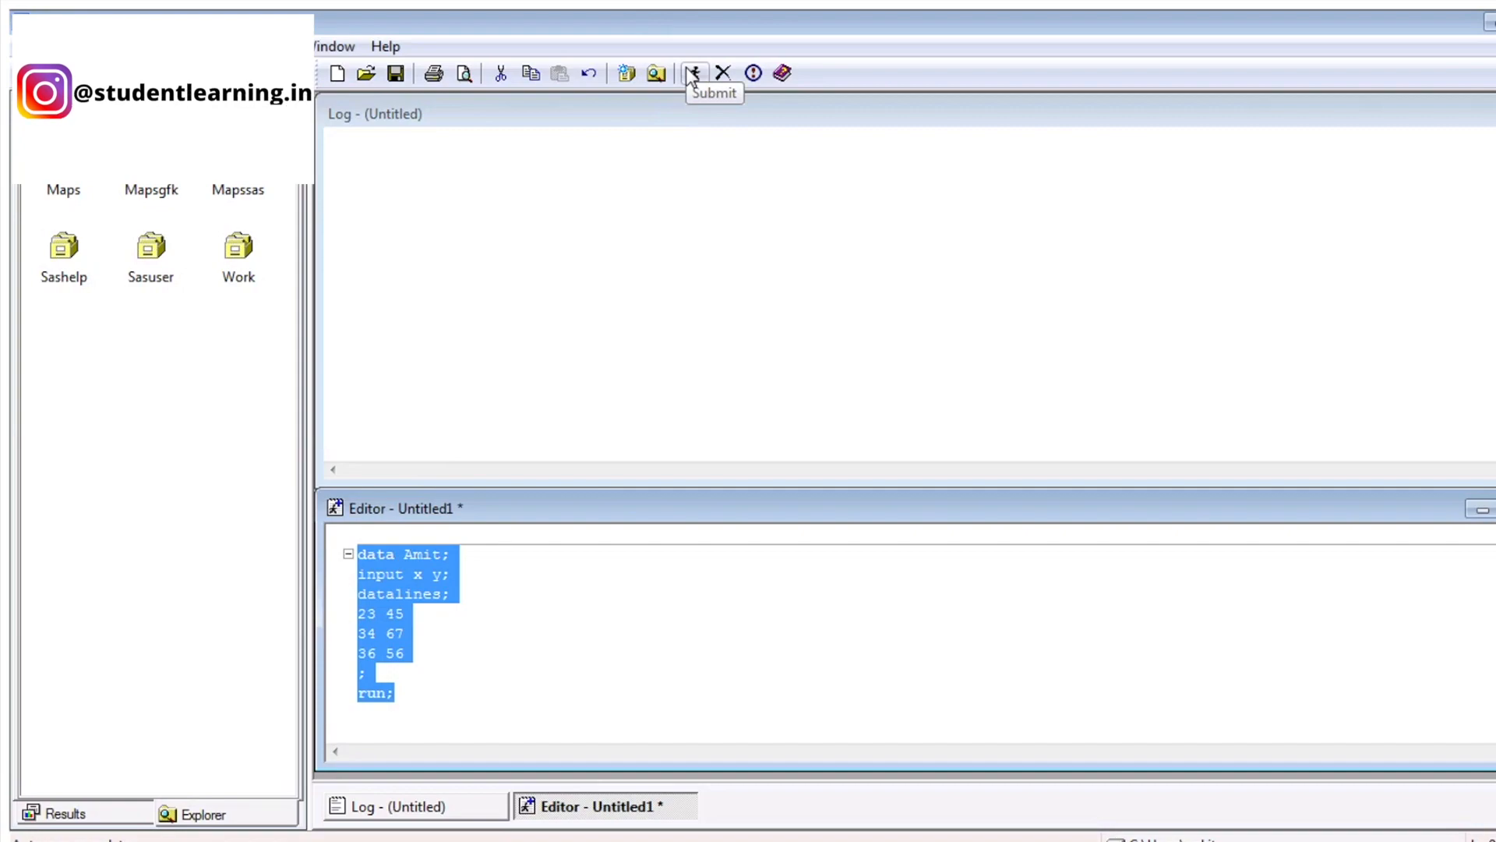
left_click(691, 74)
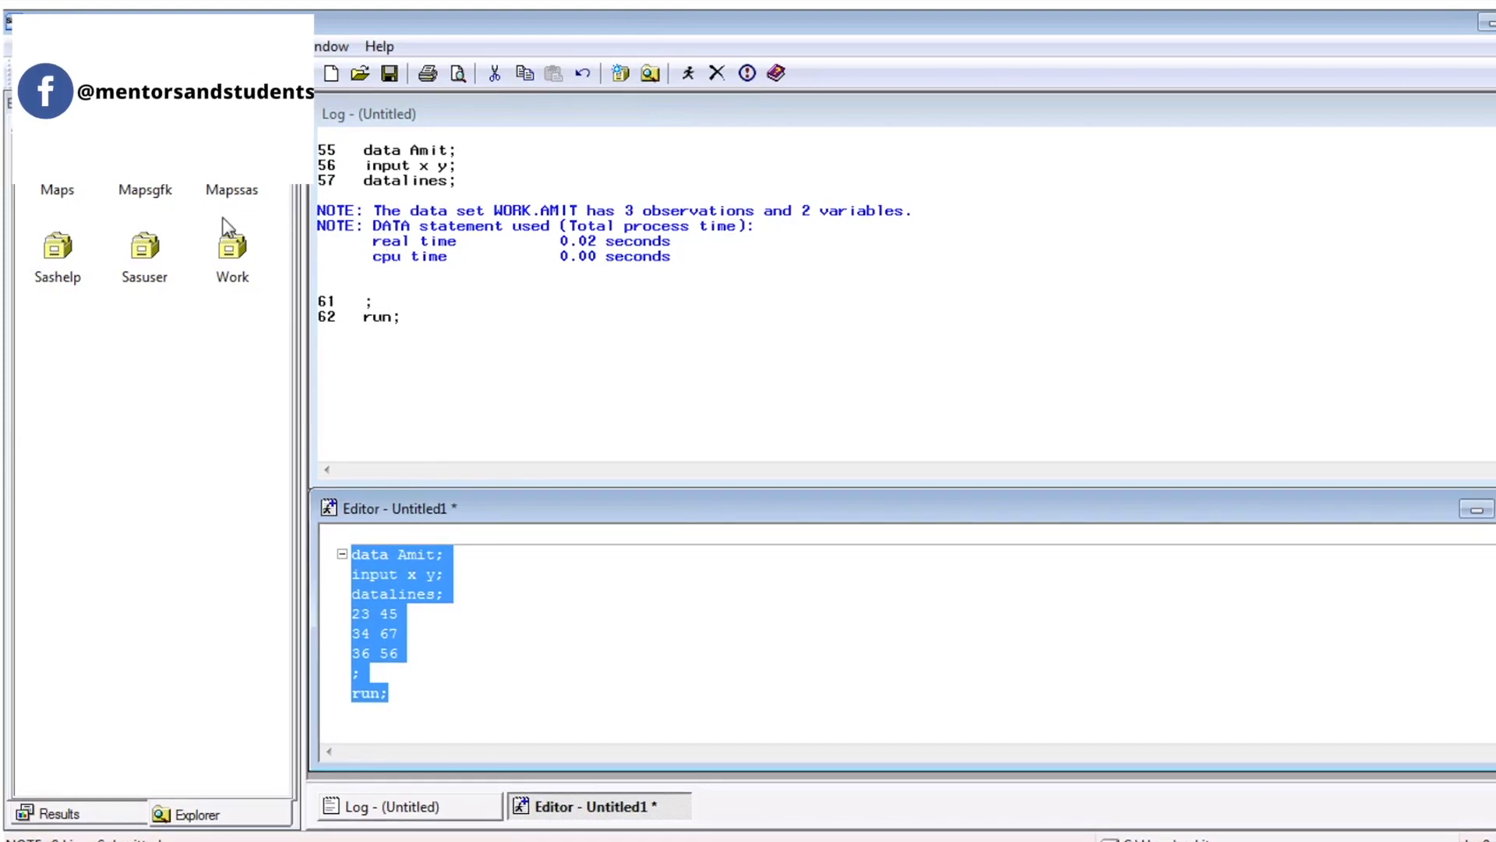
View the Amit table's rows in the Work library, then return to the Editor.
double_click(232, 246)
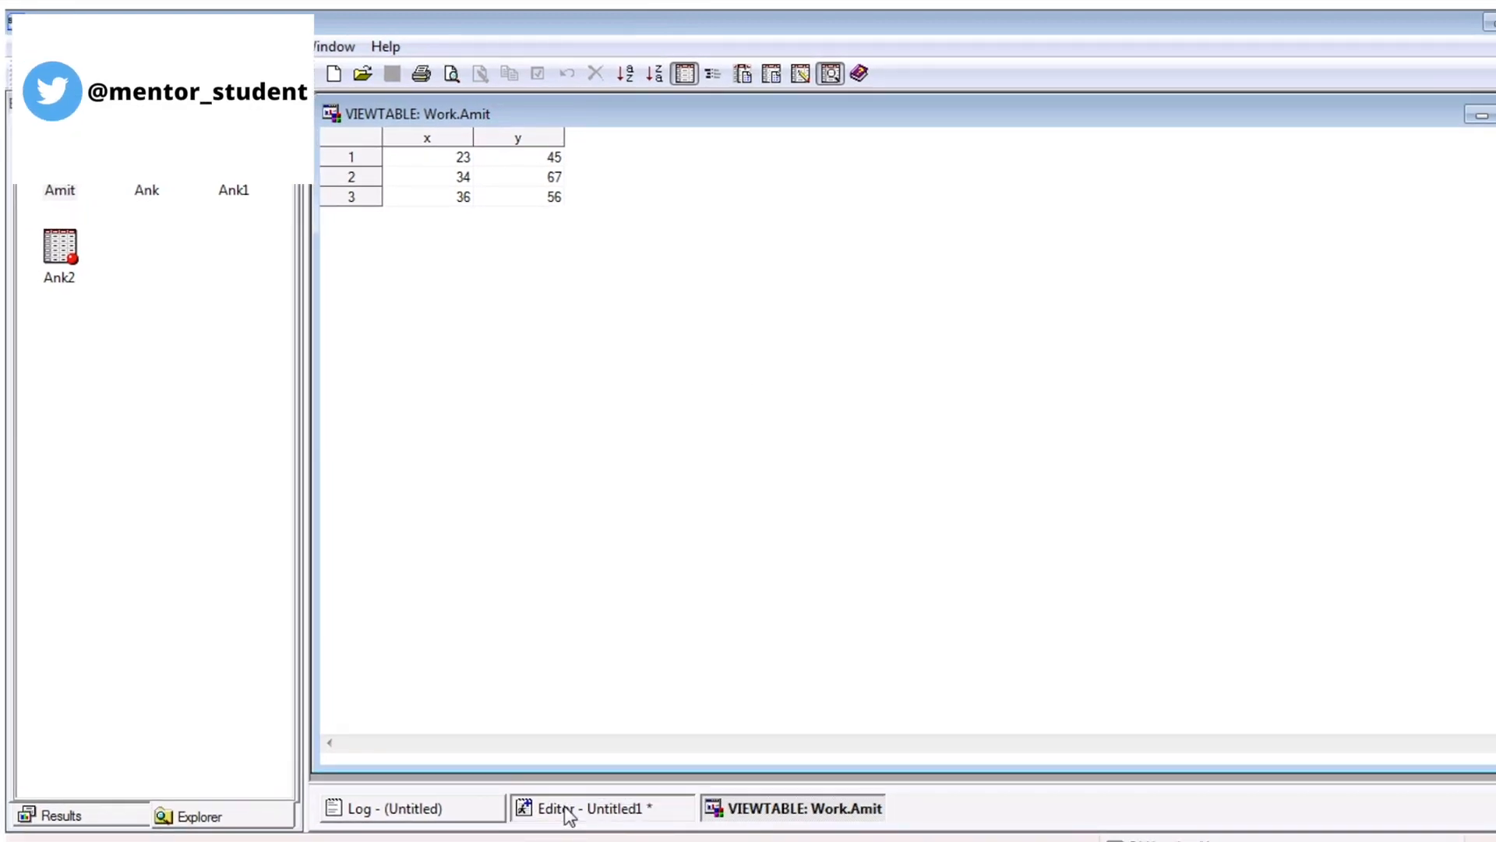
left_click(589, 807)
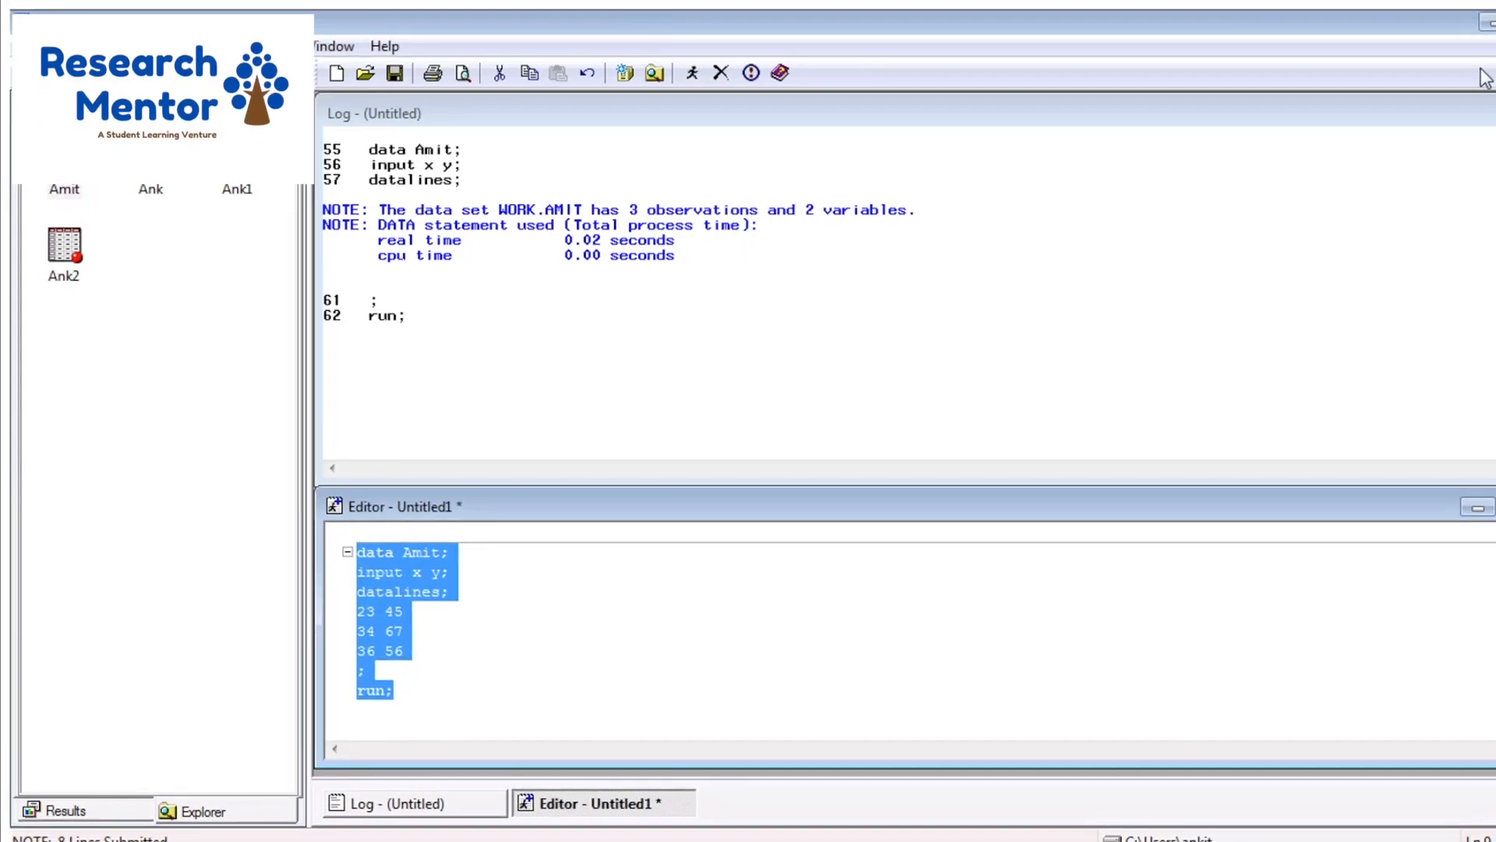
Add 'proc print data=Amit; run;' after the data step and select those lines.
left_click(391, 690)
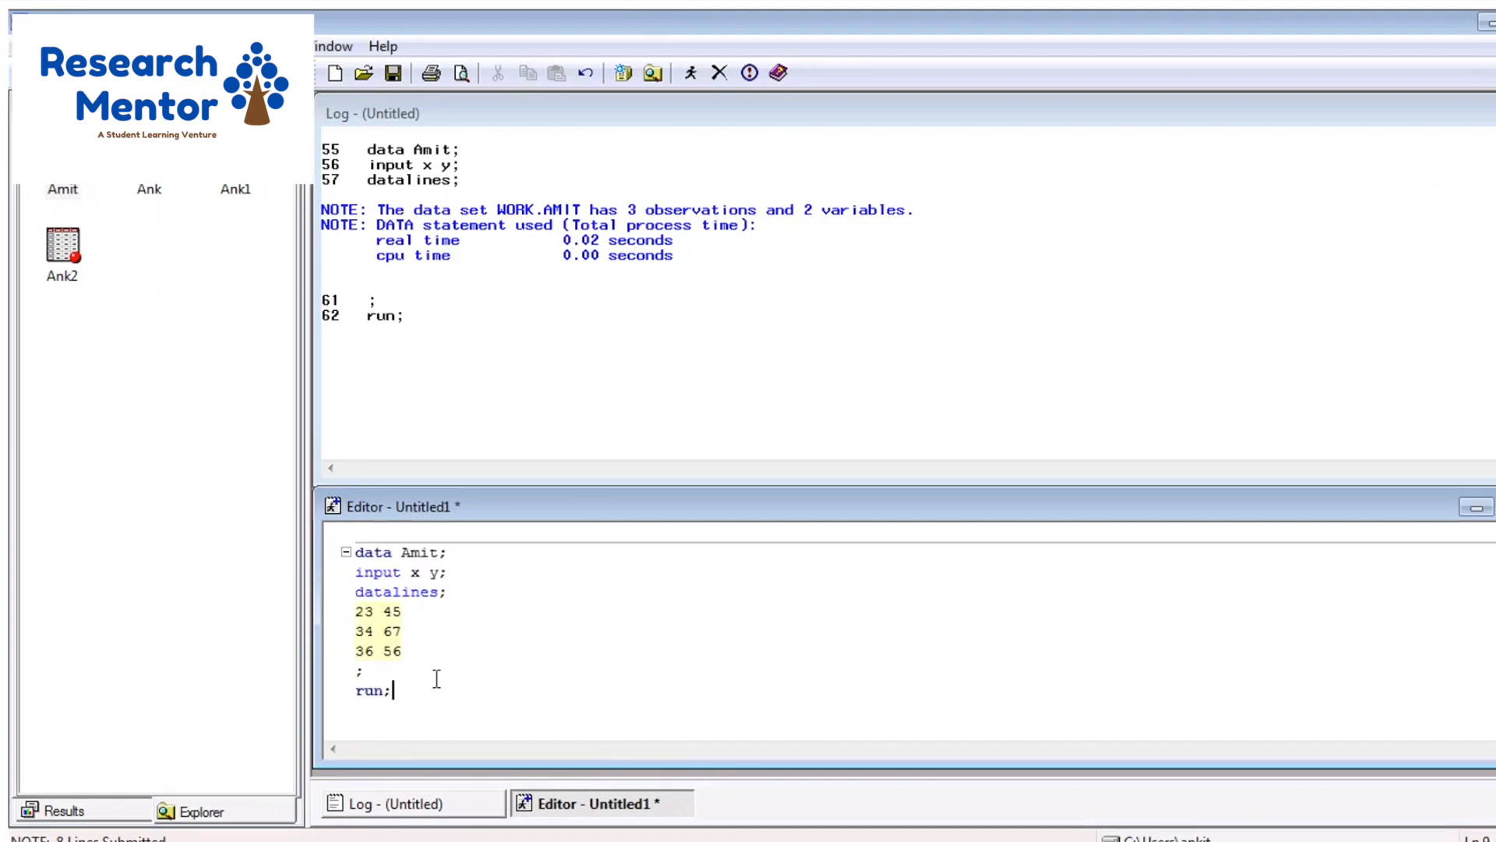
type("proc print data")
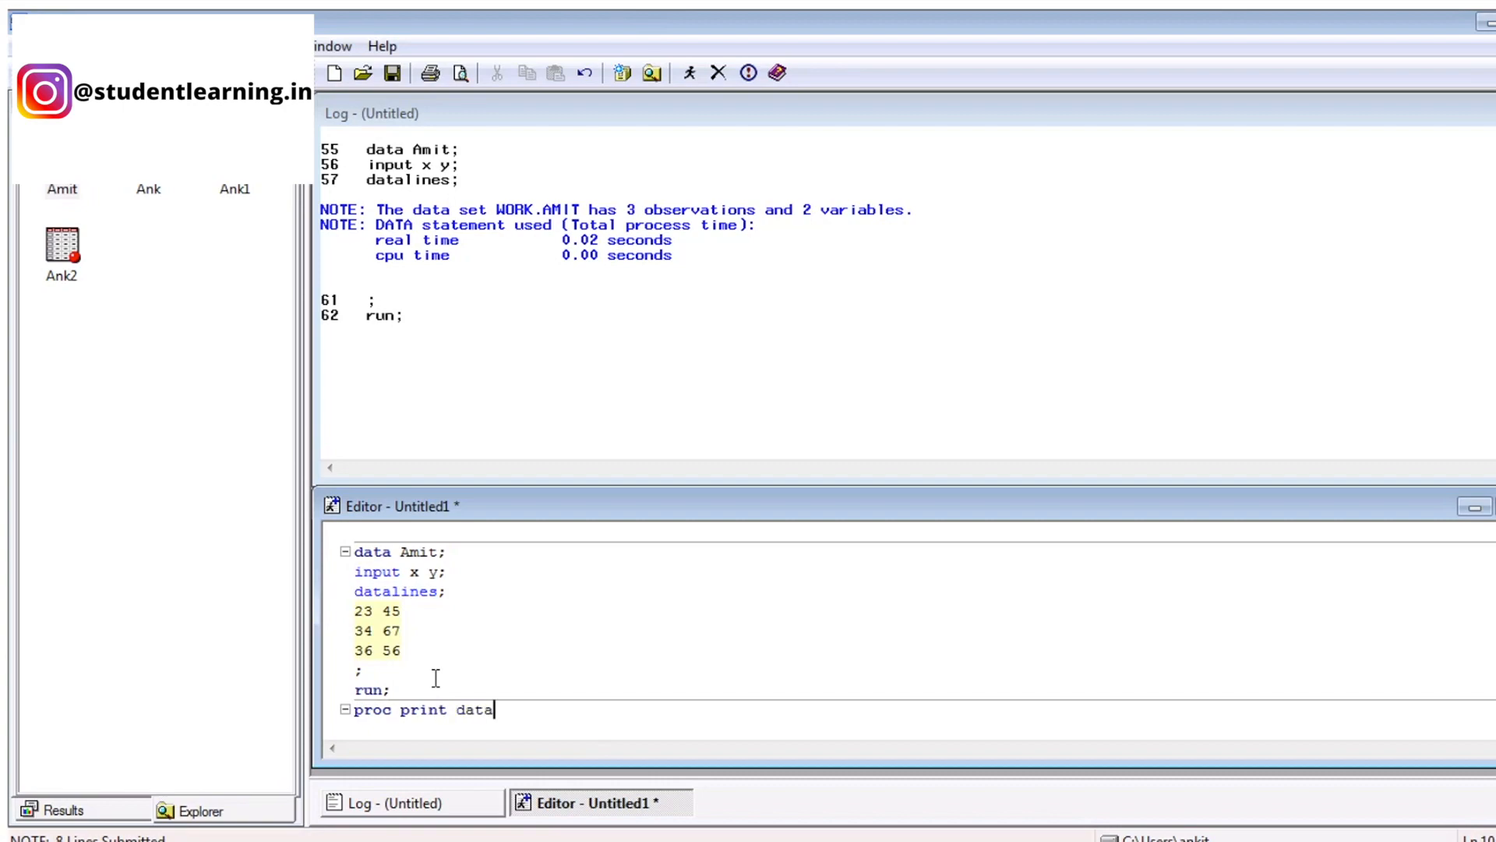
type("=")
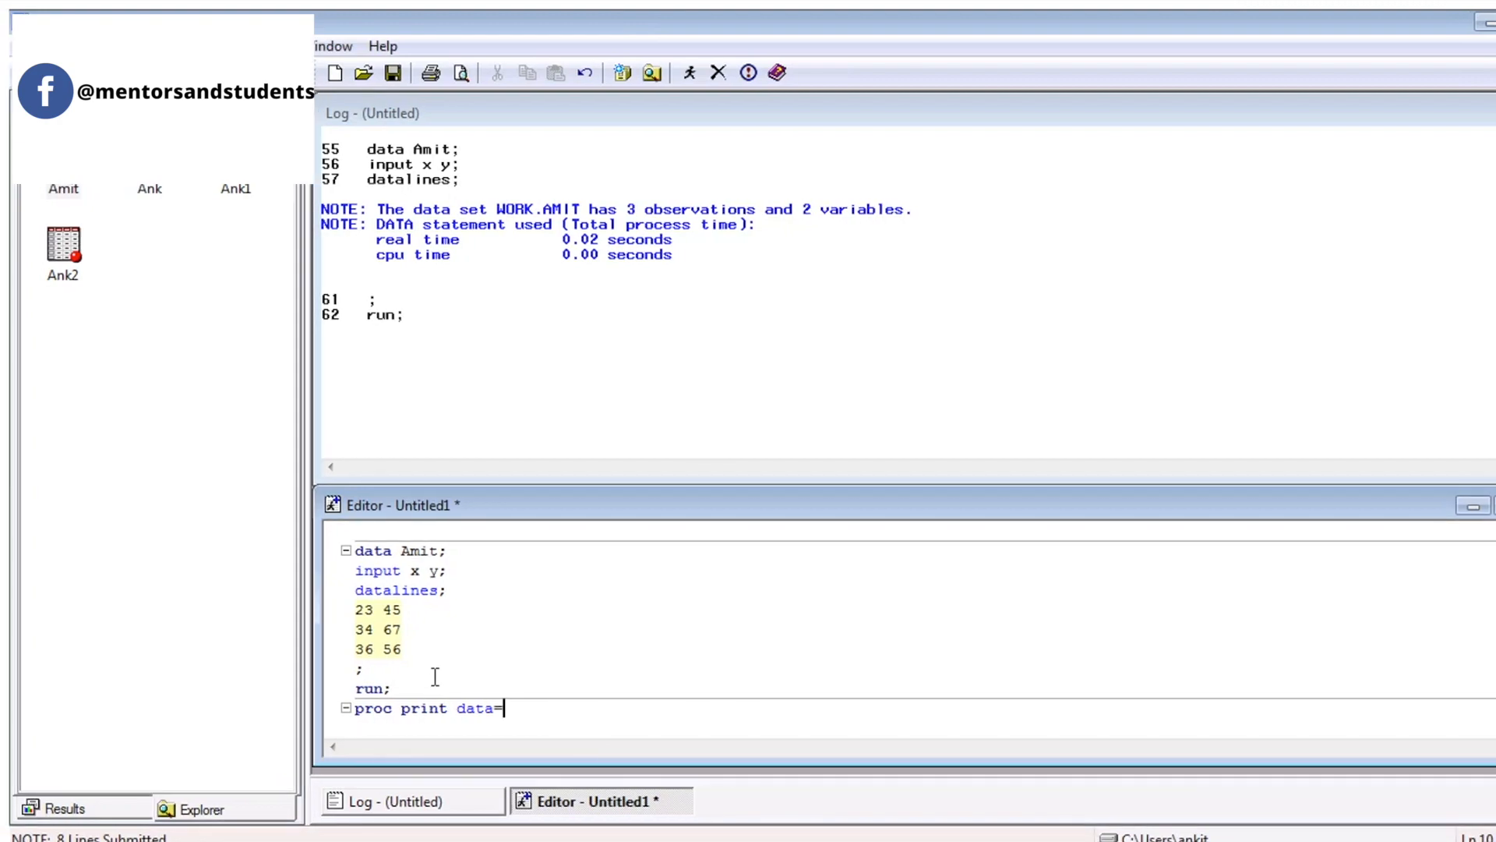
type("A")
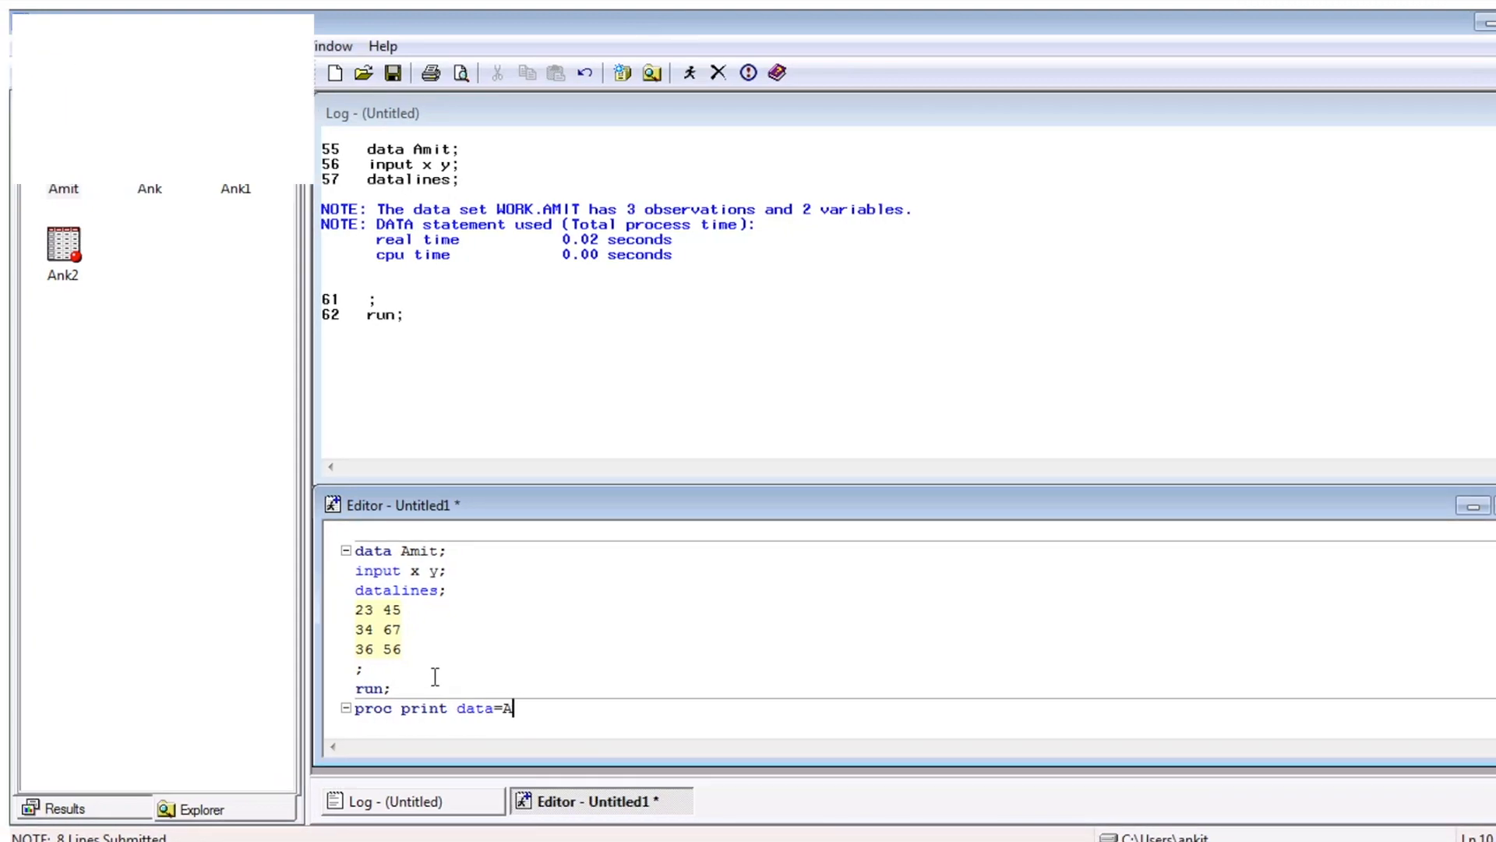
type("mit")
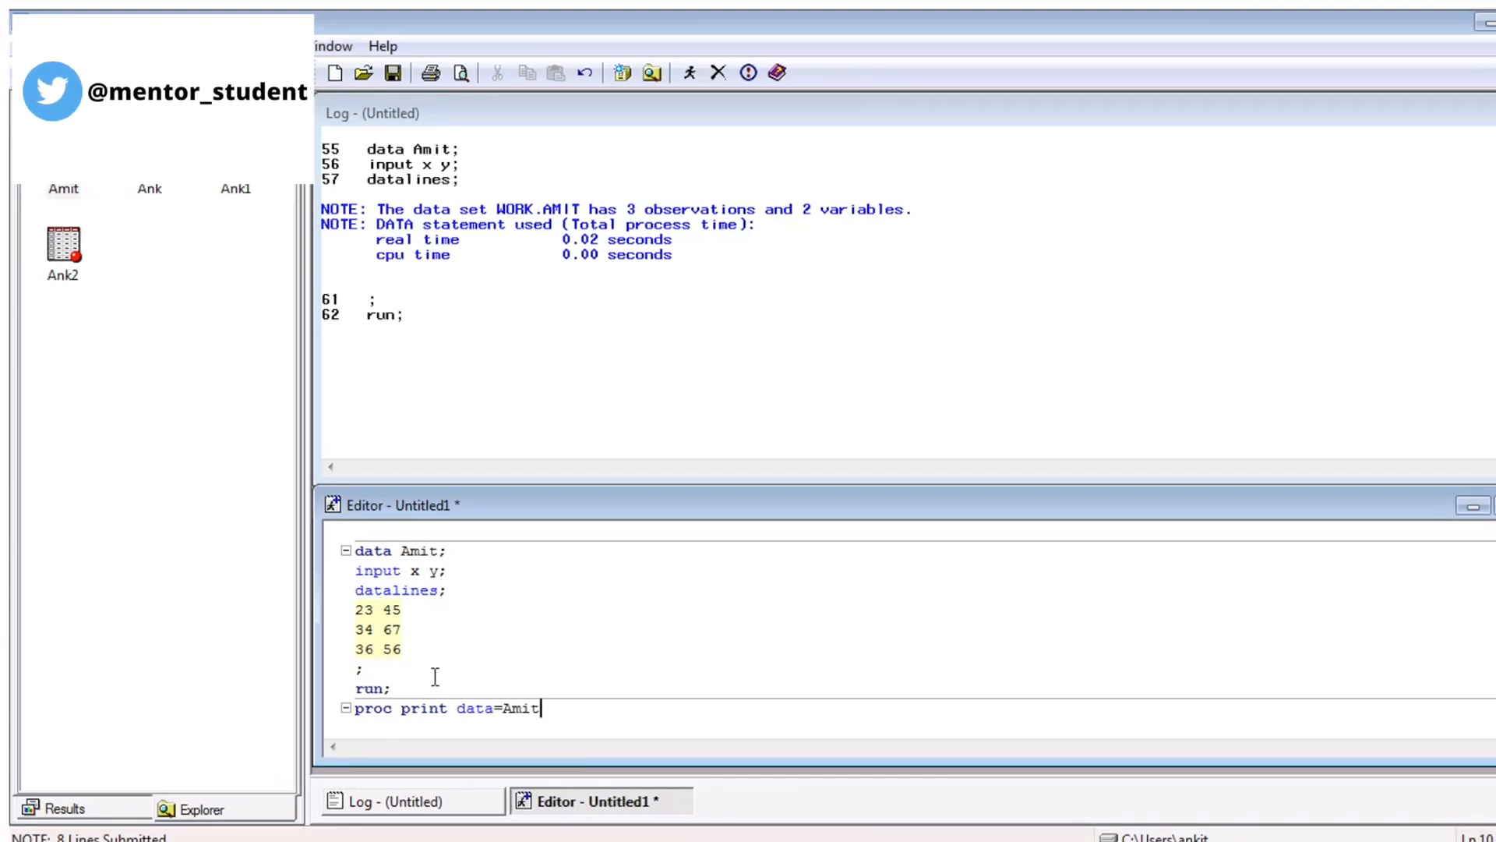
type(";")
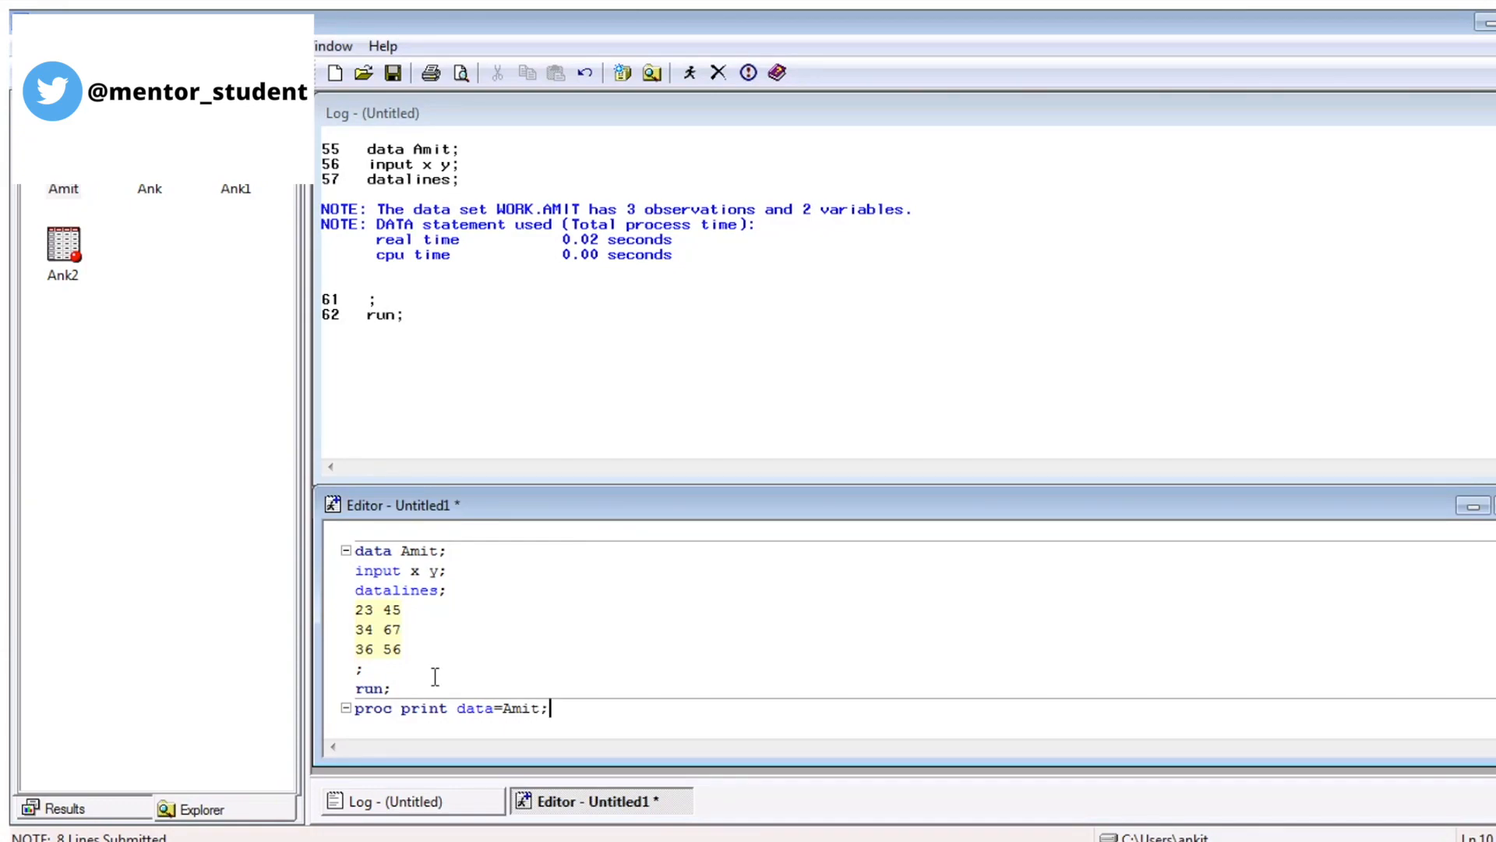
type("r")
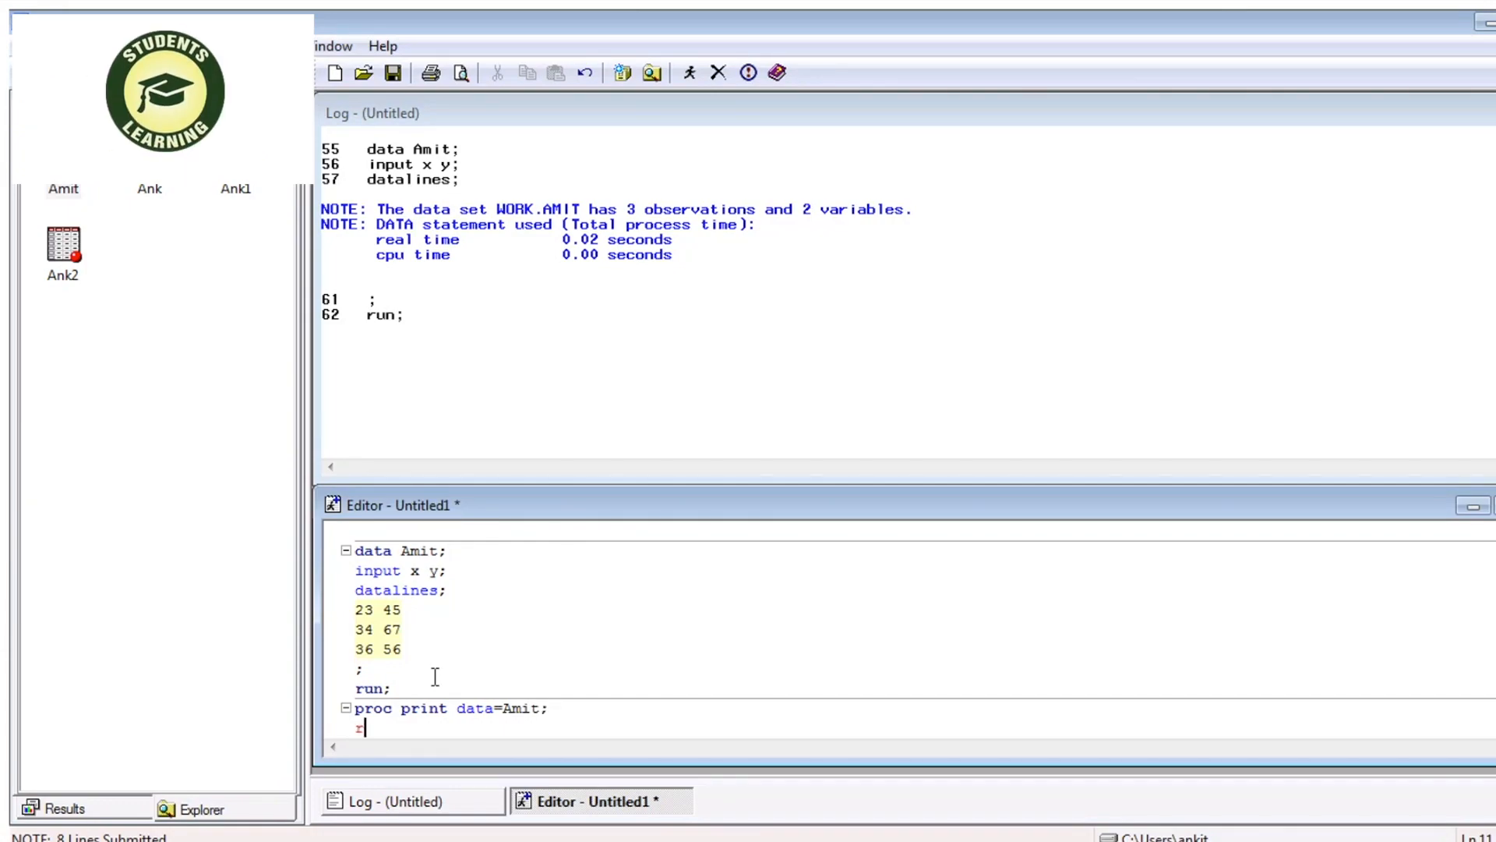
type("un;")
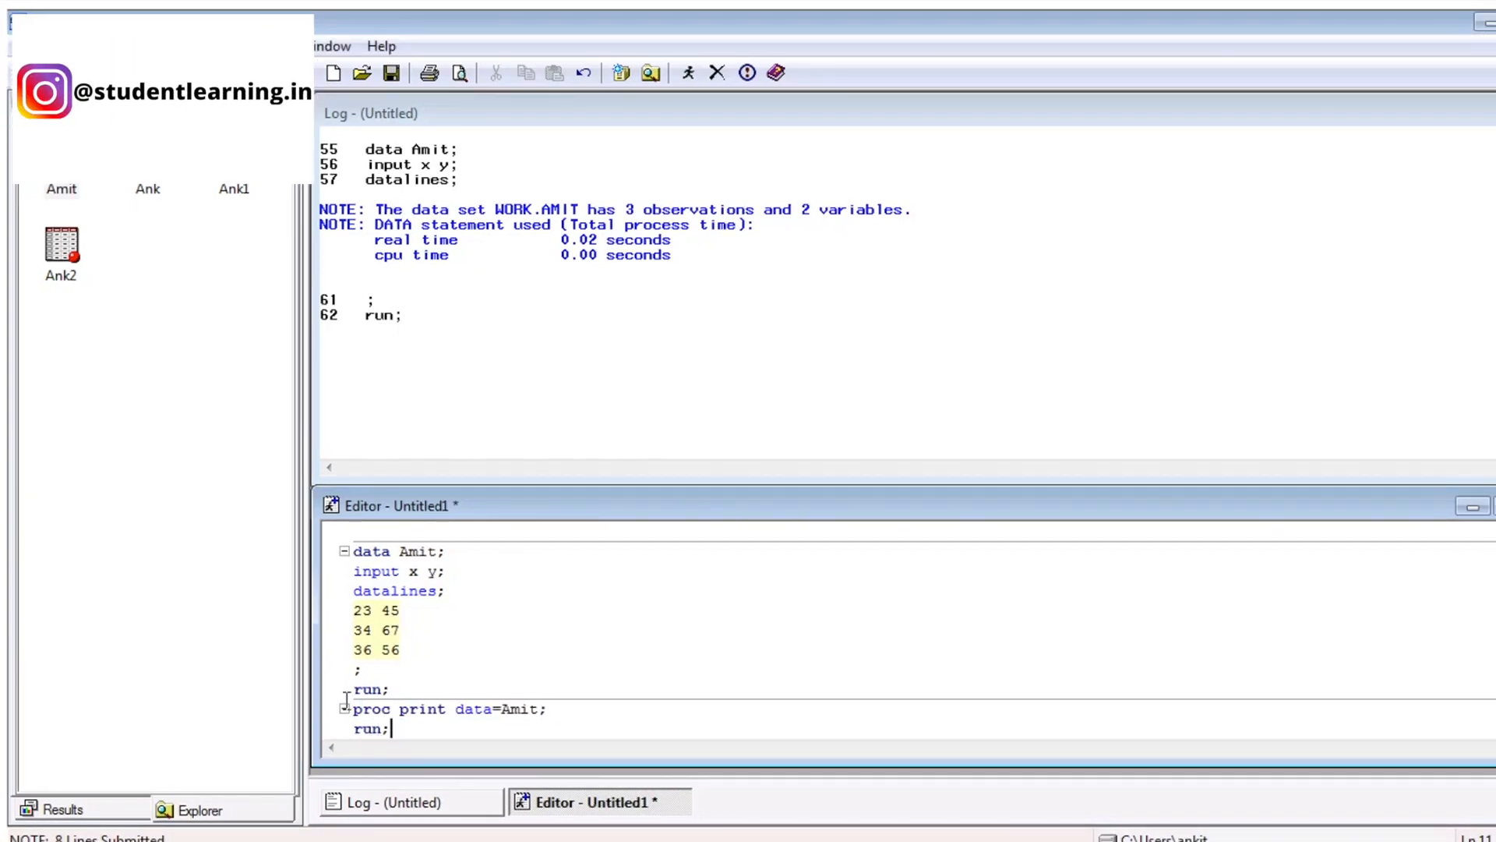
left_click_drag(353, 708, 391, 729)
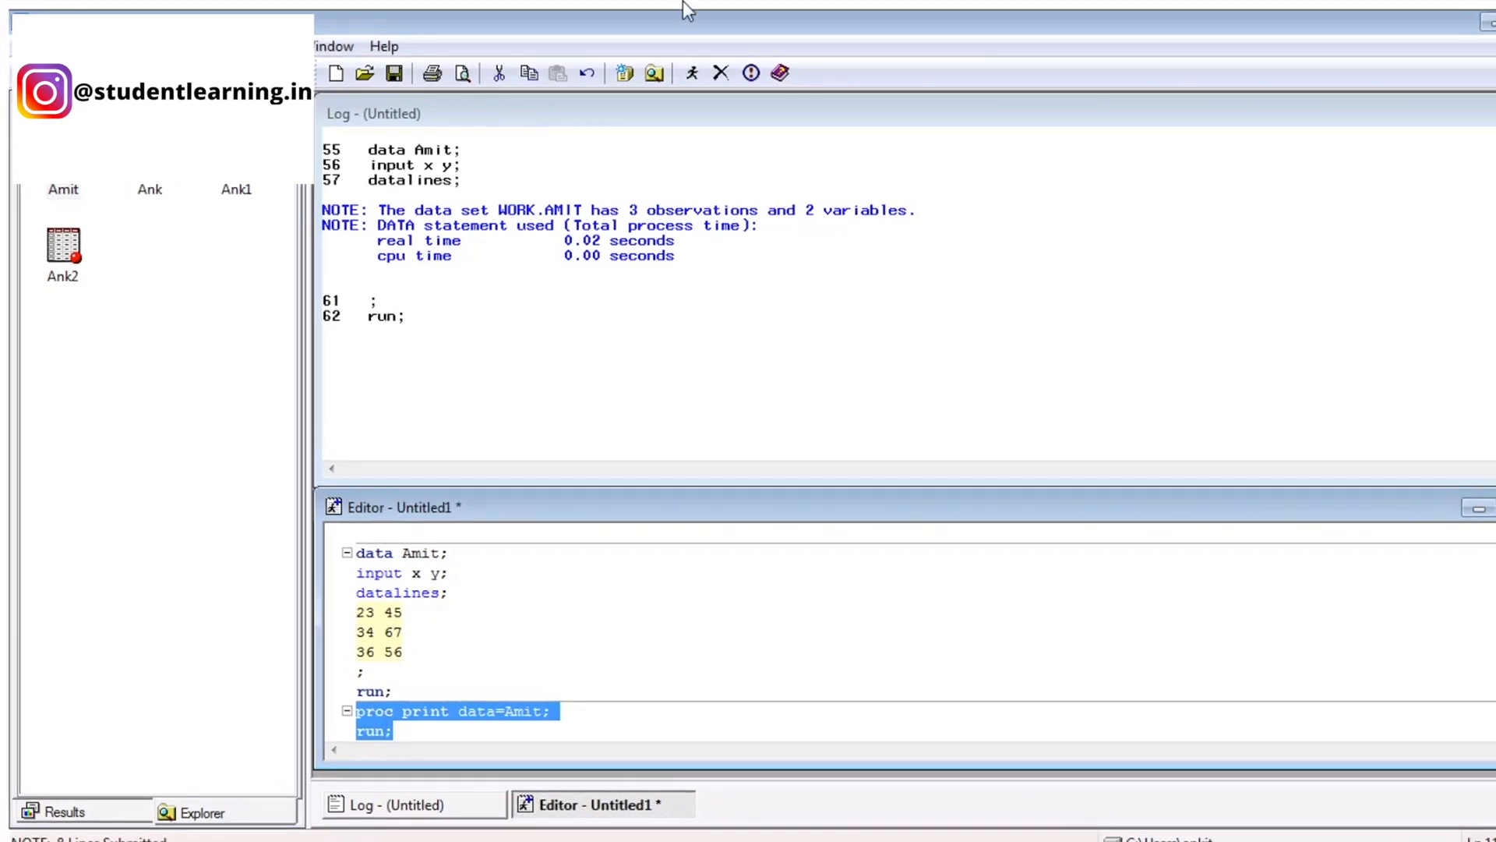
Submit the PROC PRINT step so Amit's three x-y rows appear in the Results Viewer.
left_click(691, 74)
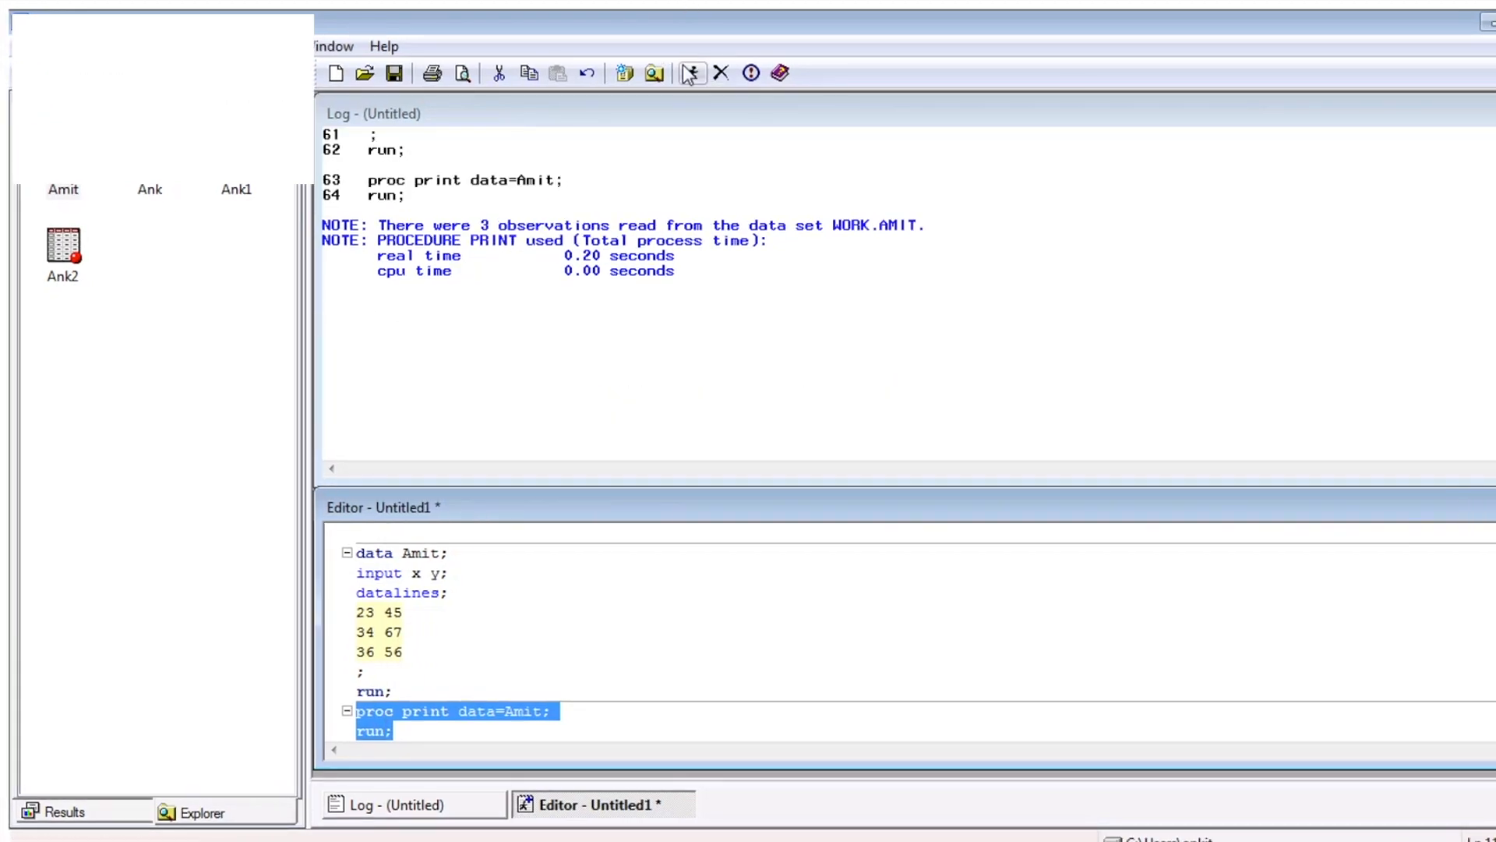
left_click(690, 74)
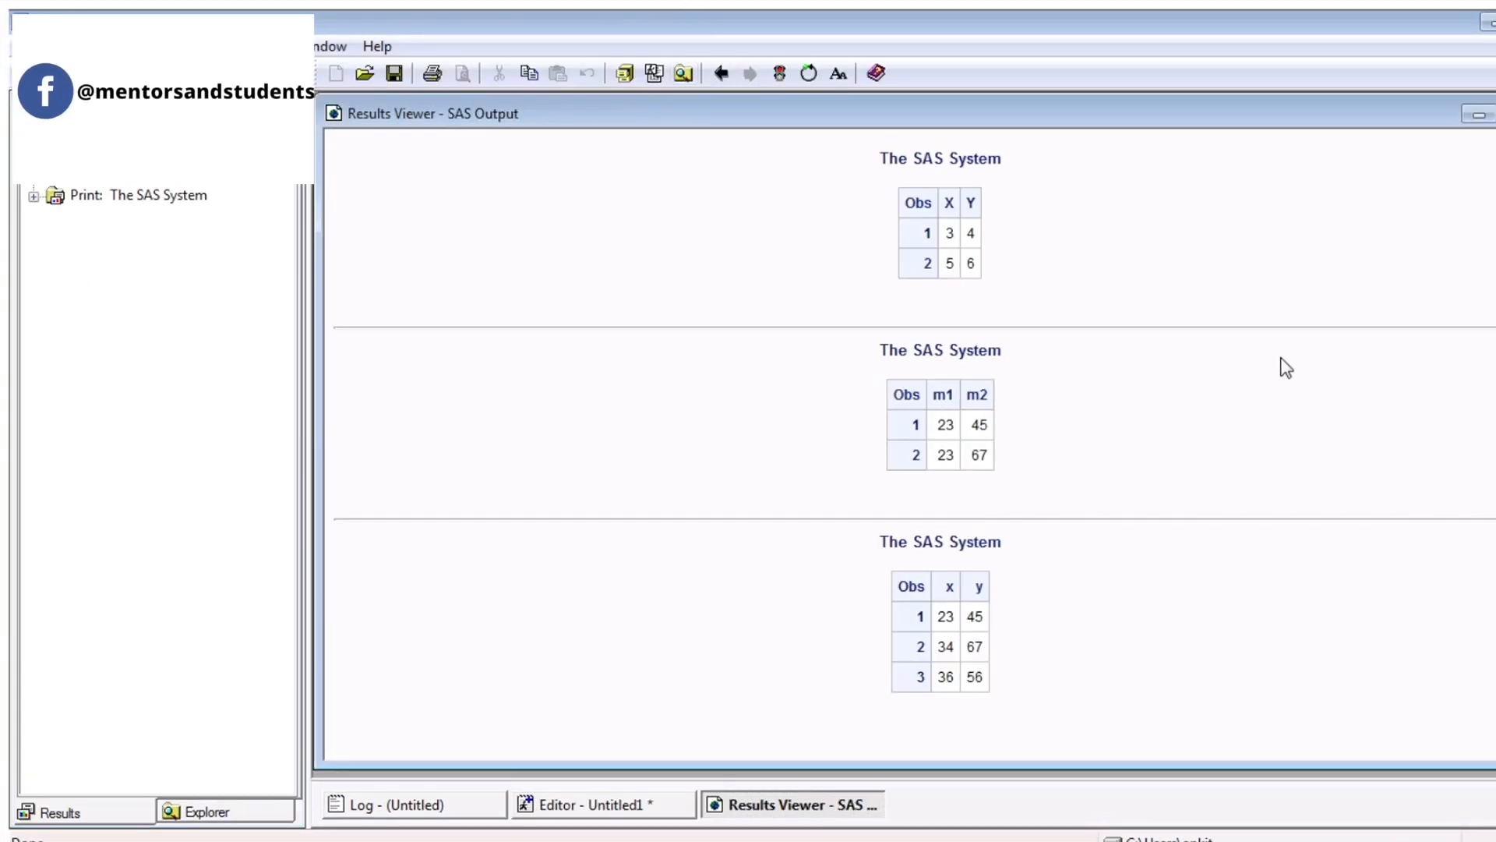
mouse_move(1183, 636)
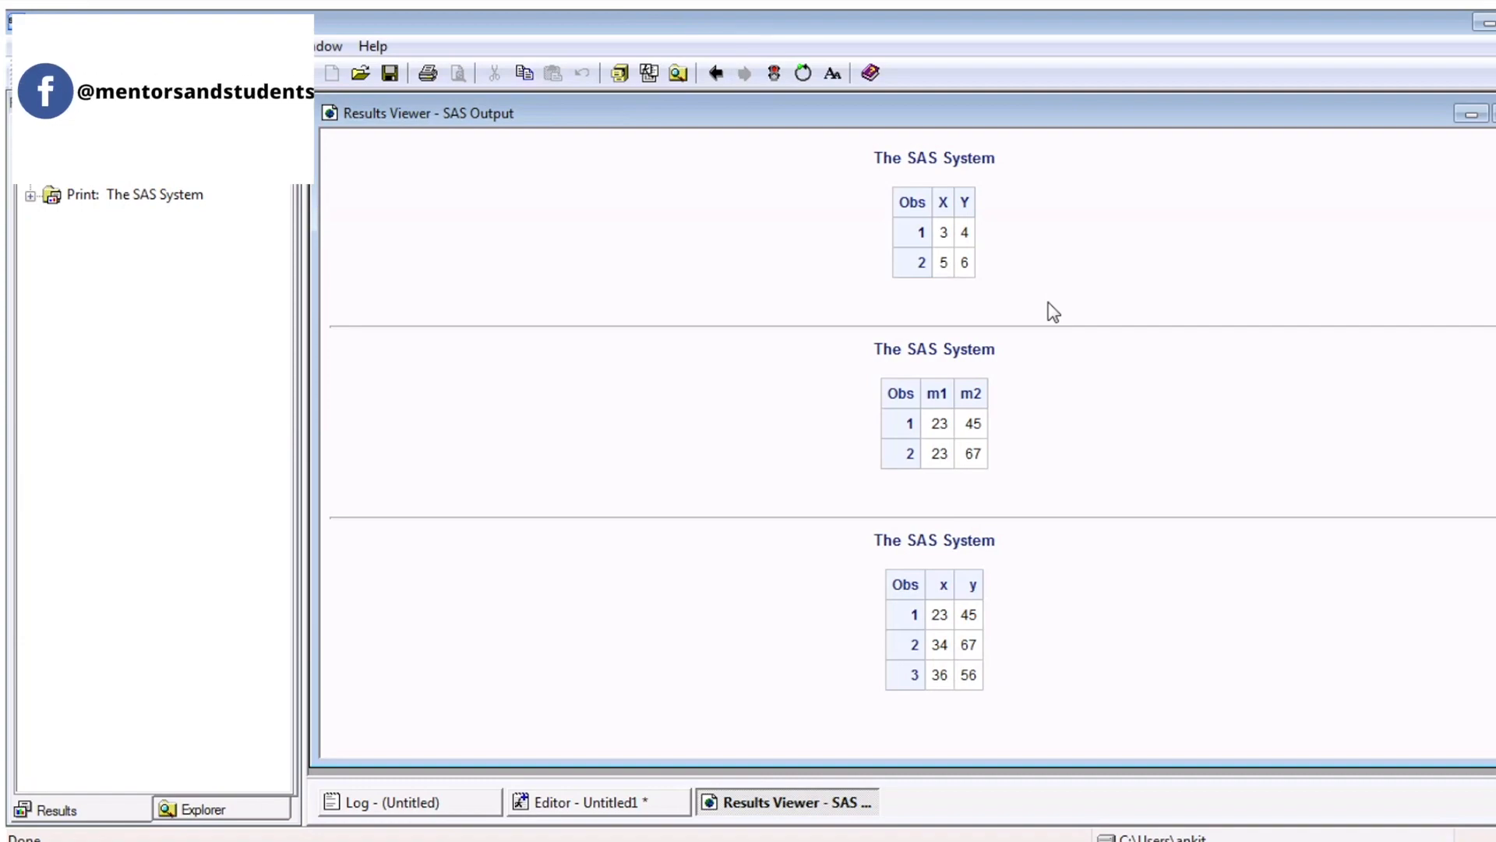
mouse_move(1365, 201)
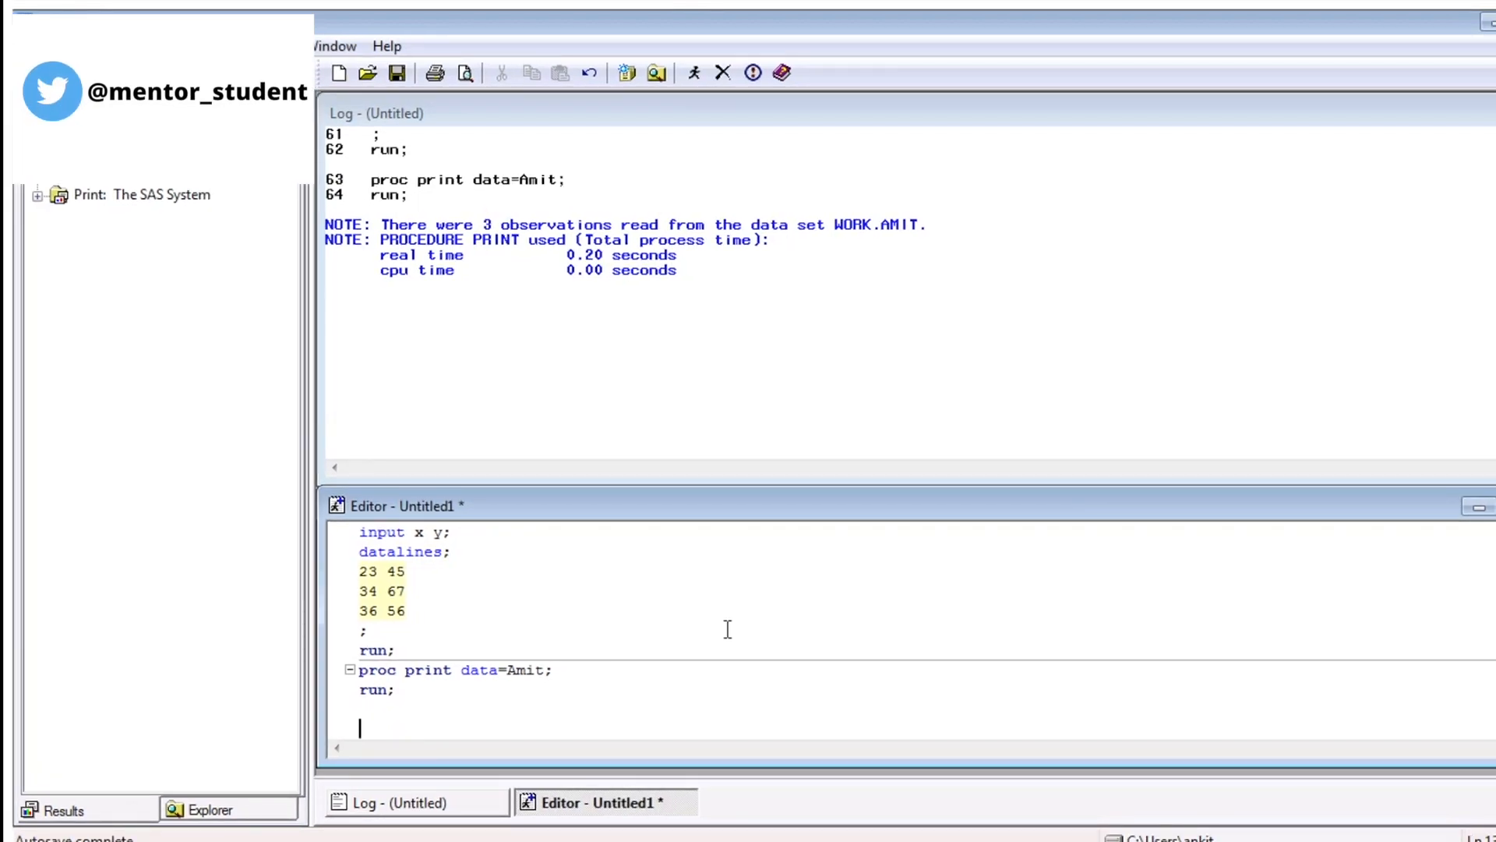
Write 'data Amit1;' and 'input Name $ age salary;' on new lines.
type("data")
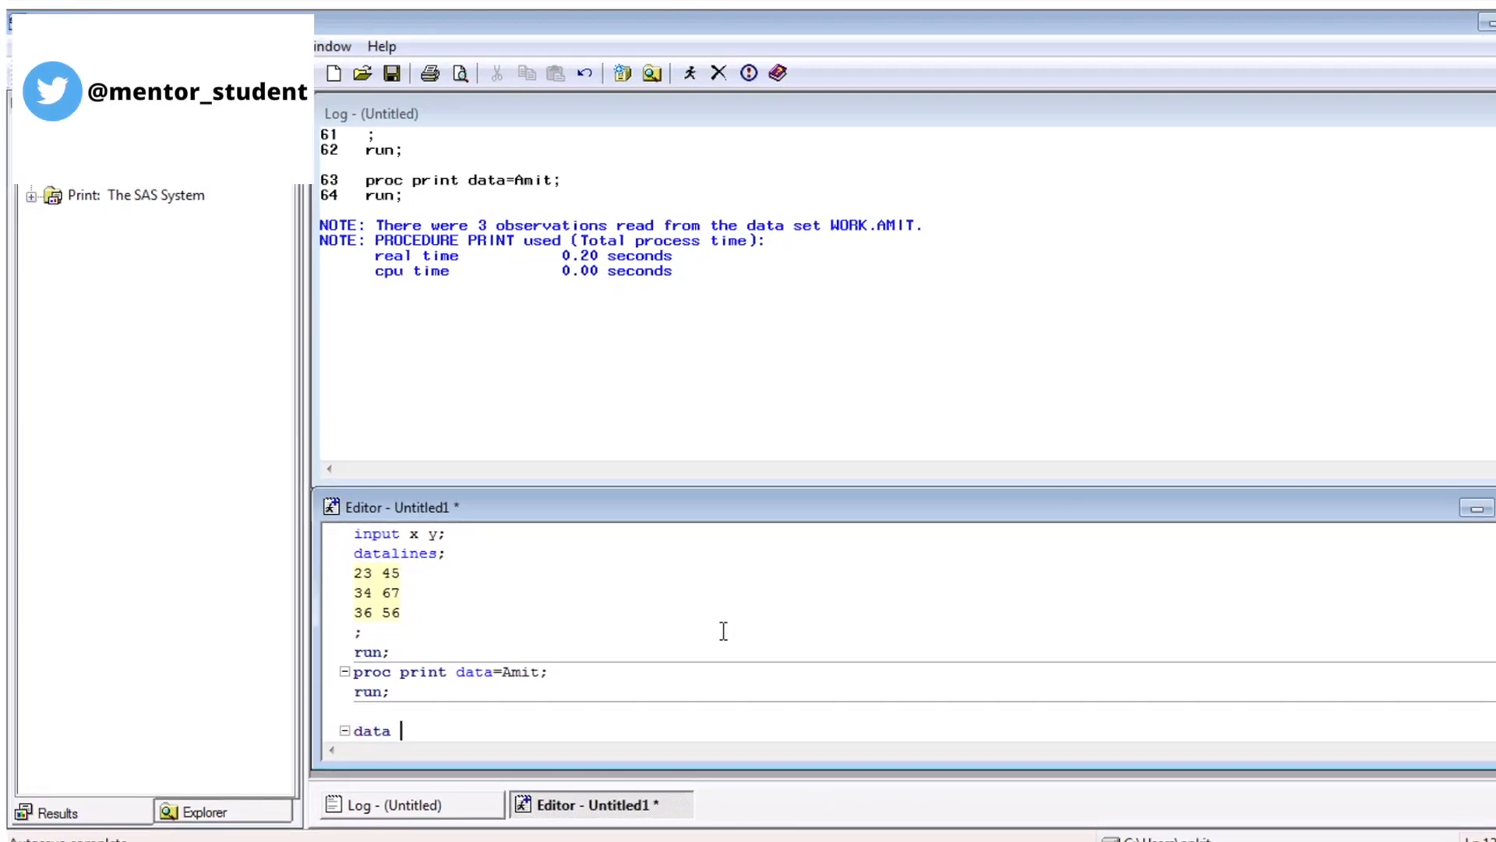
type("Ami")
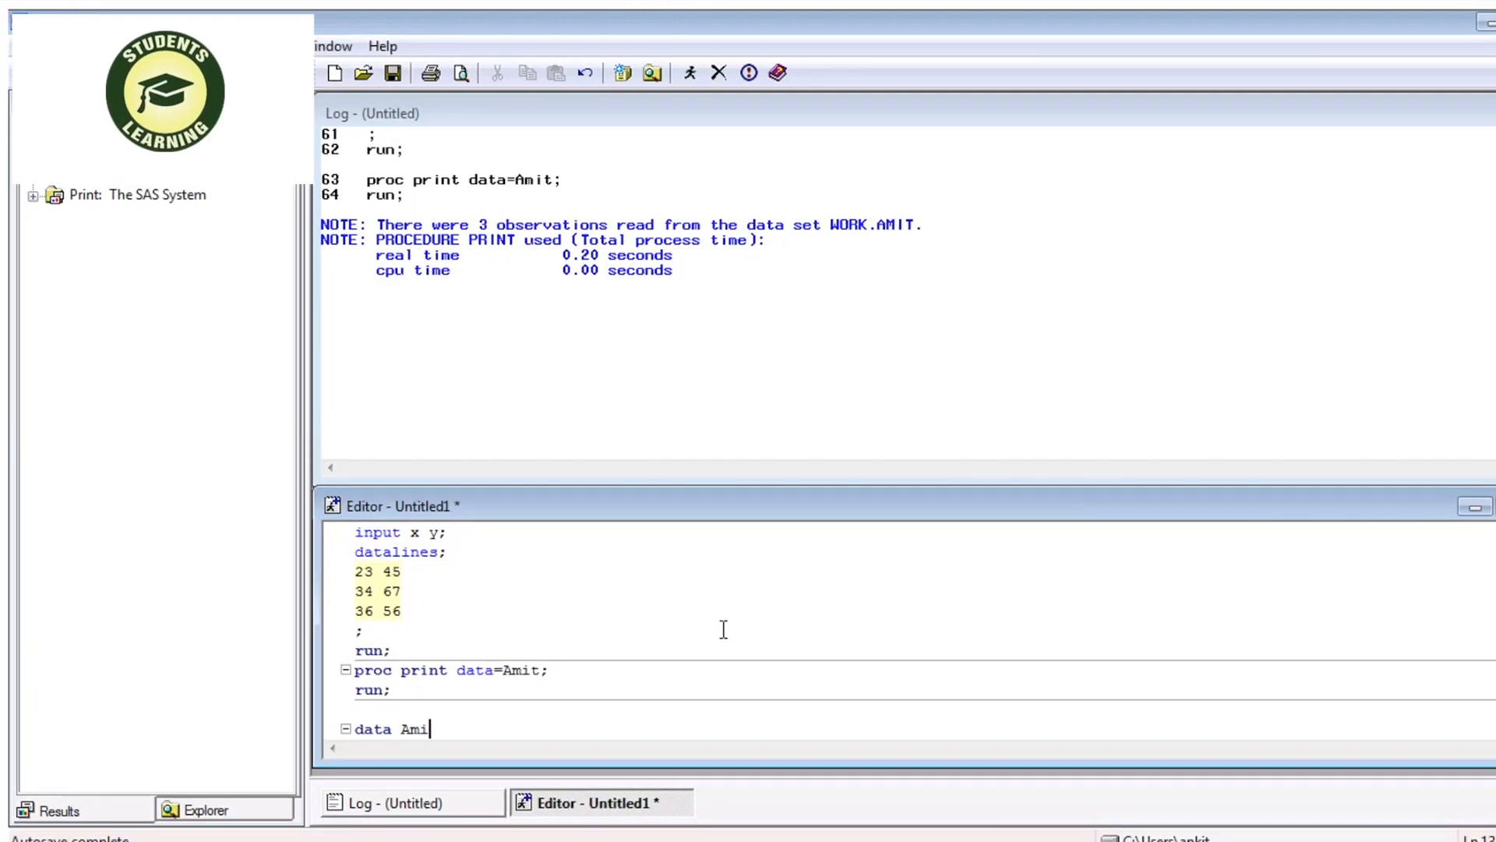
type("t1;")
type("i")
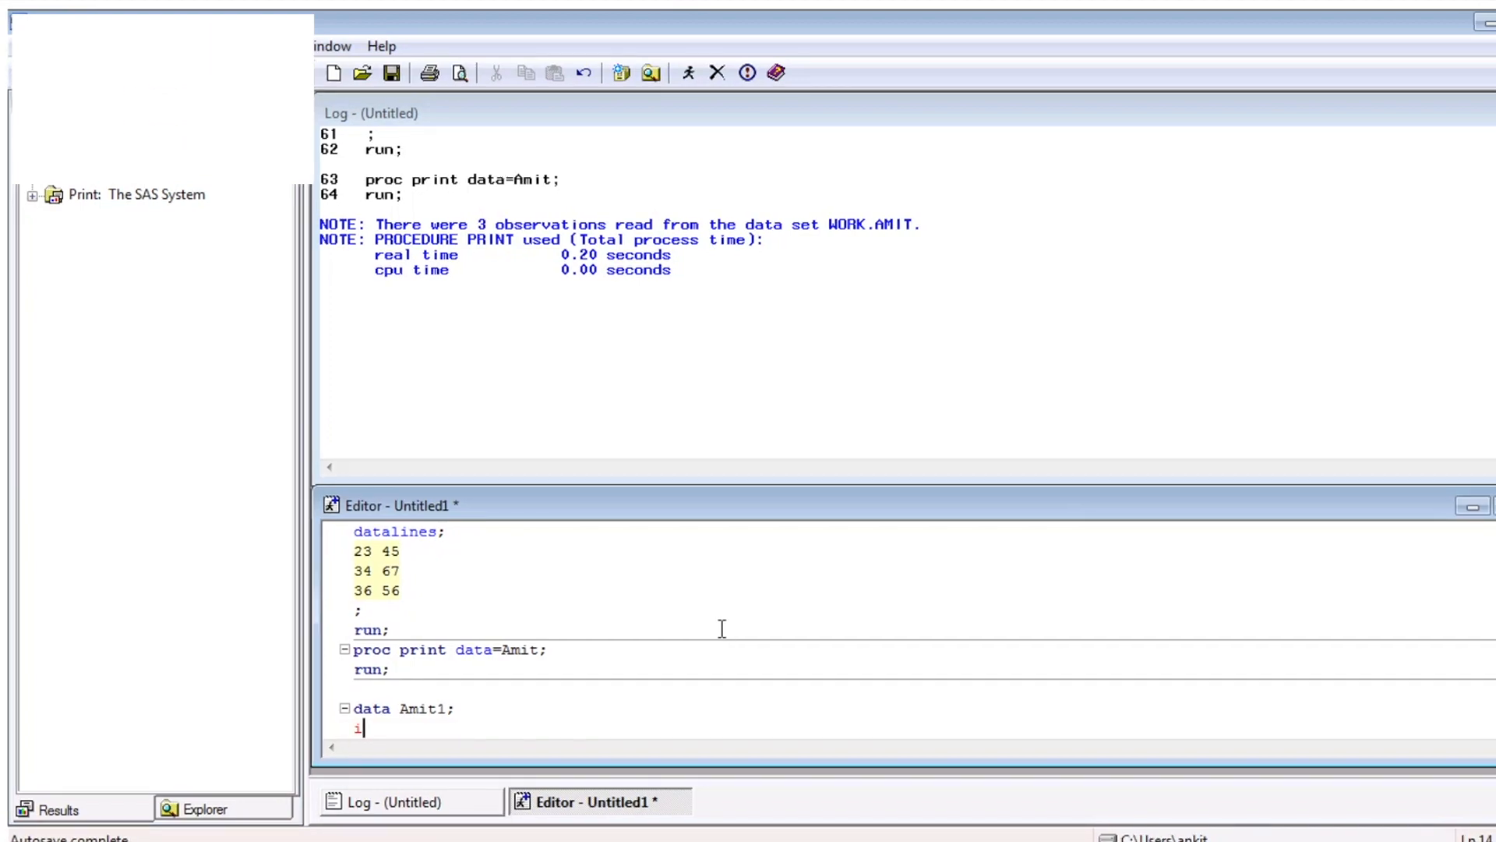
type("nput")
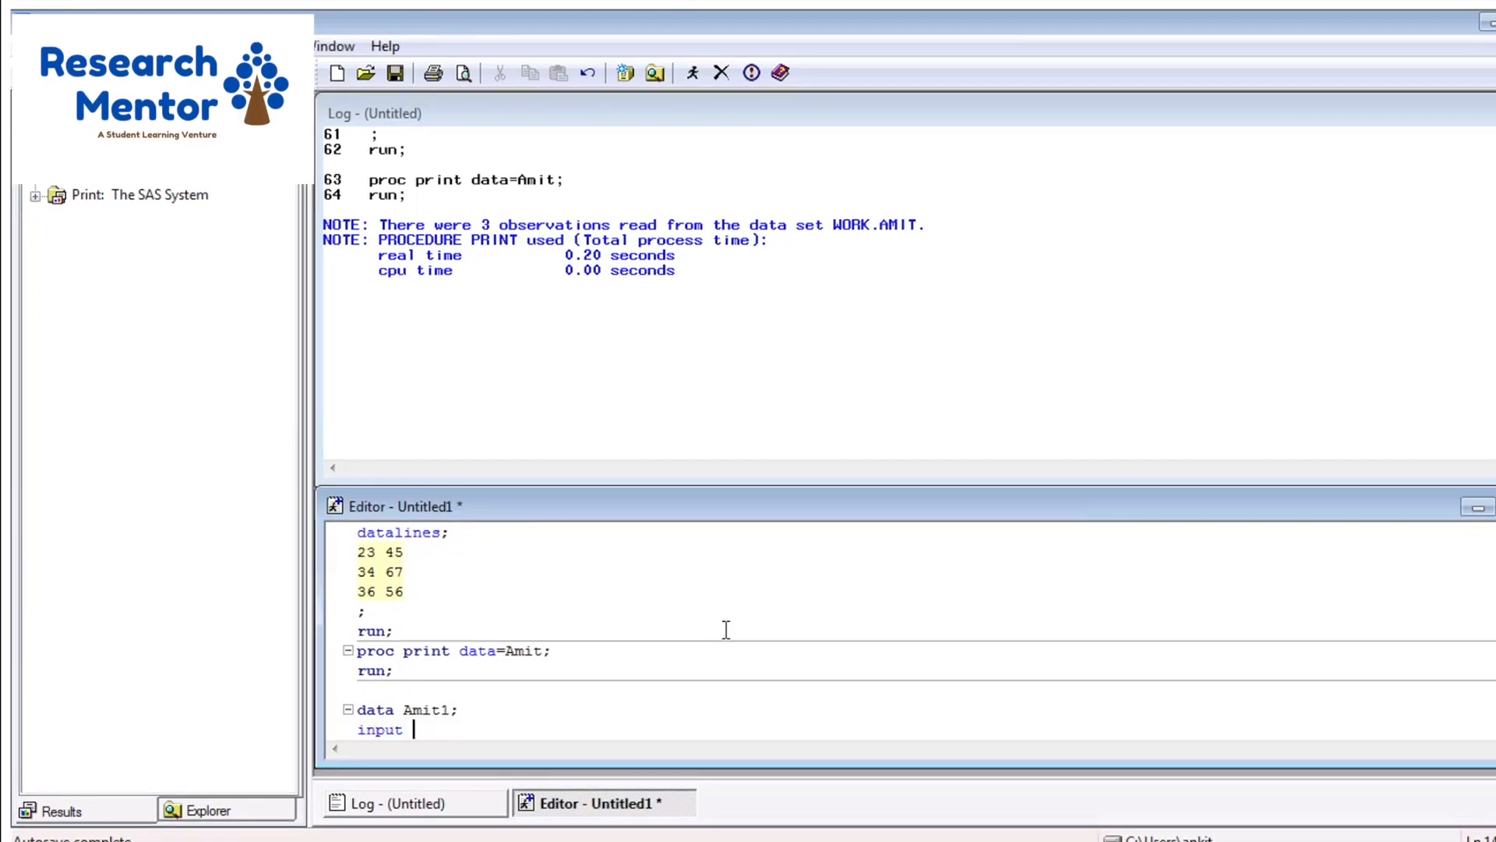
type("N")
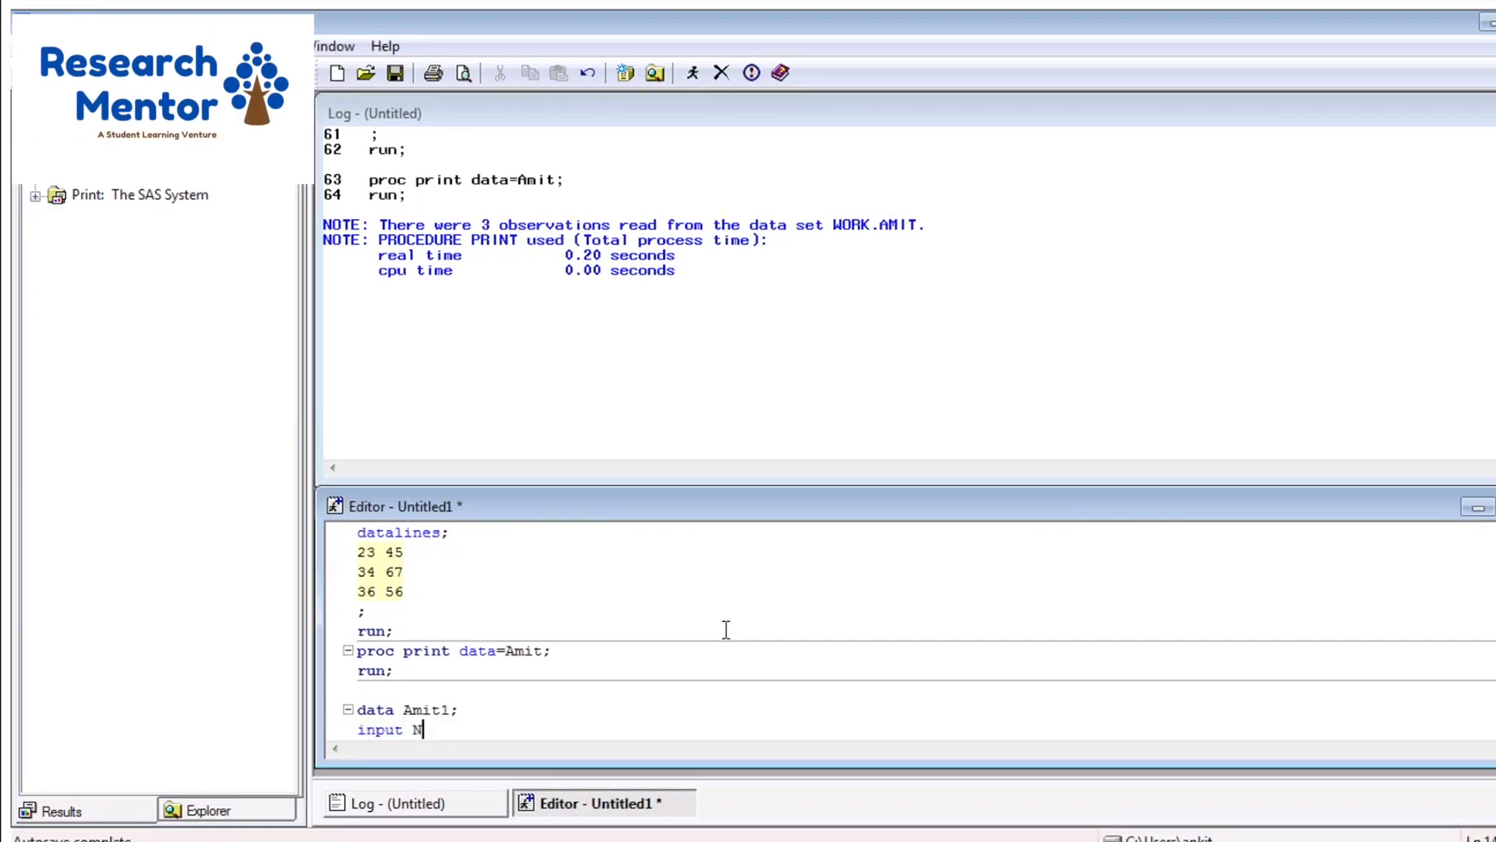
type("ame")
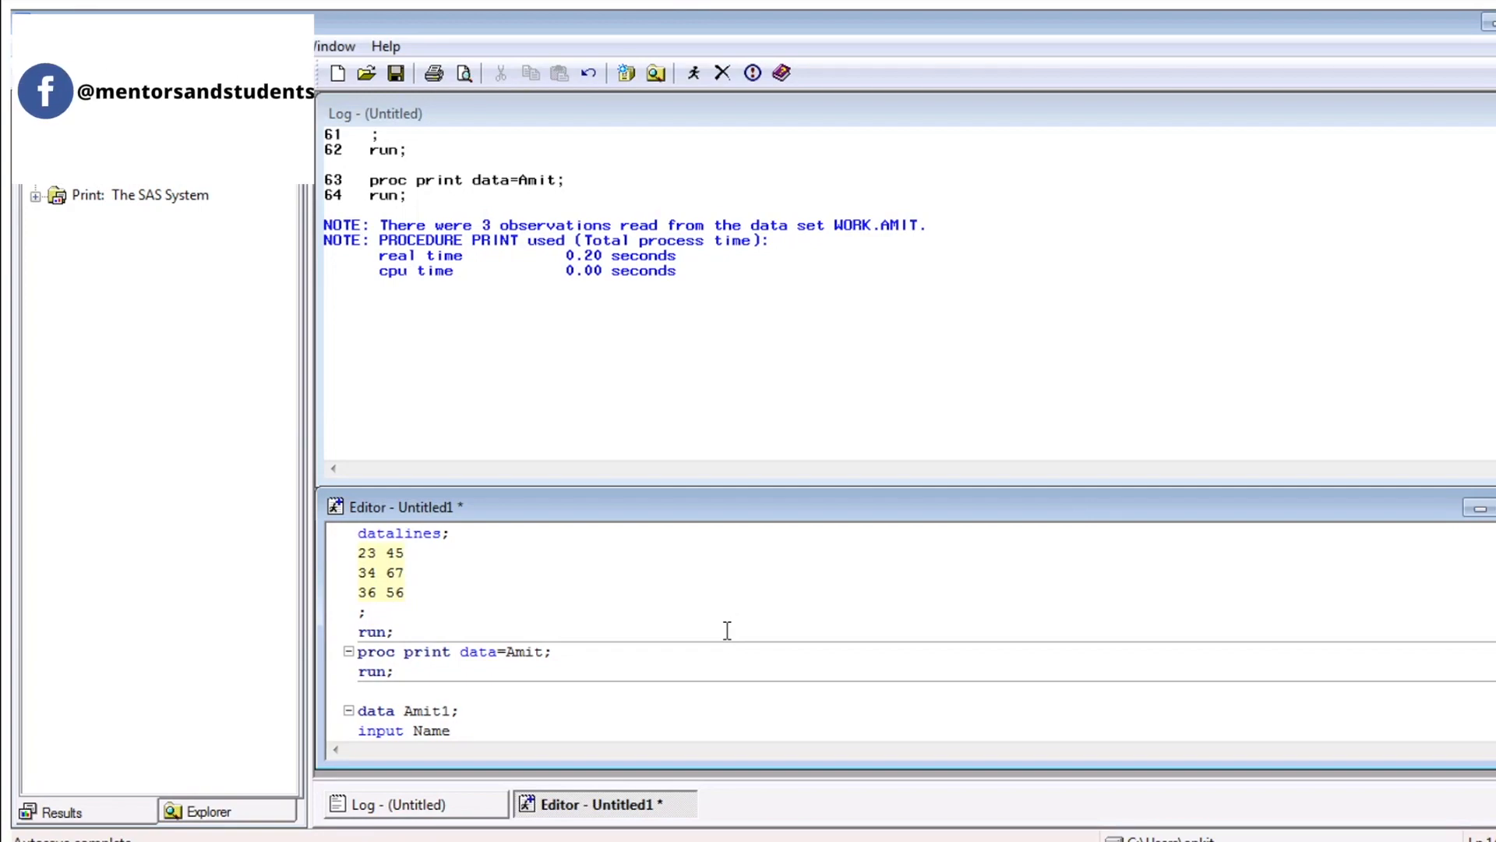
type("$")
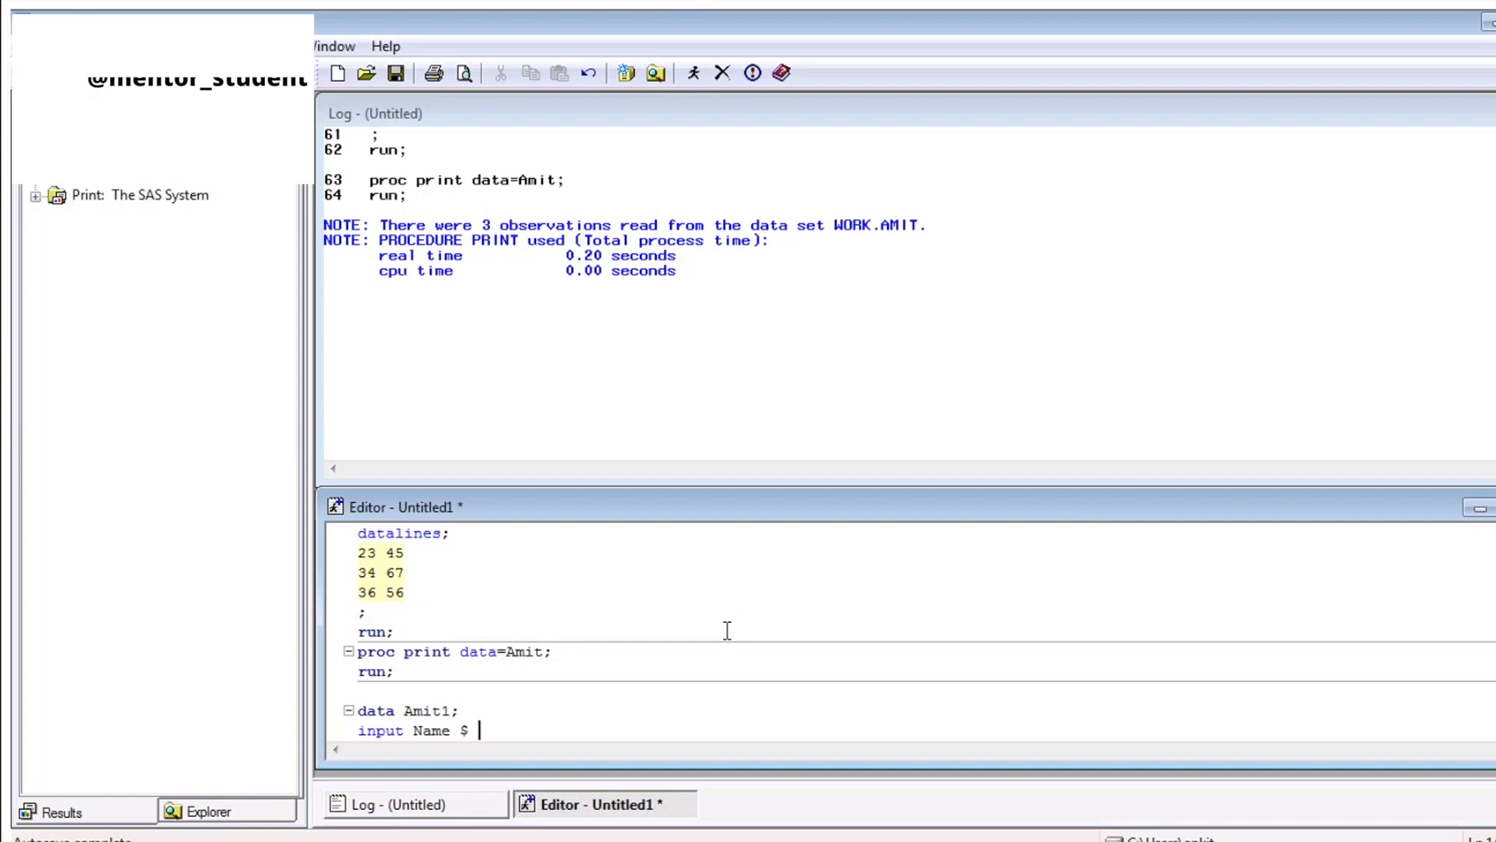
type("age")
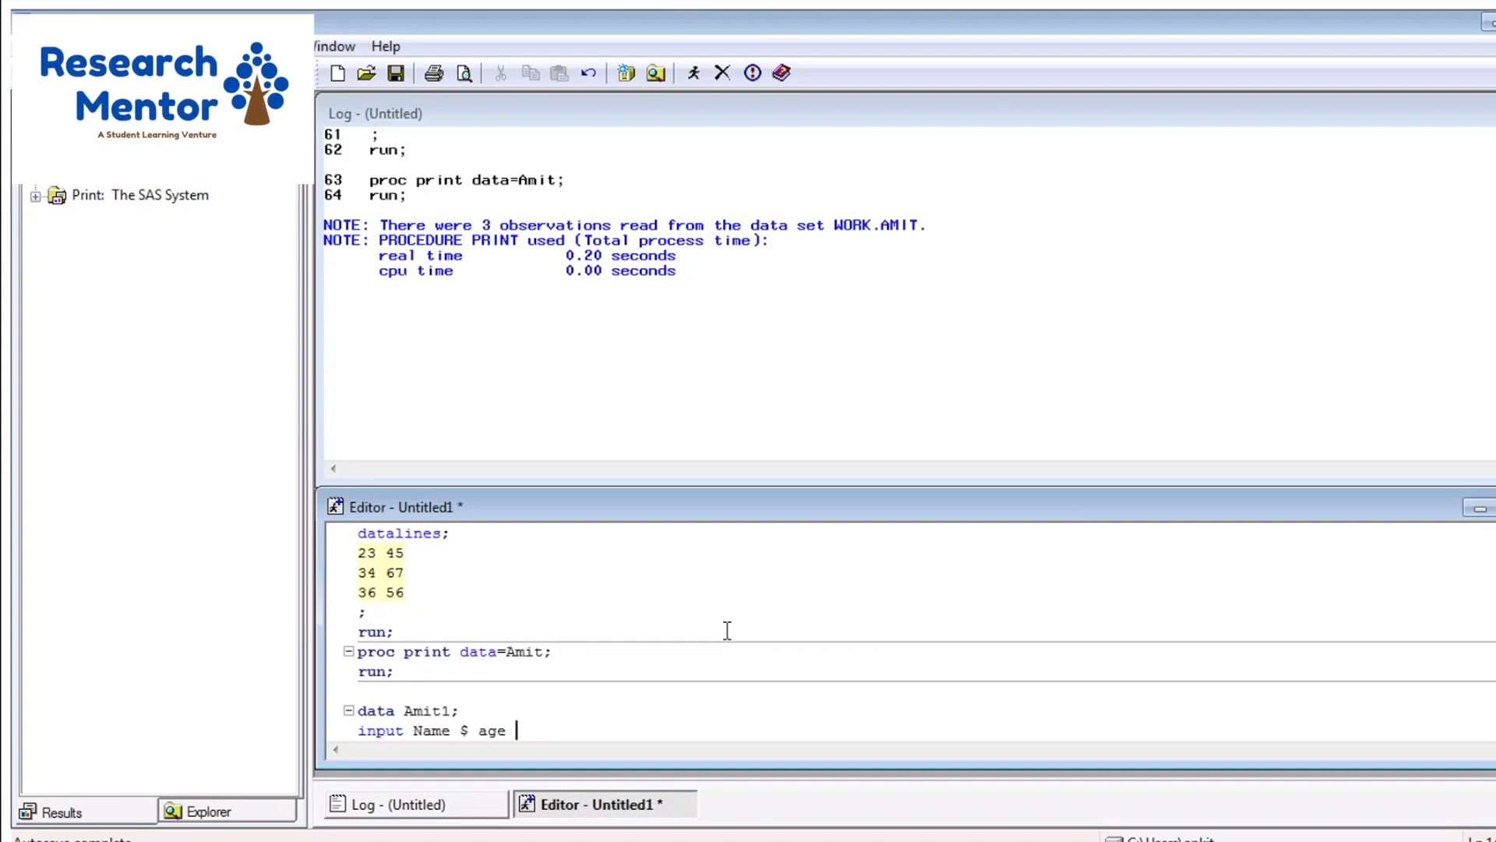
type("salar")
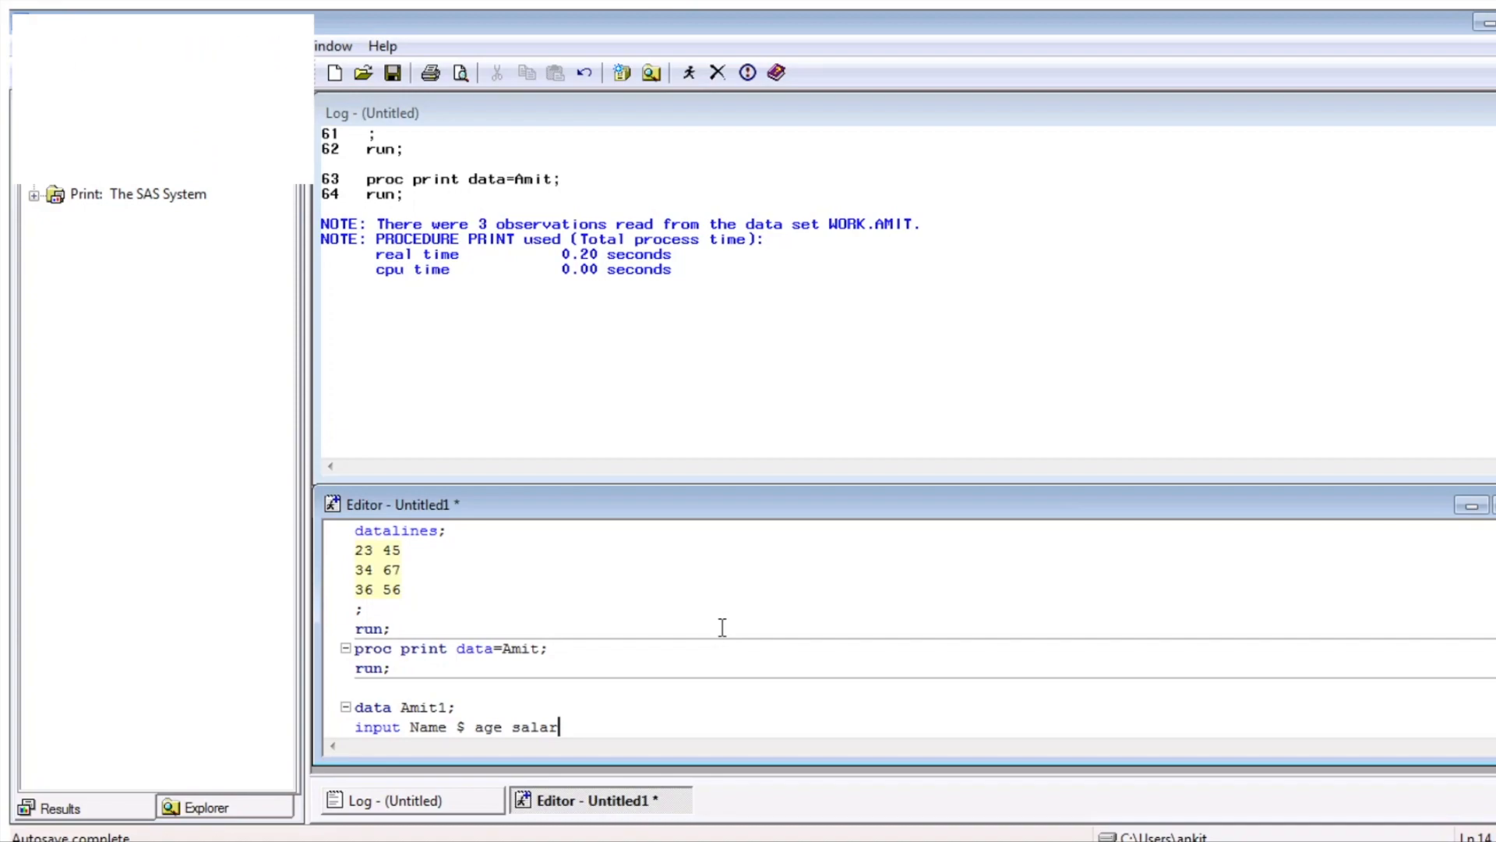
type("y")
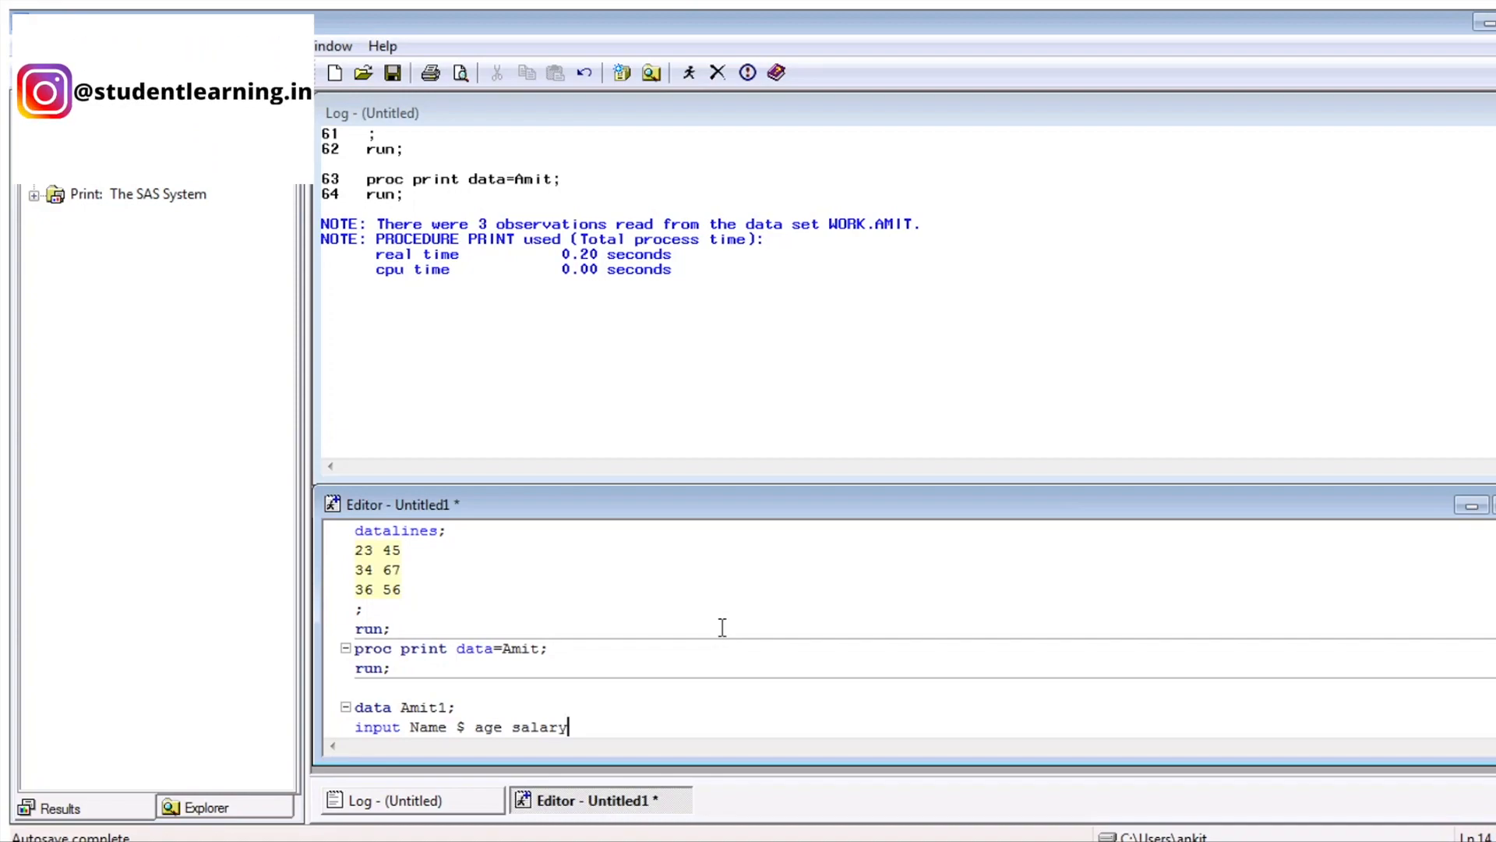
type(";")
type("data")
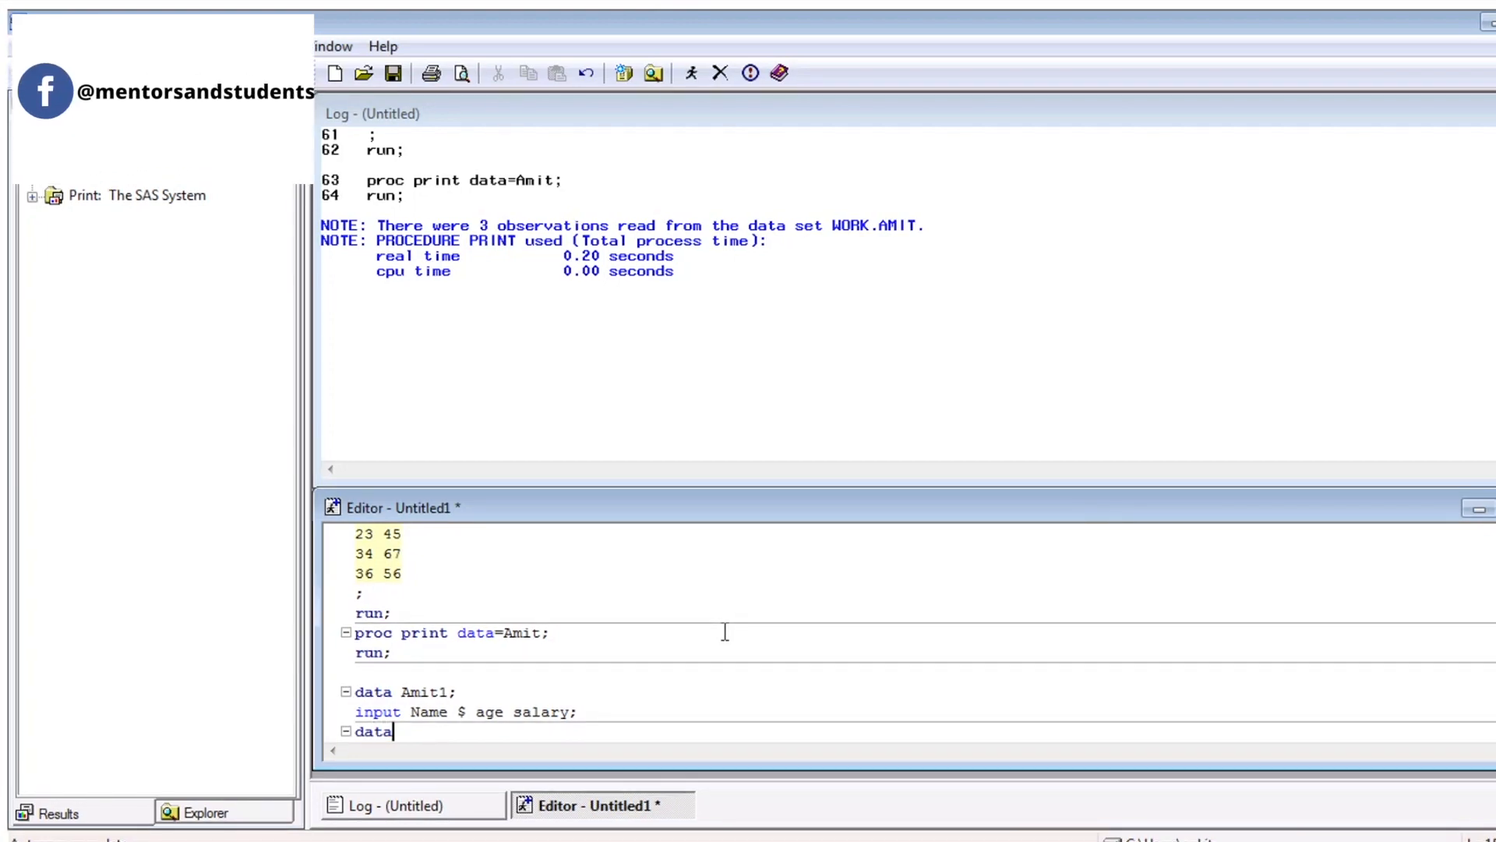
Add datalines Amit 23 56000, Deepak 24 67000, Soni 22 64000, then ';' and 'run;'.
type("lines;")
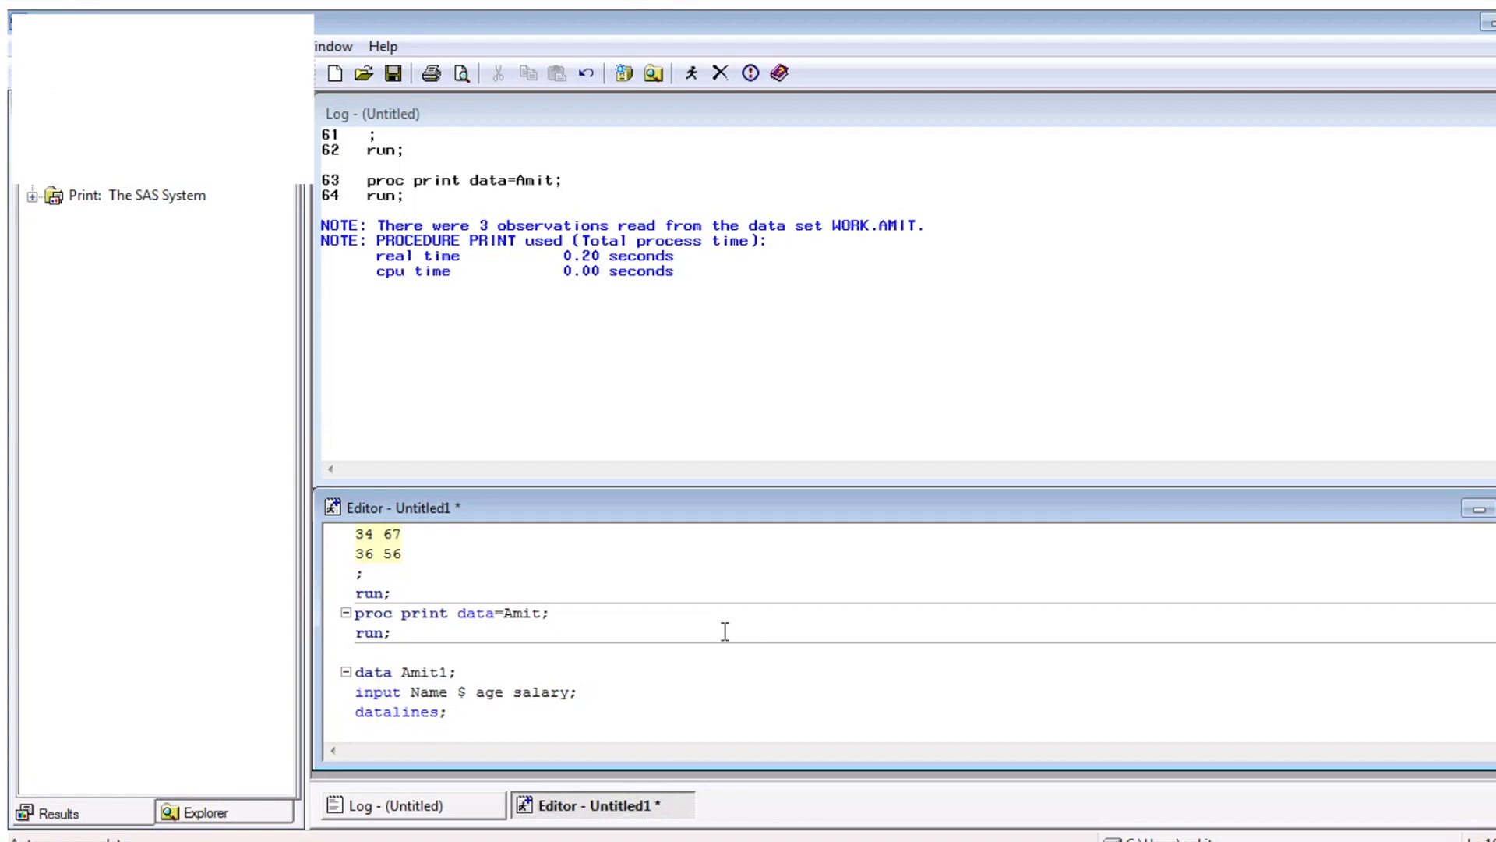
type("Amit")
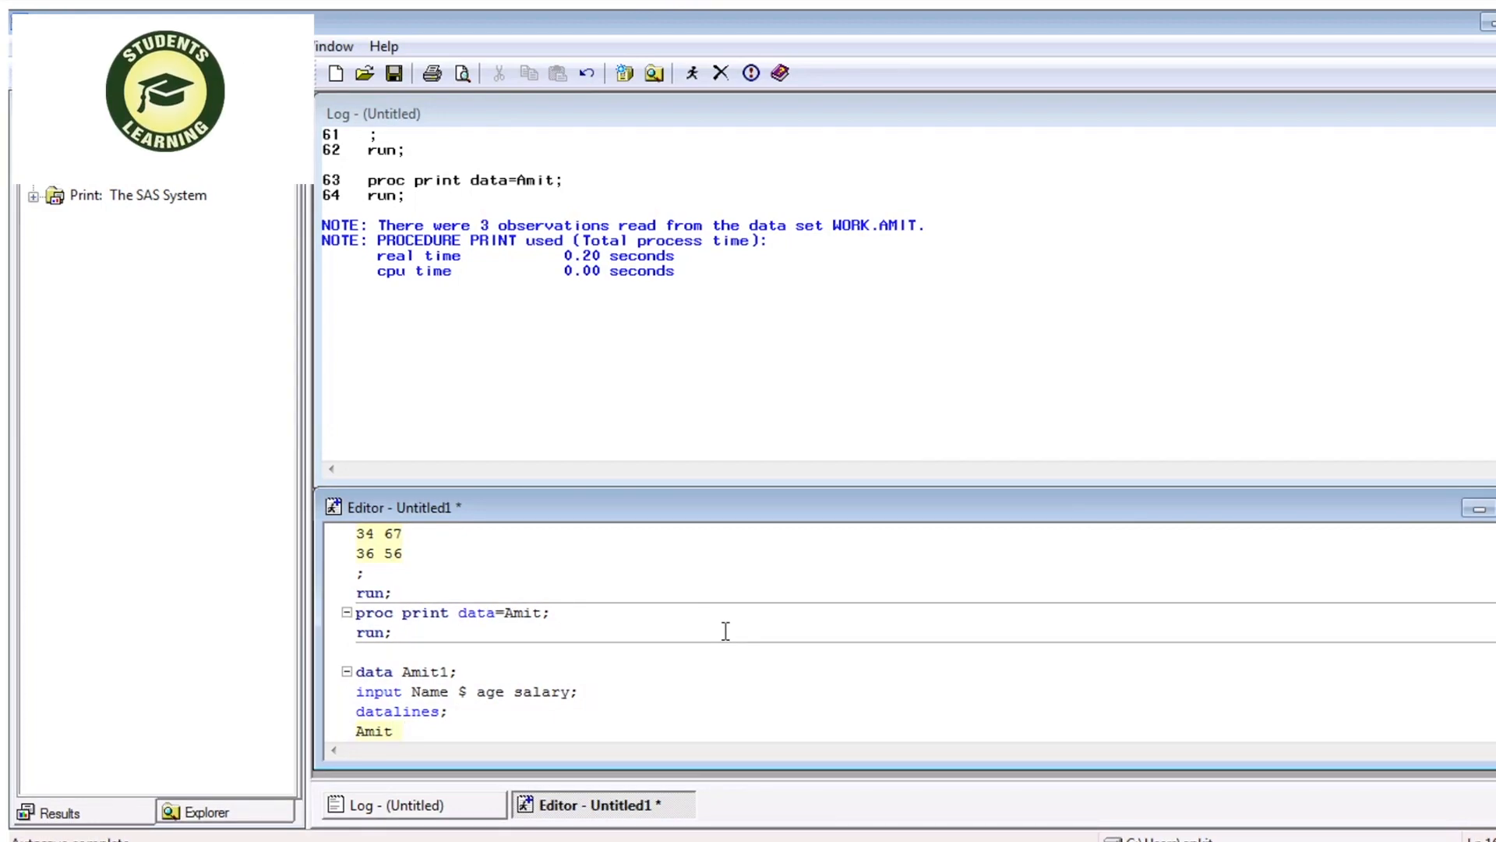
type("23 56")
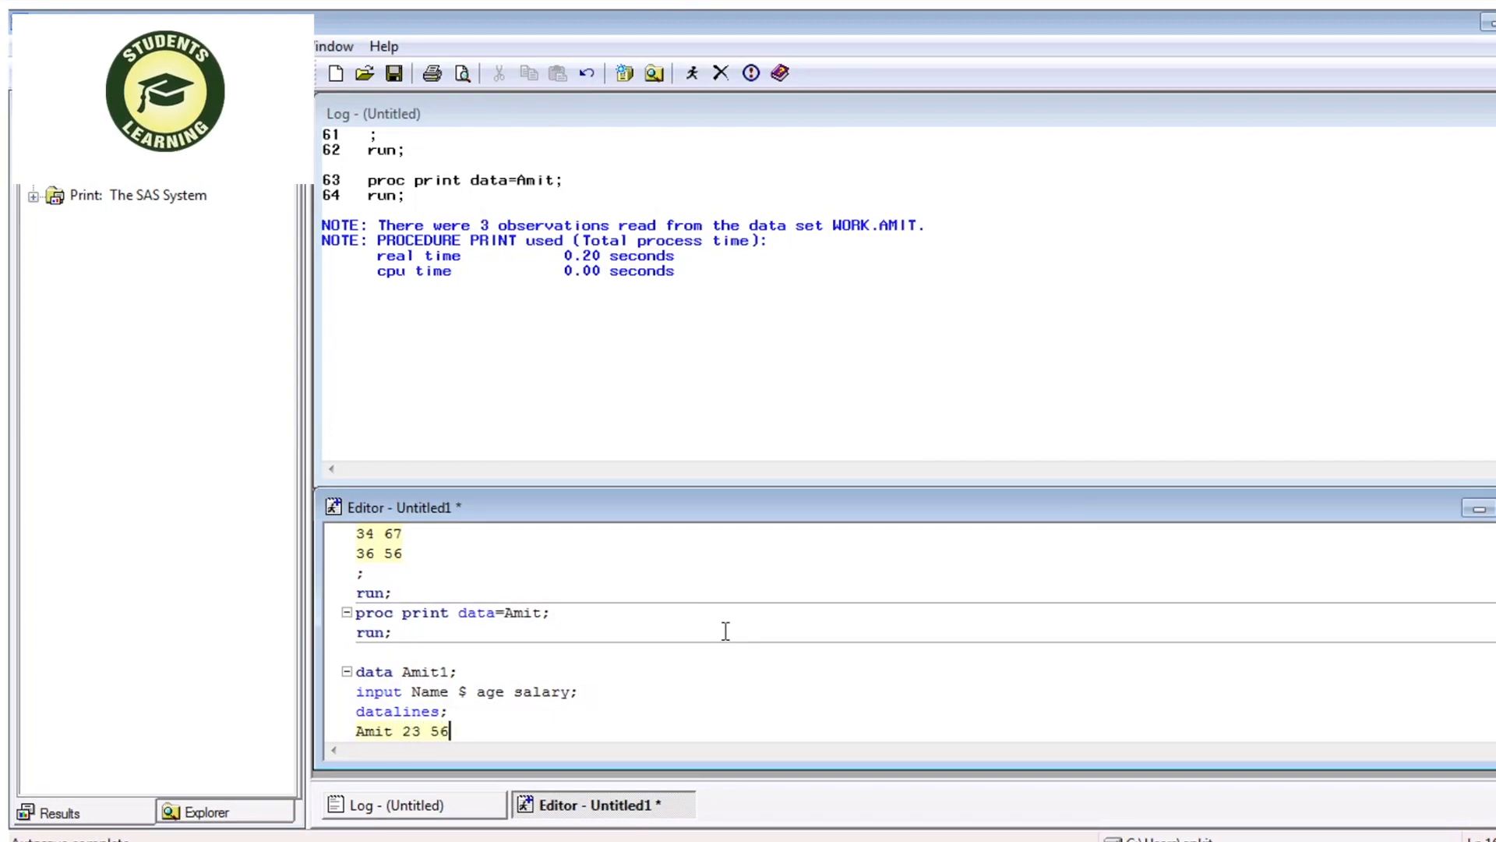
type("000")
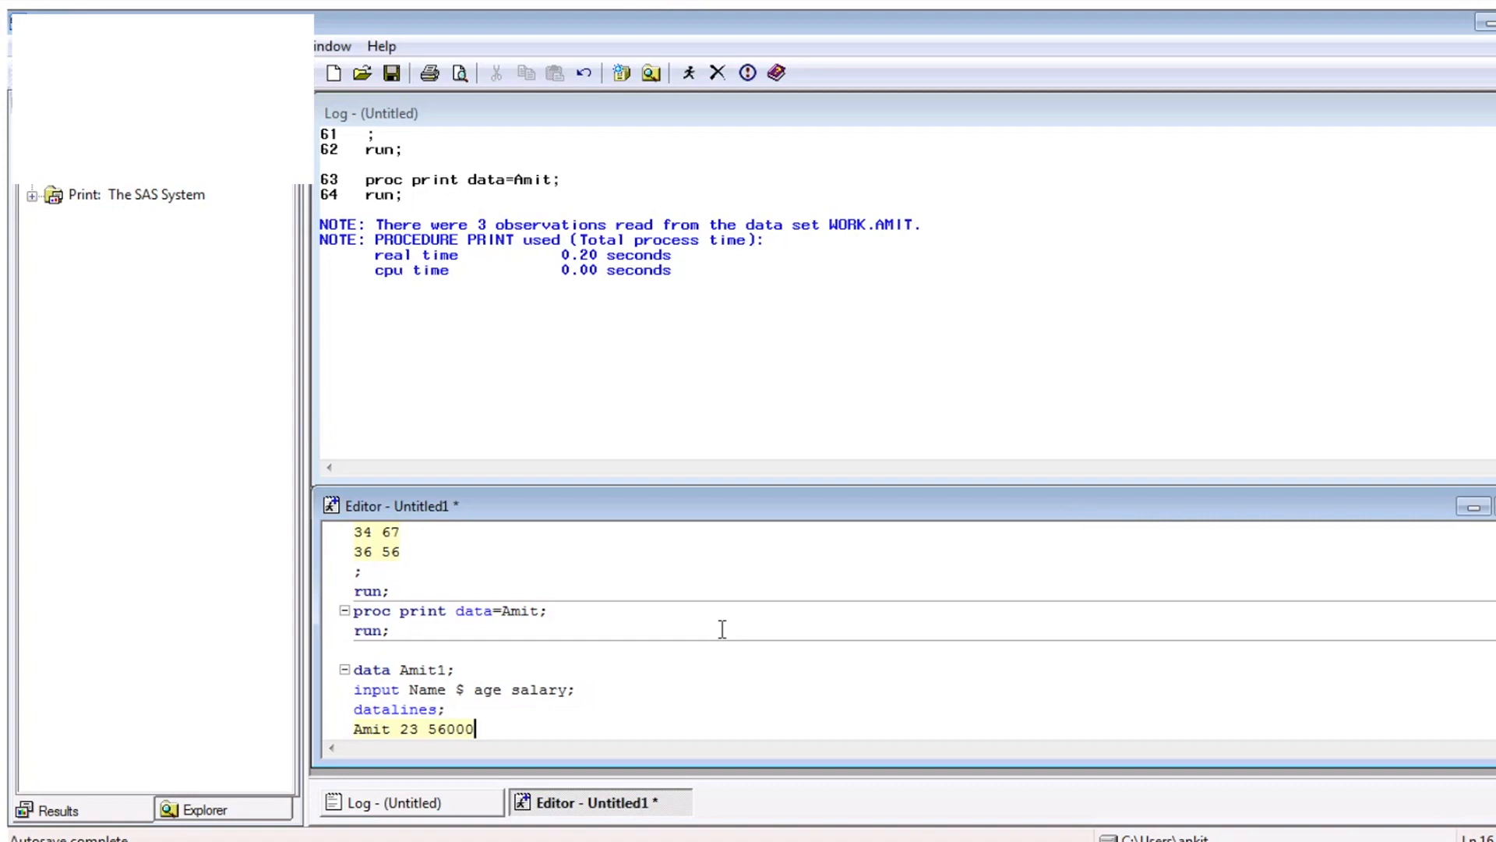
type("Deepak 24 67")
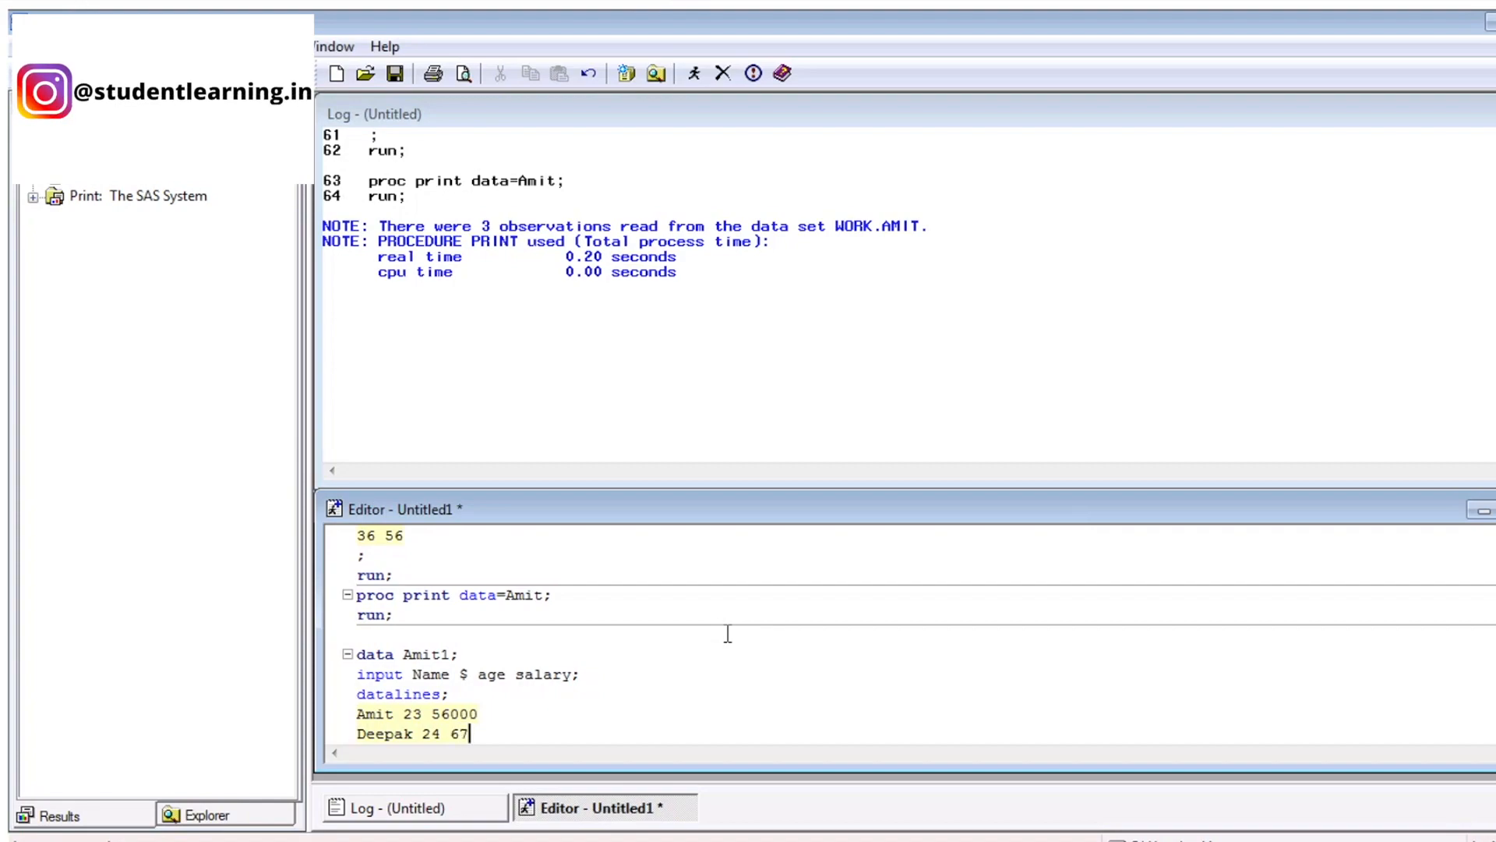
type("000")
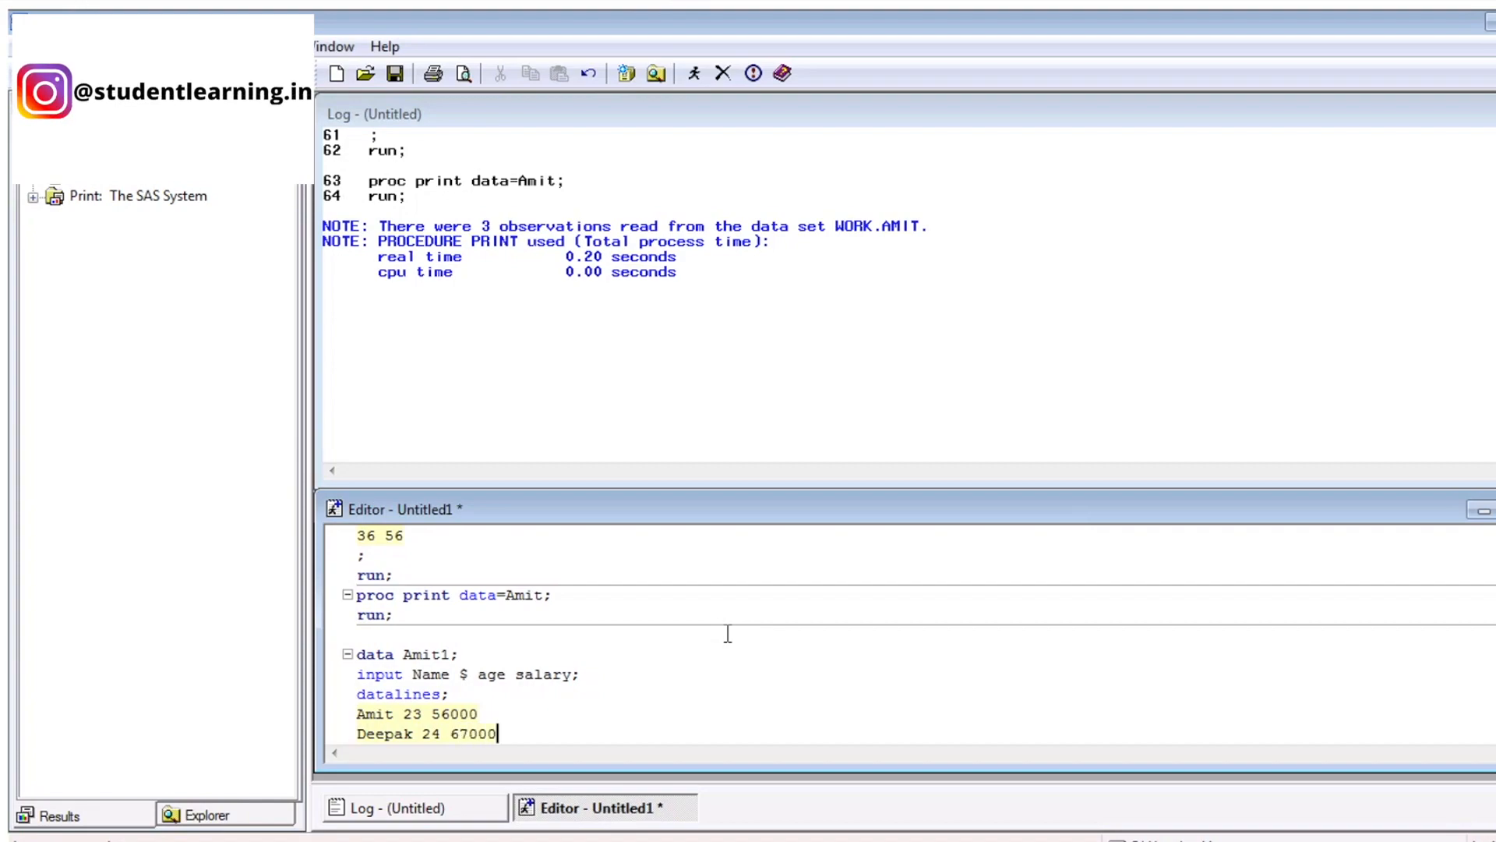
type("s")
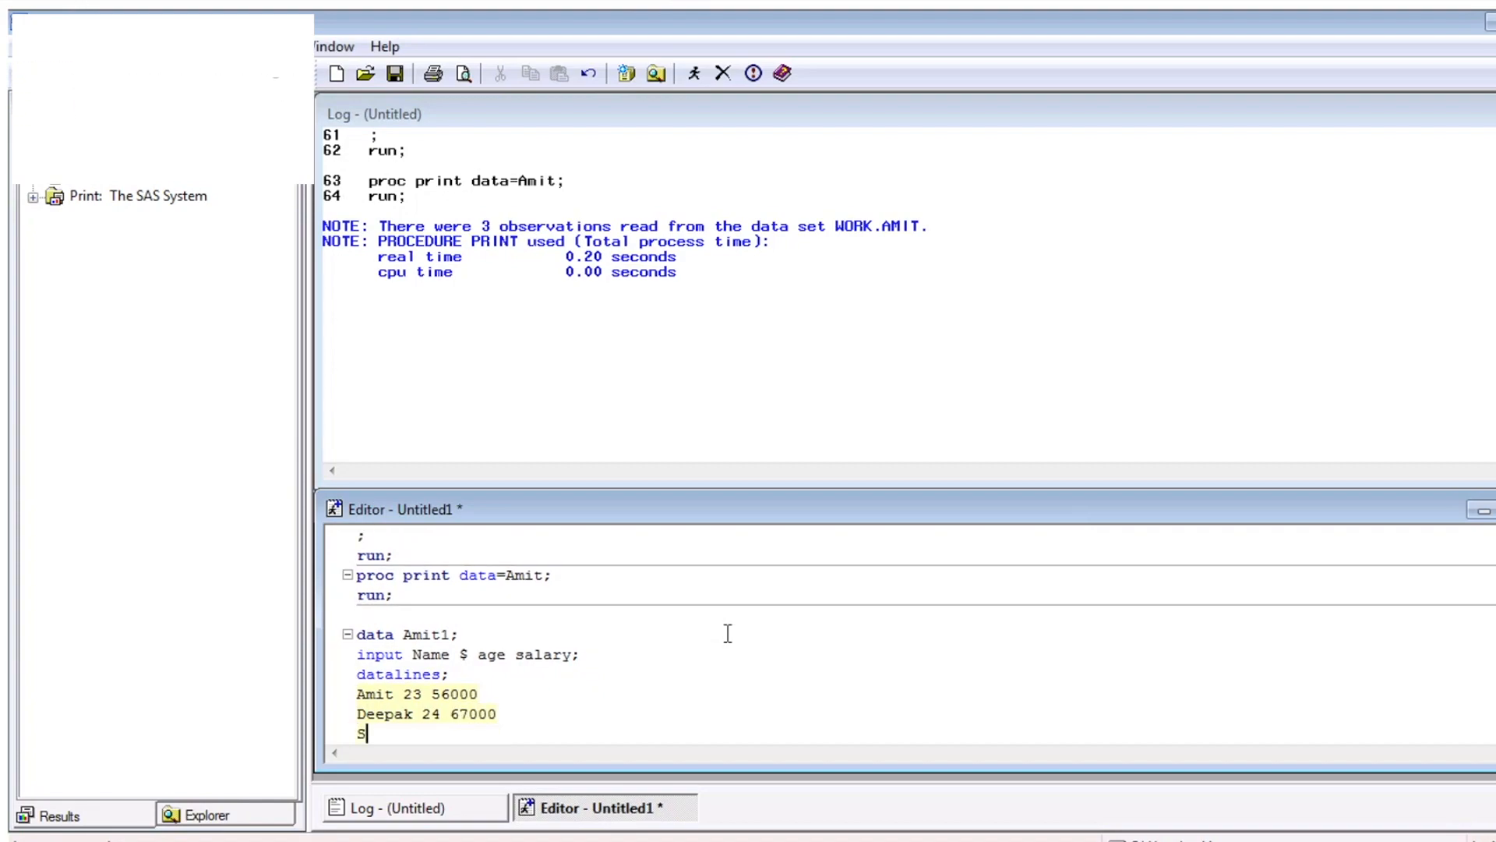
type("oni")
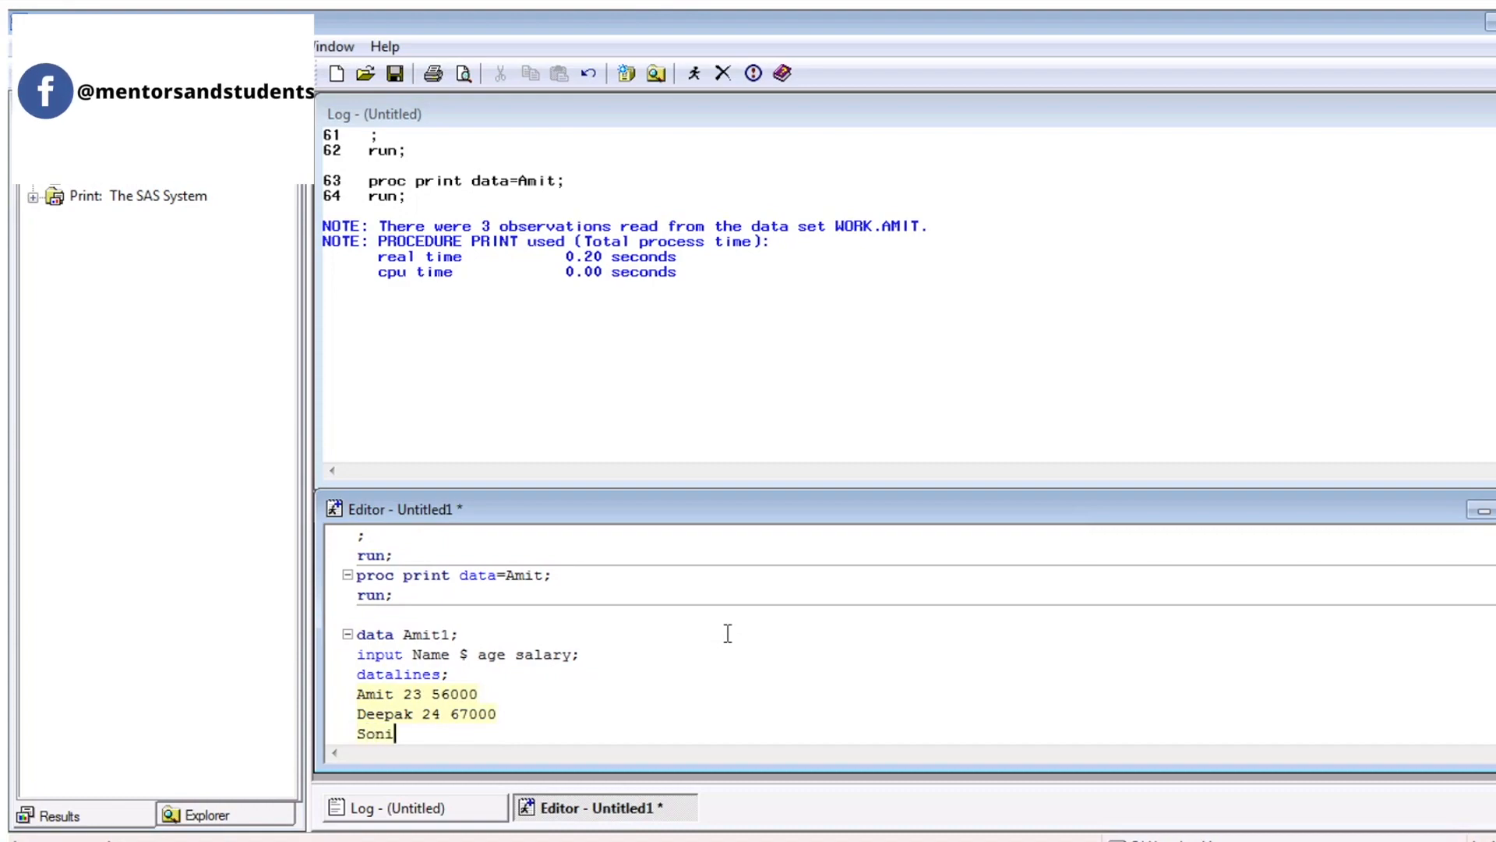
type("22")
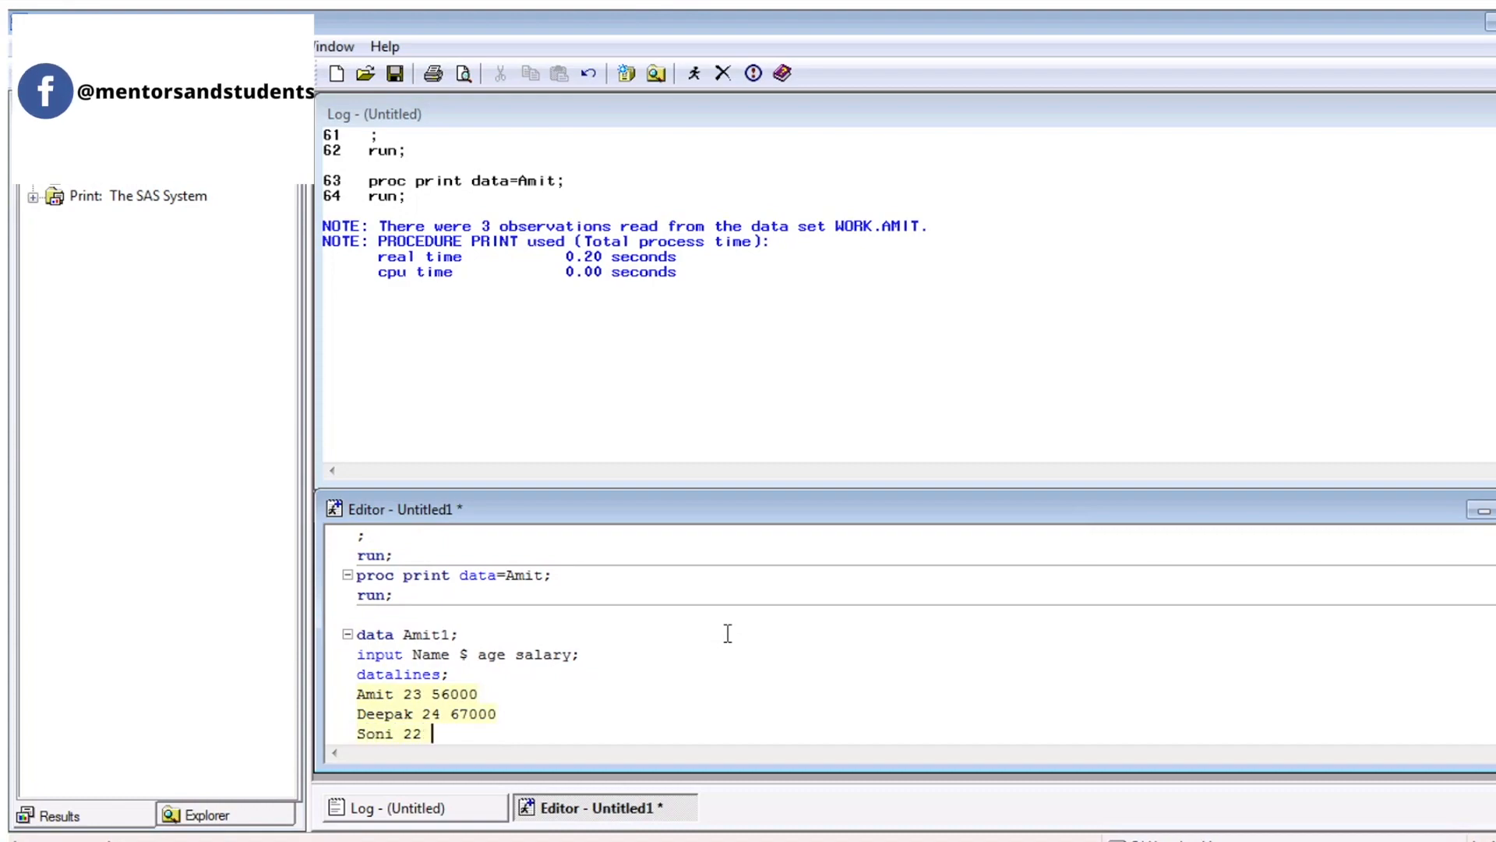
type("64000")
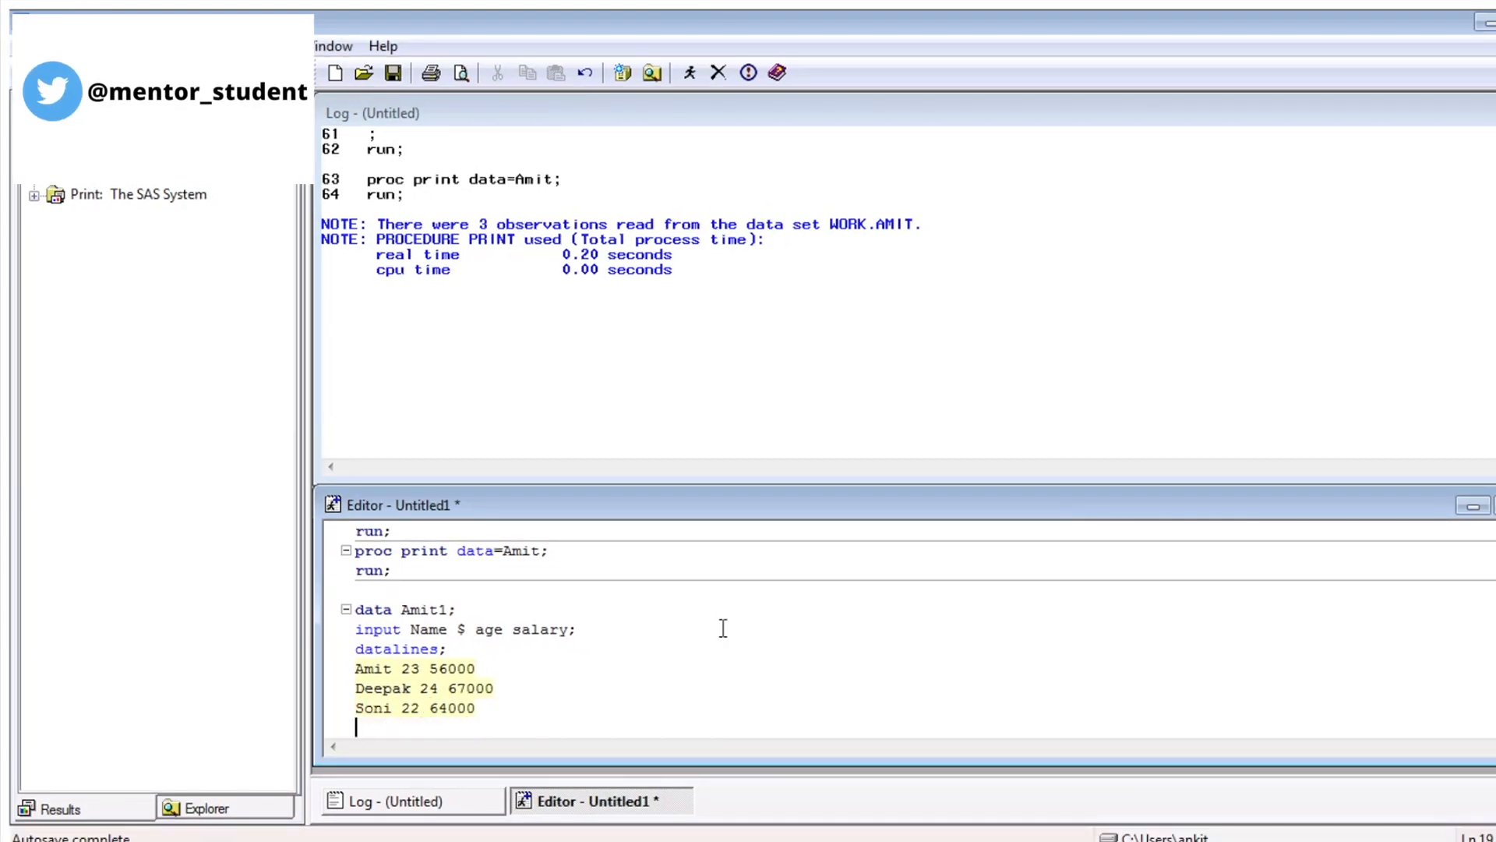
type(";")
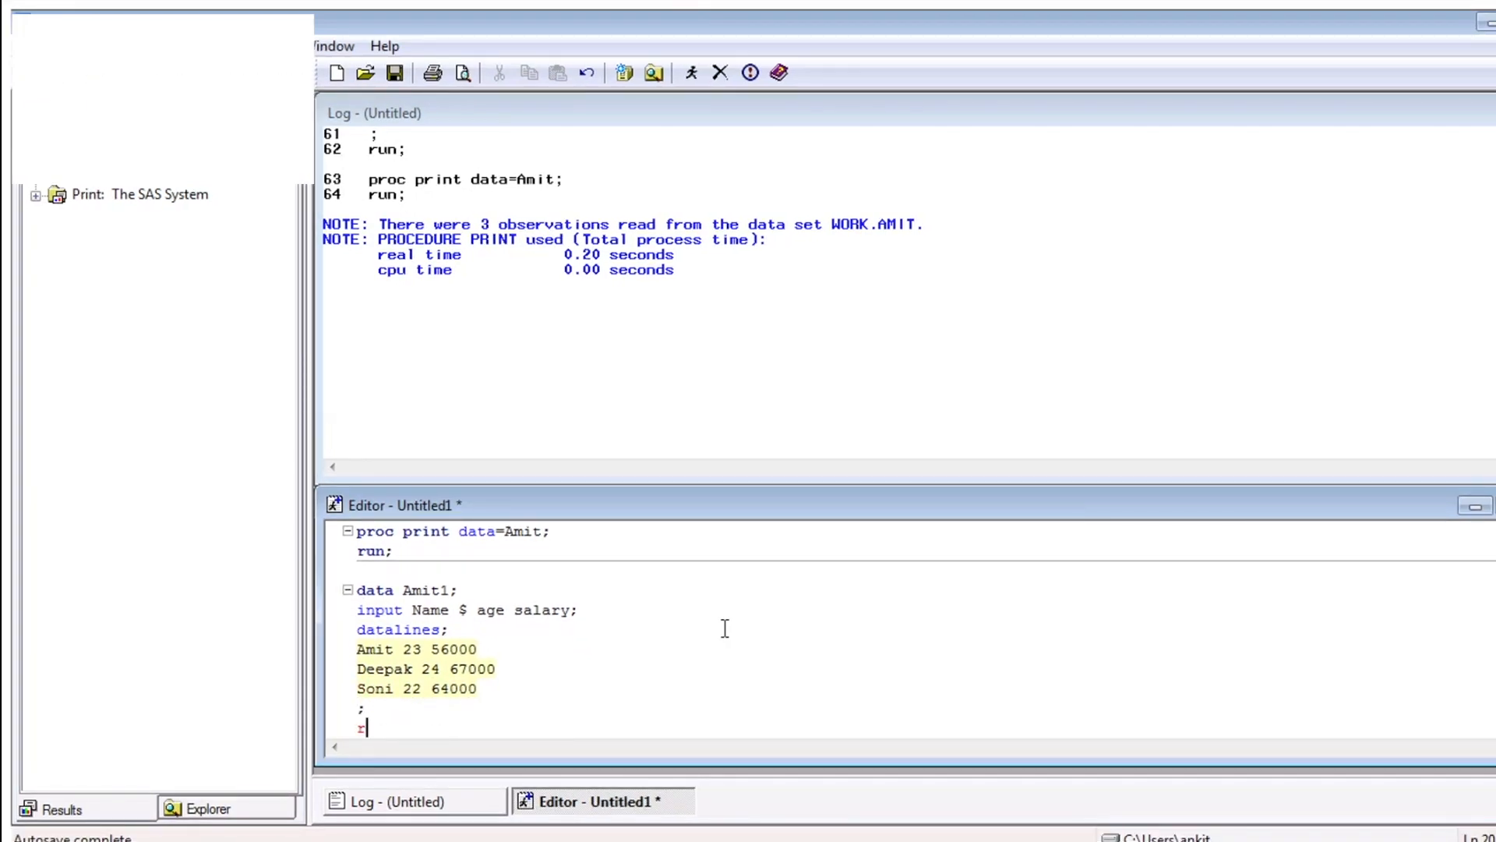
type("un;")
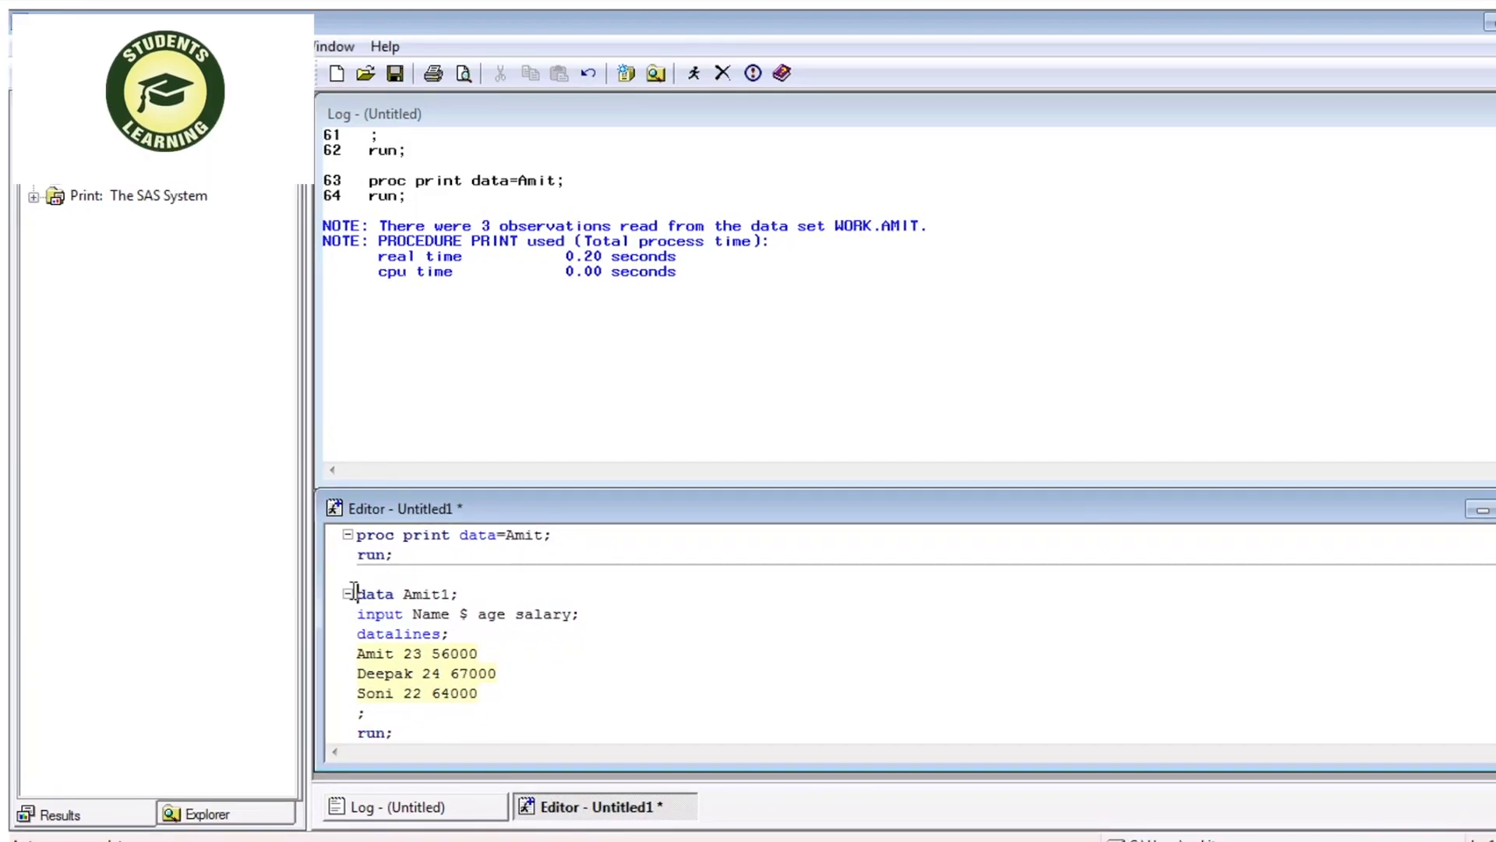
Submit the selected Amit1 data step so the log reports 3 observations and 3 variables.
left_click_drag(356, 593, 393, 732)
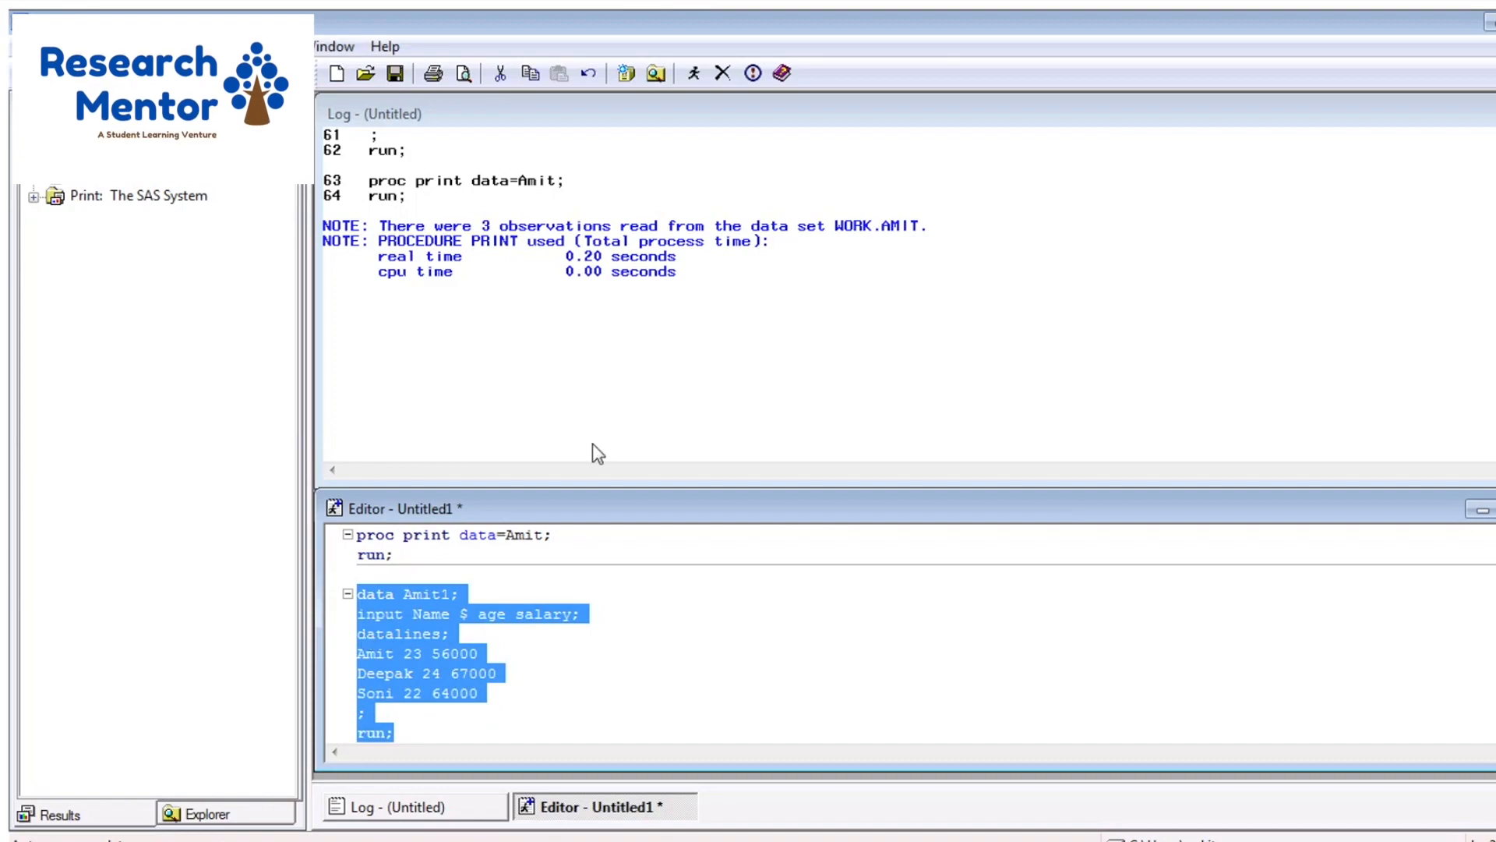
mouse_move(692, 73)
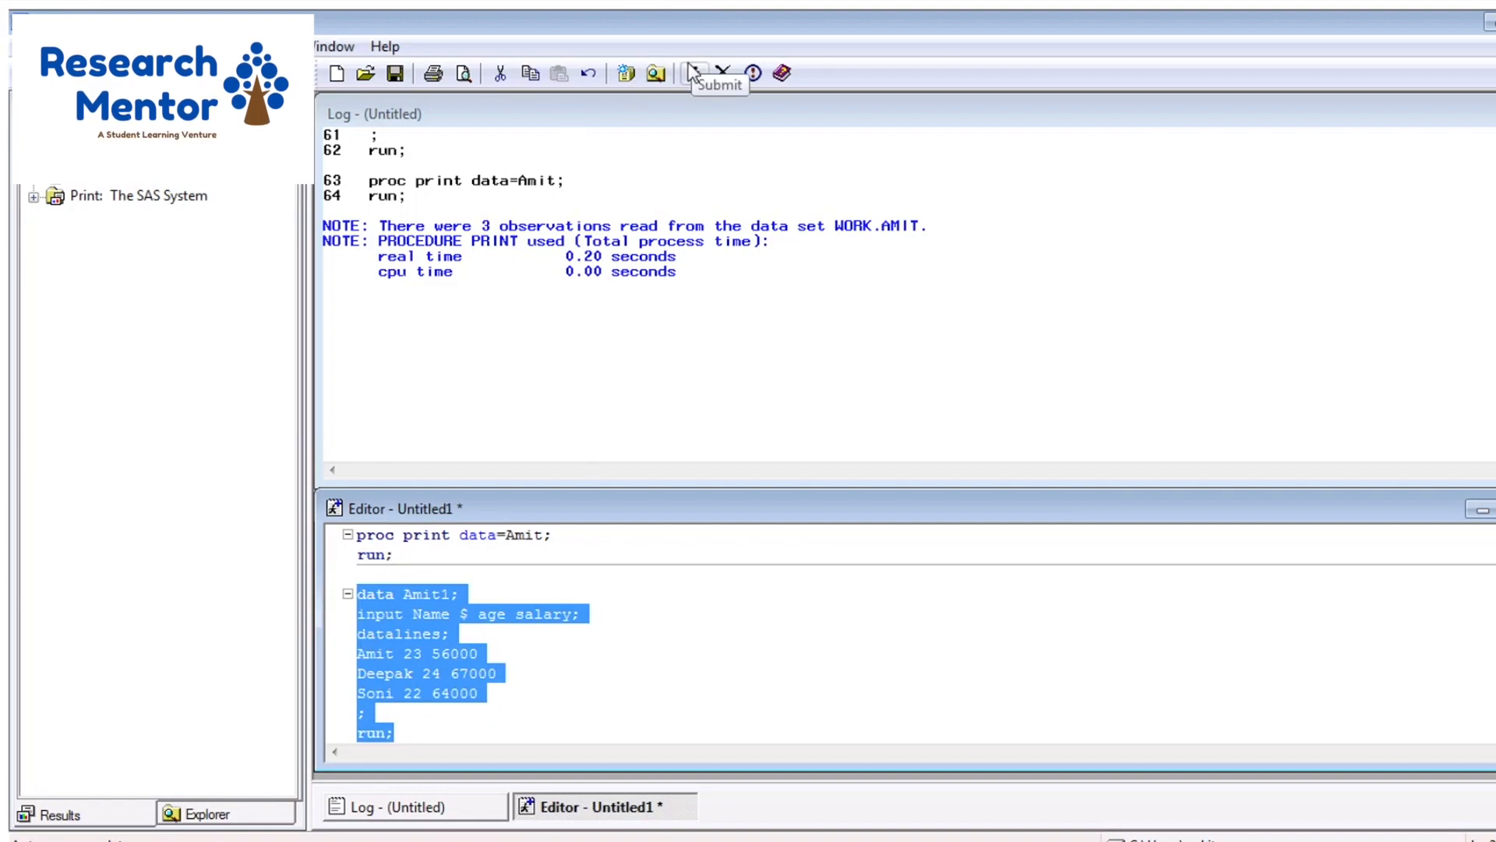
left_click(692, 73)
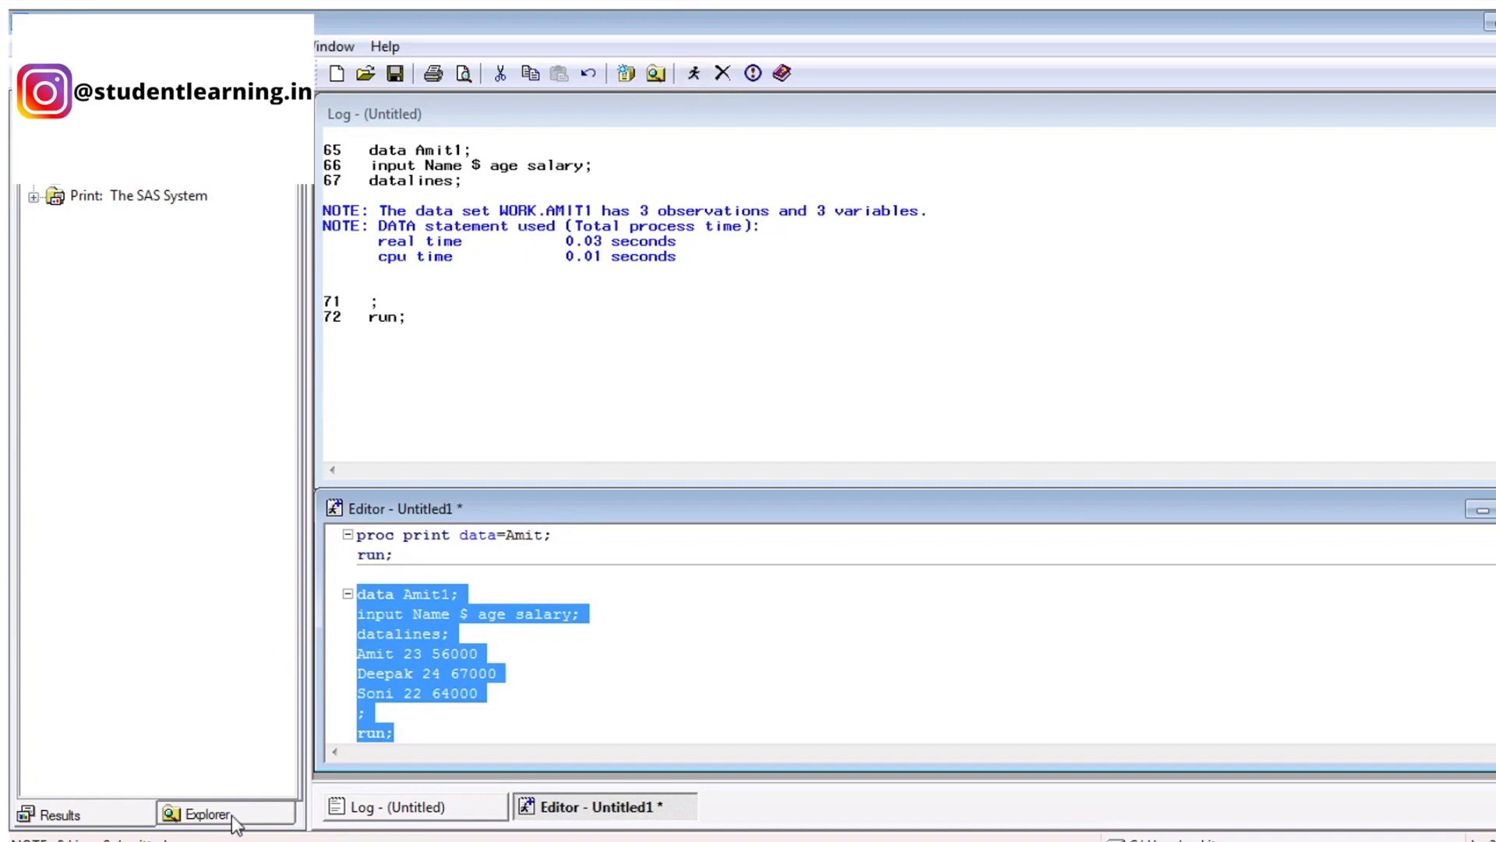
left_click(201, 813)
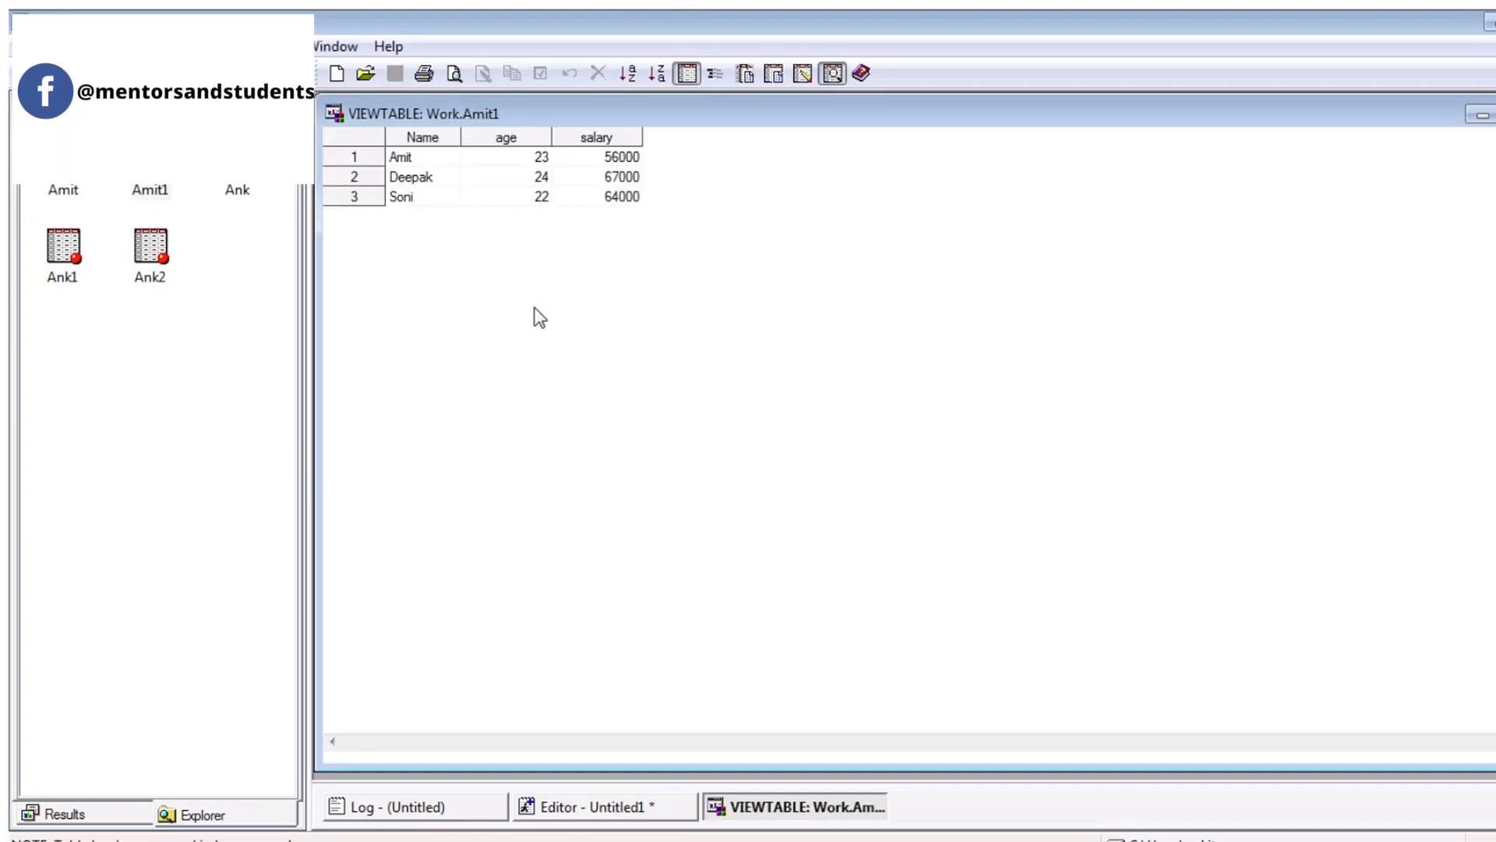
mouse_move(717, 430)
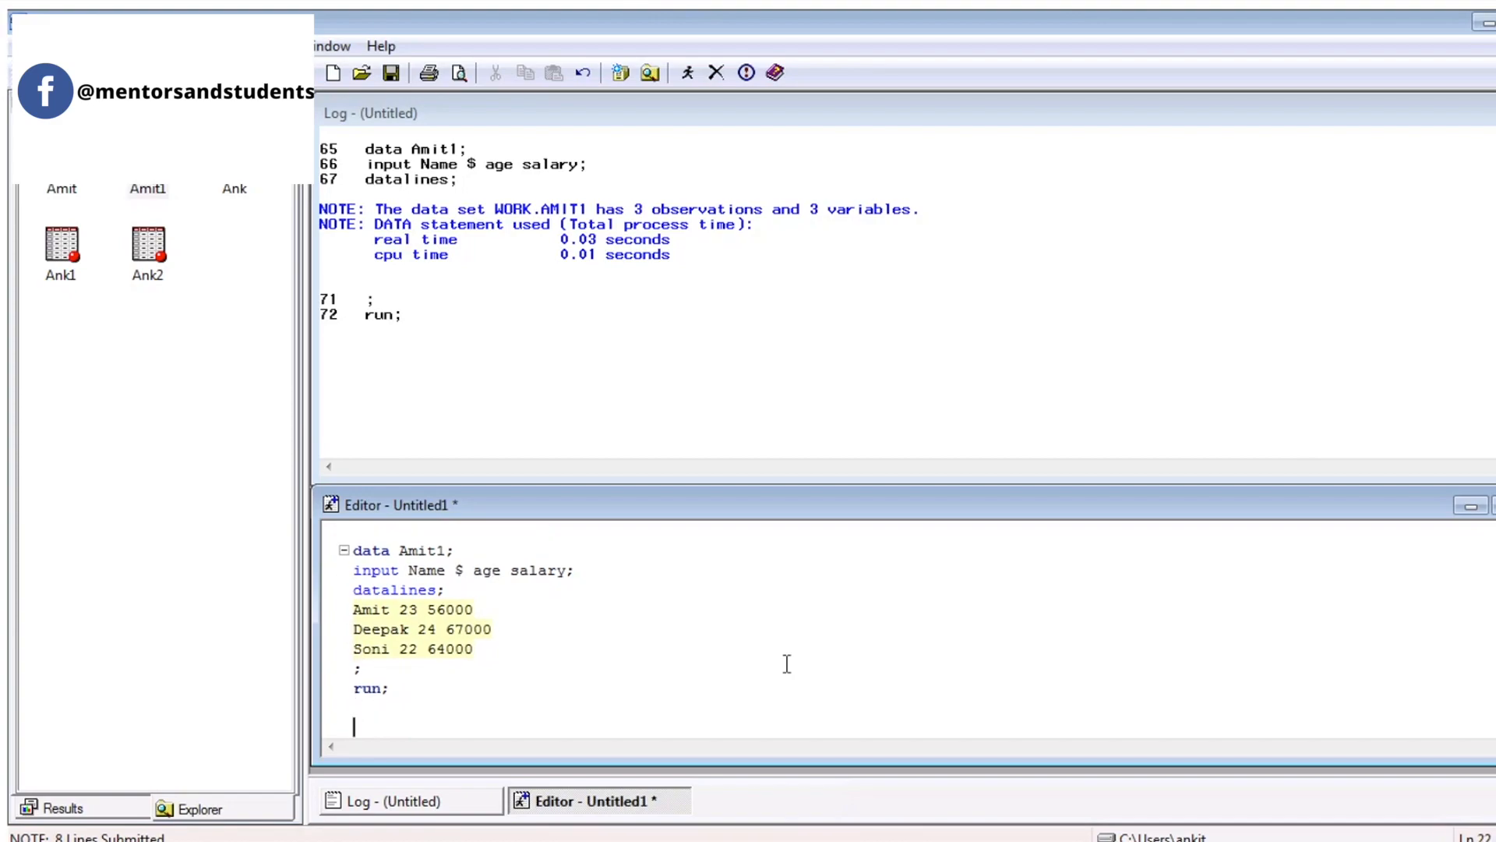
Write the Amit2 data step header with input m1 m2 and a datalines statement.
type("data")
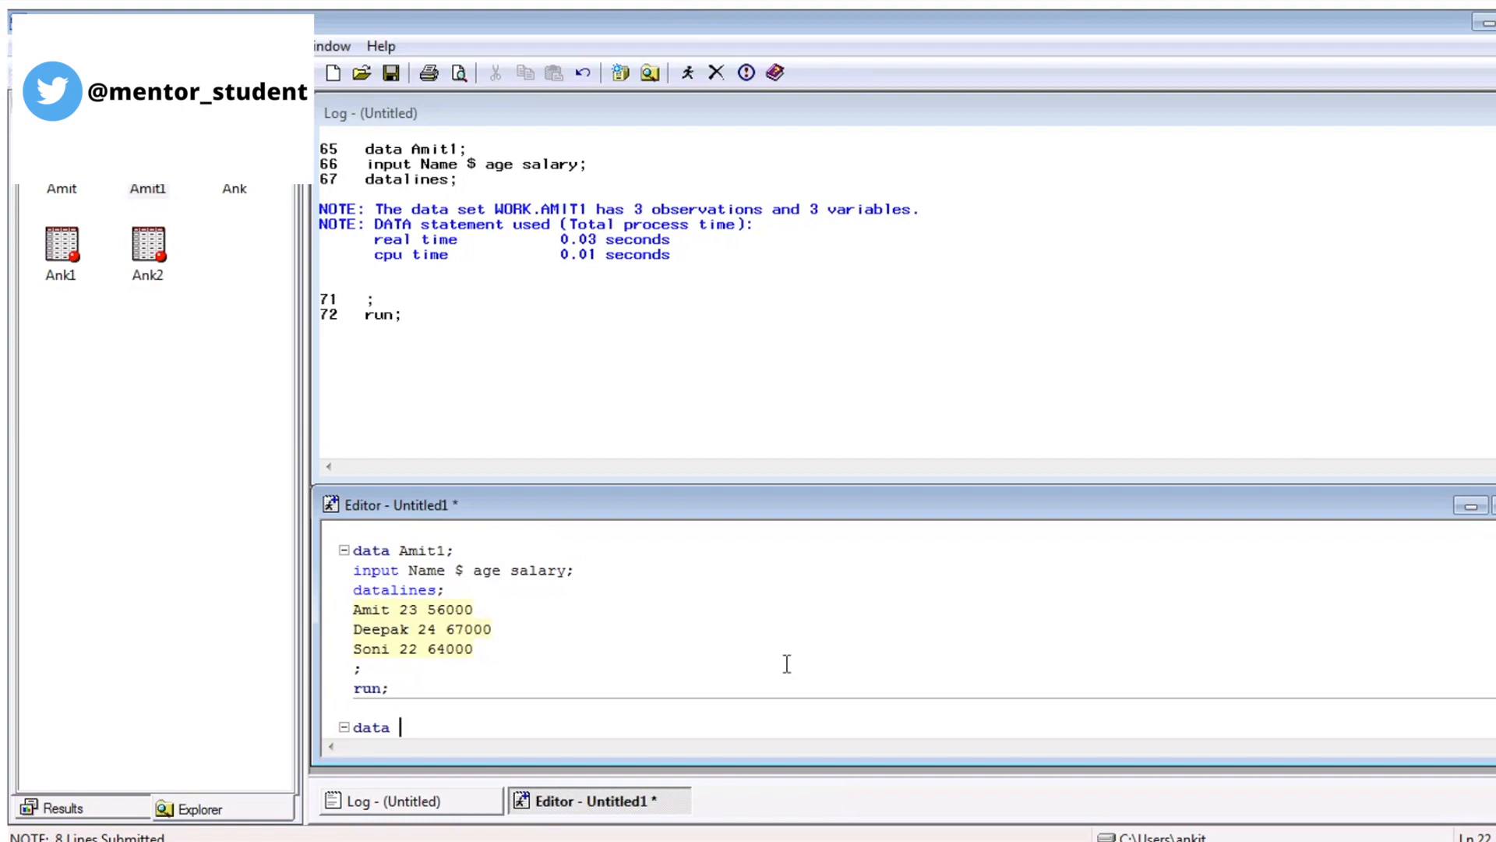
type("Amit2;")
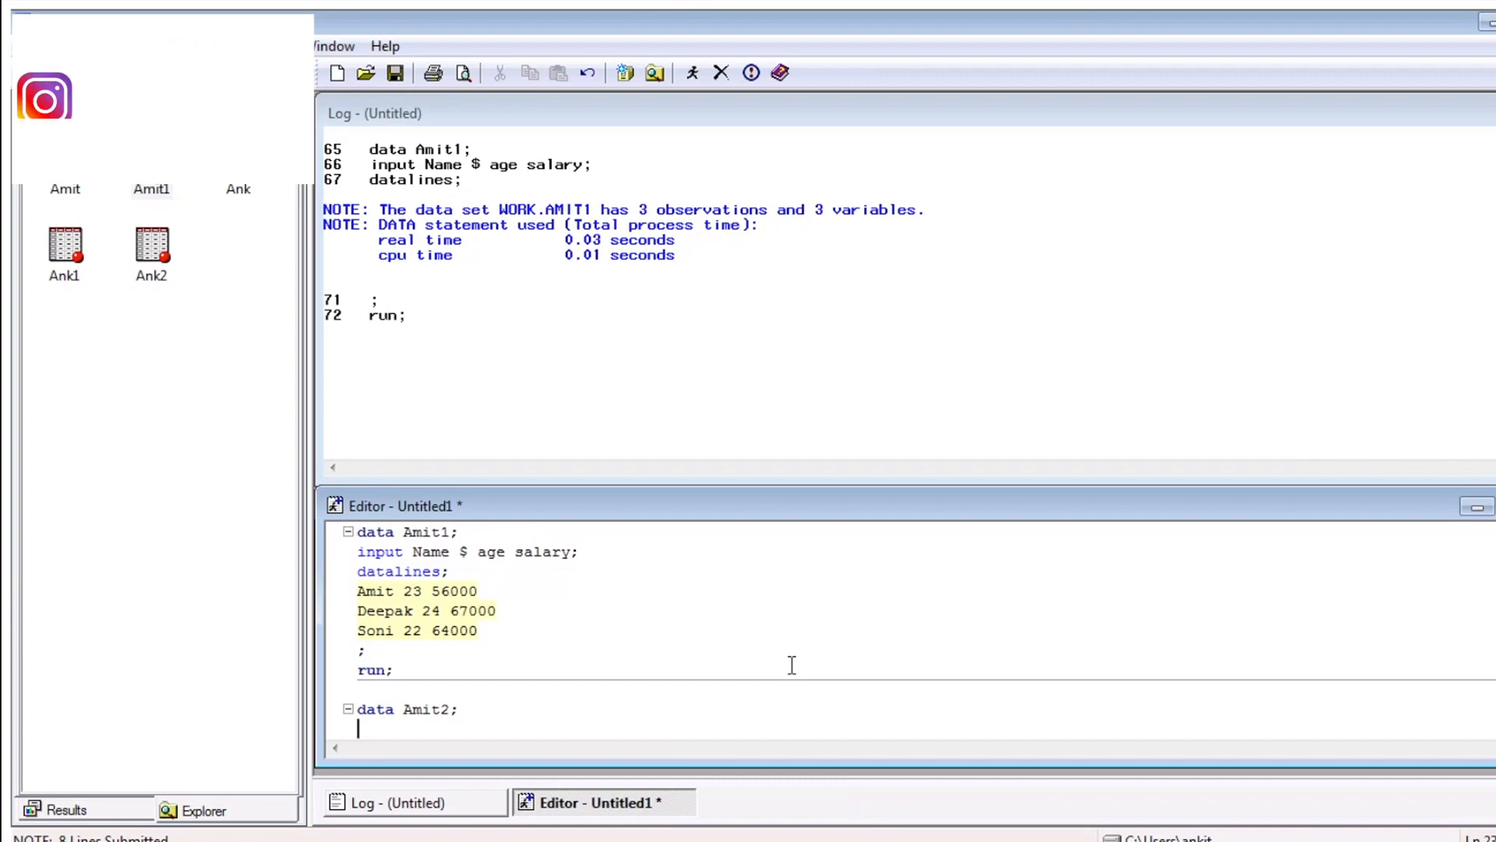
type("in")
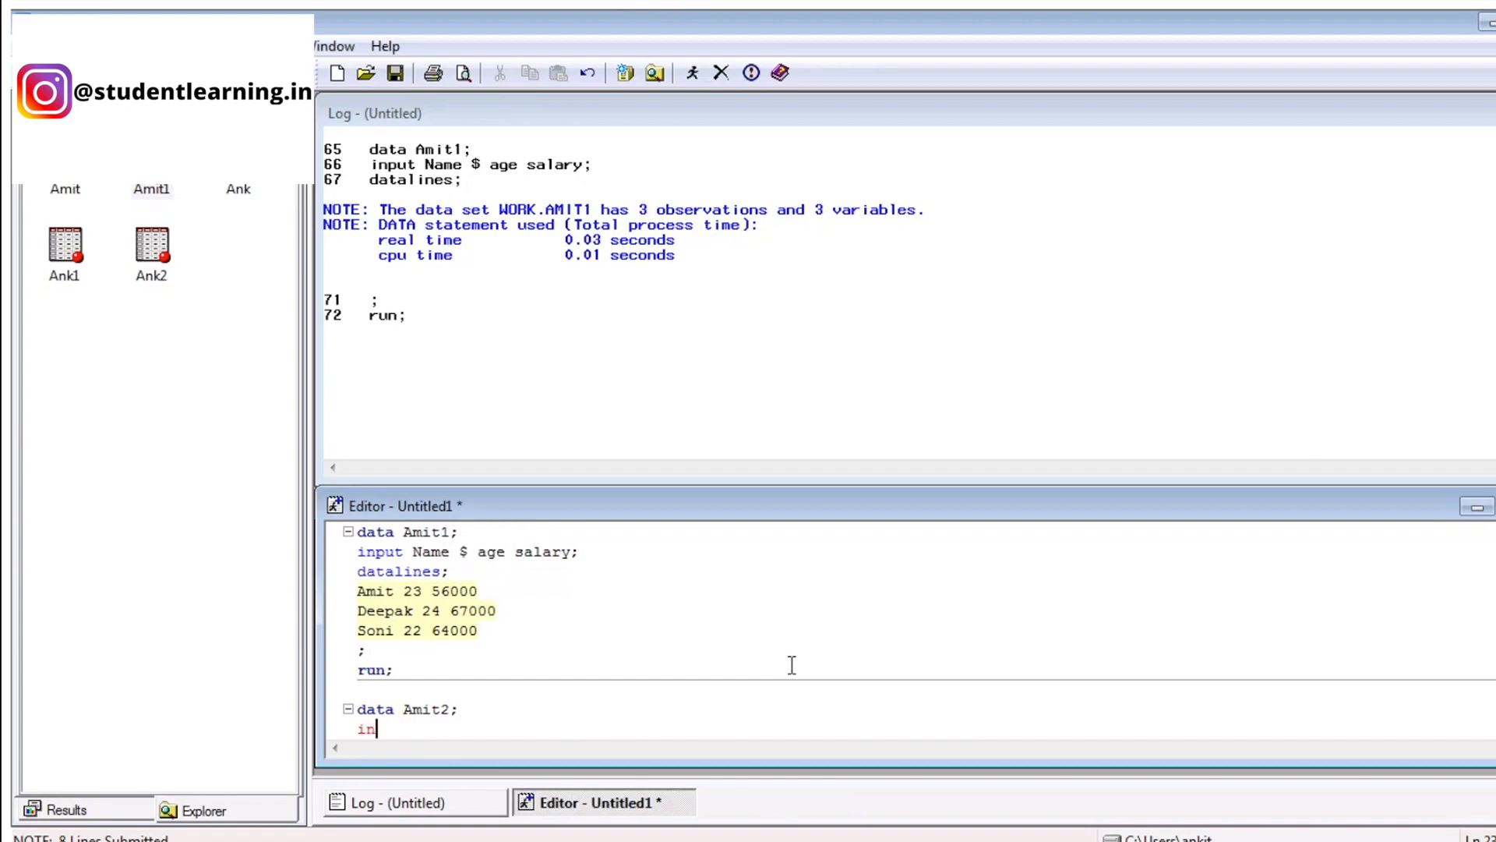
type("put")
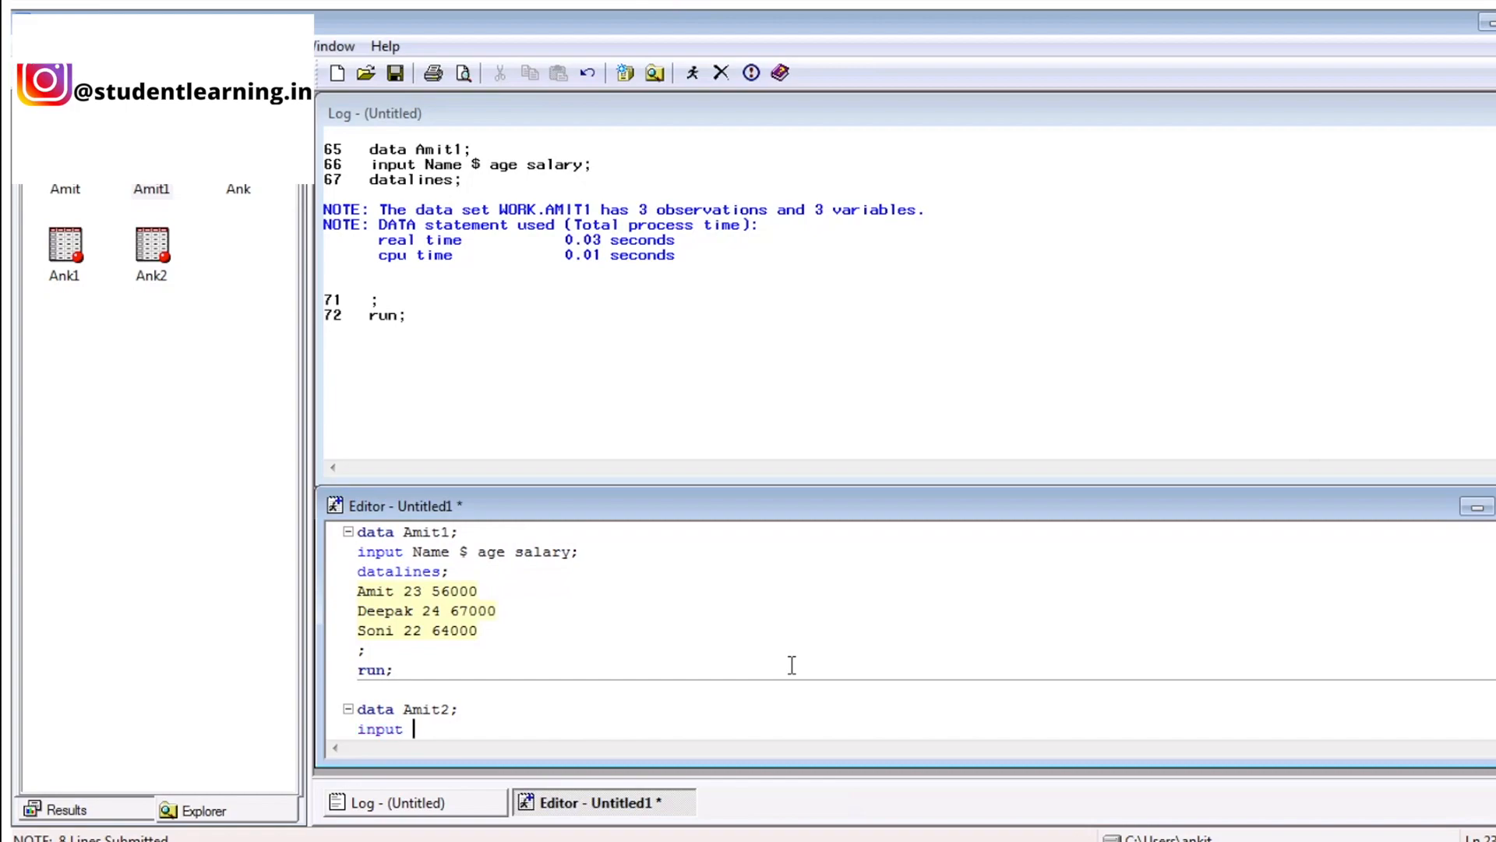
type("m1 m2;")
type("da")
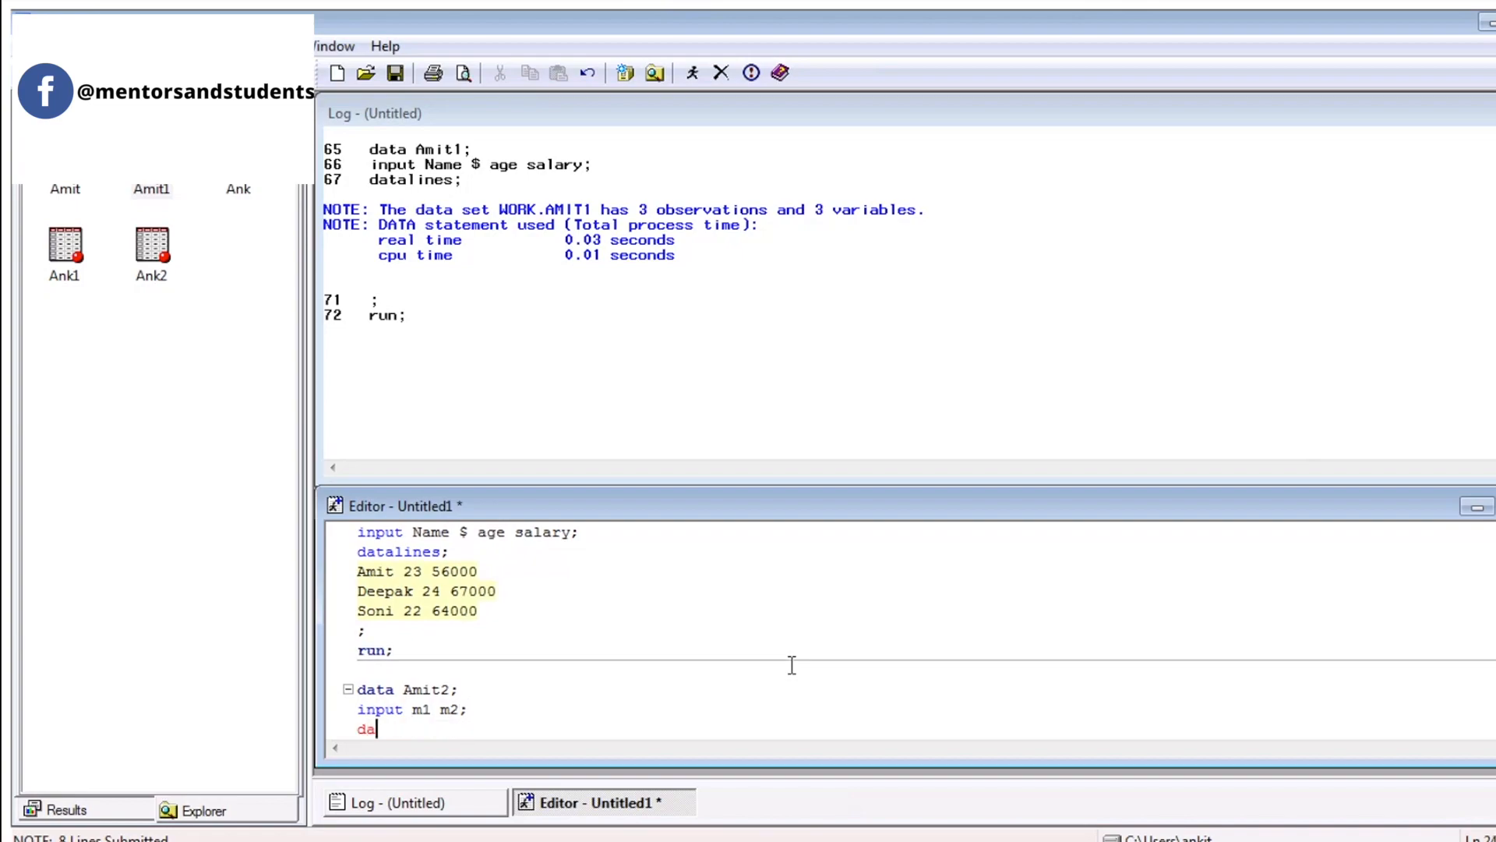
type("talines;")
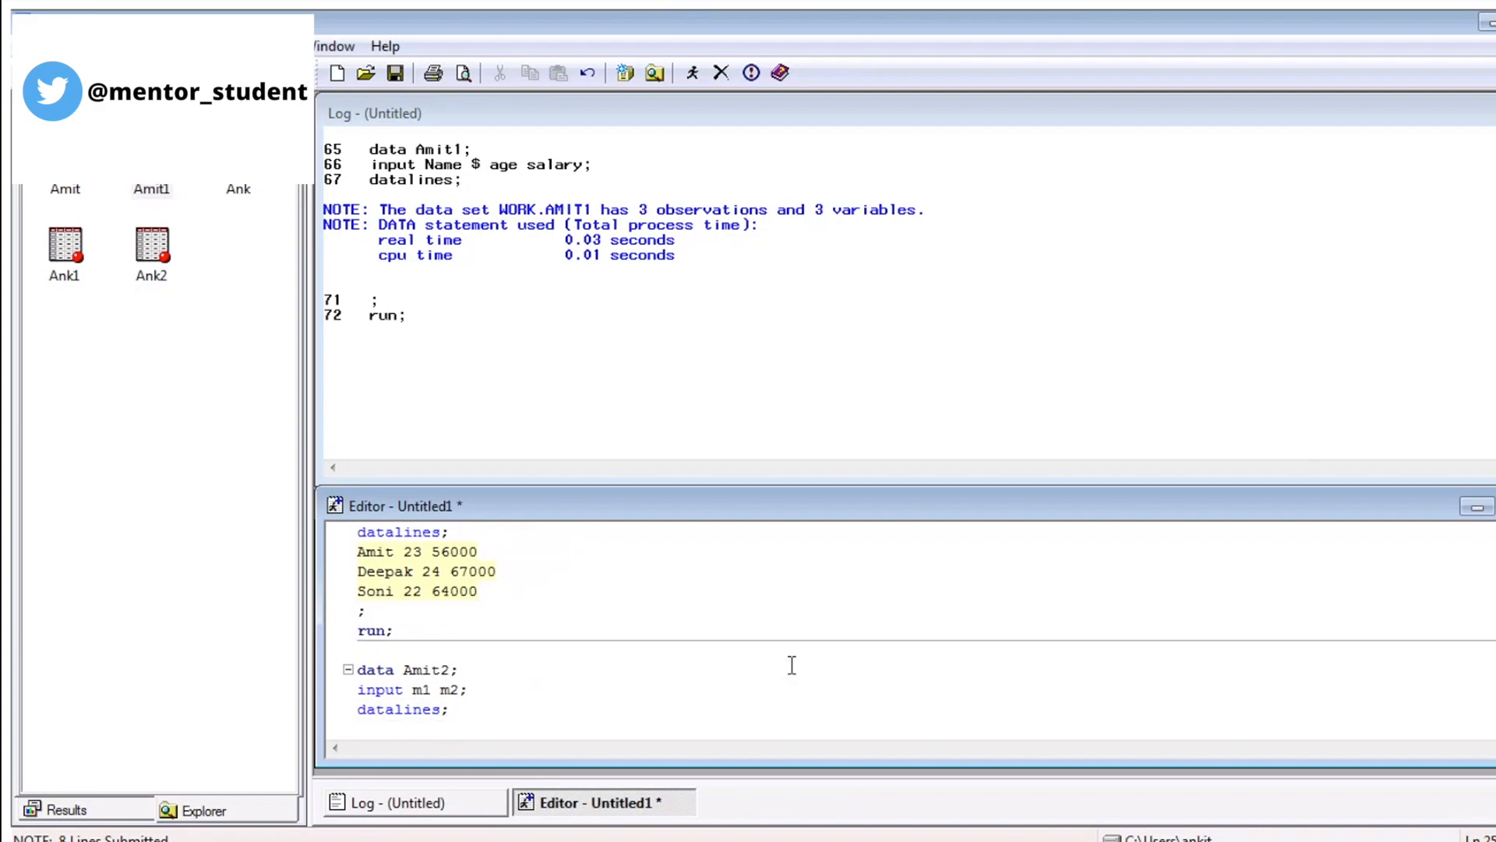
Enter the three data rows 23 56, 21 57, 34 77 and terminate the datalines.
type("23 56")
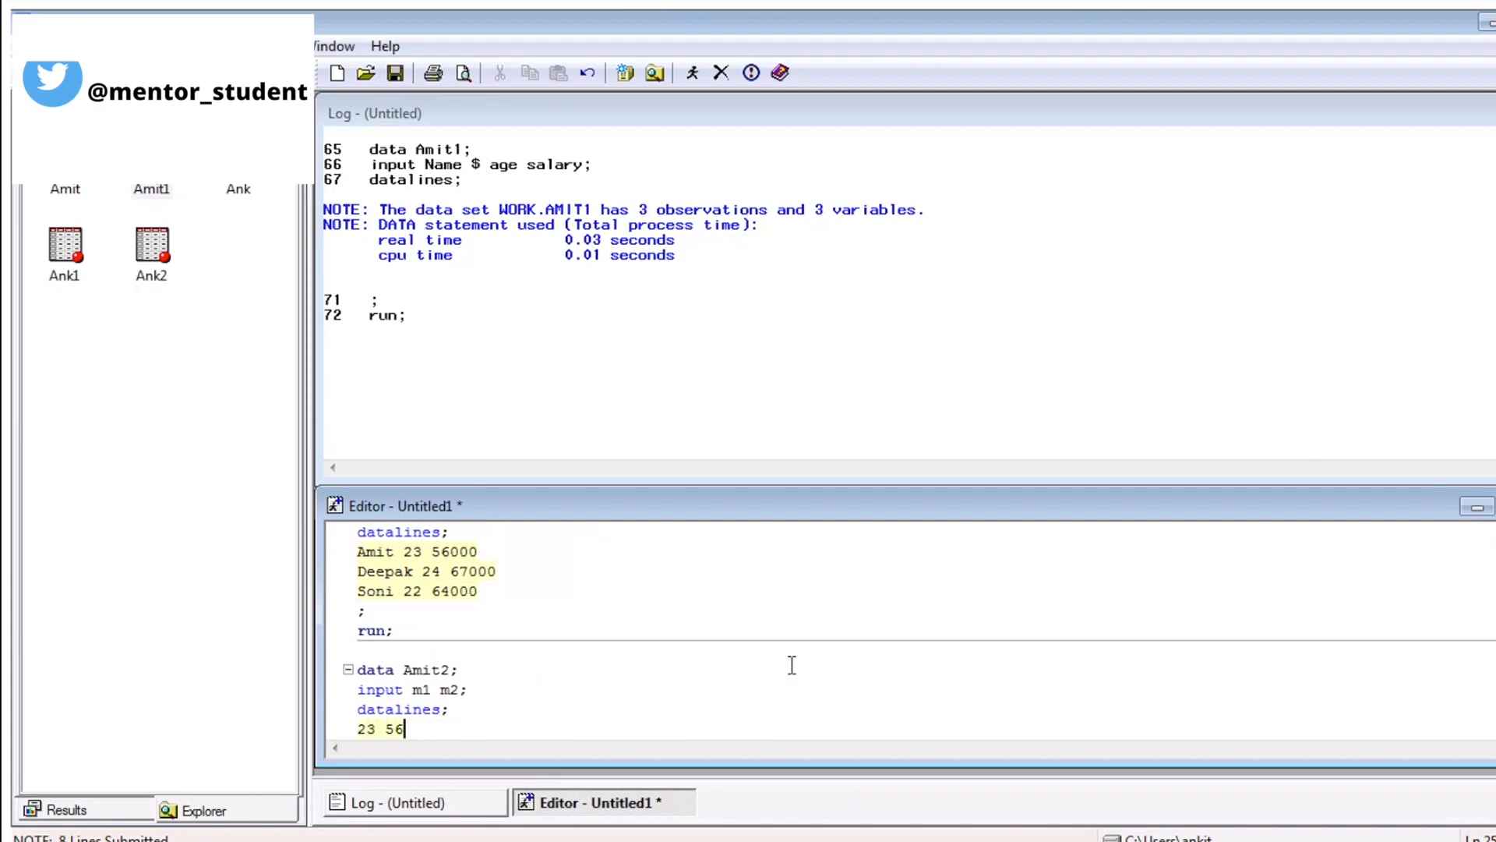
type("21 57")
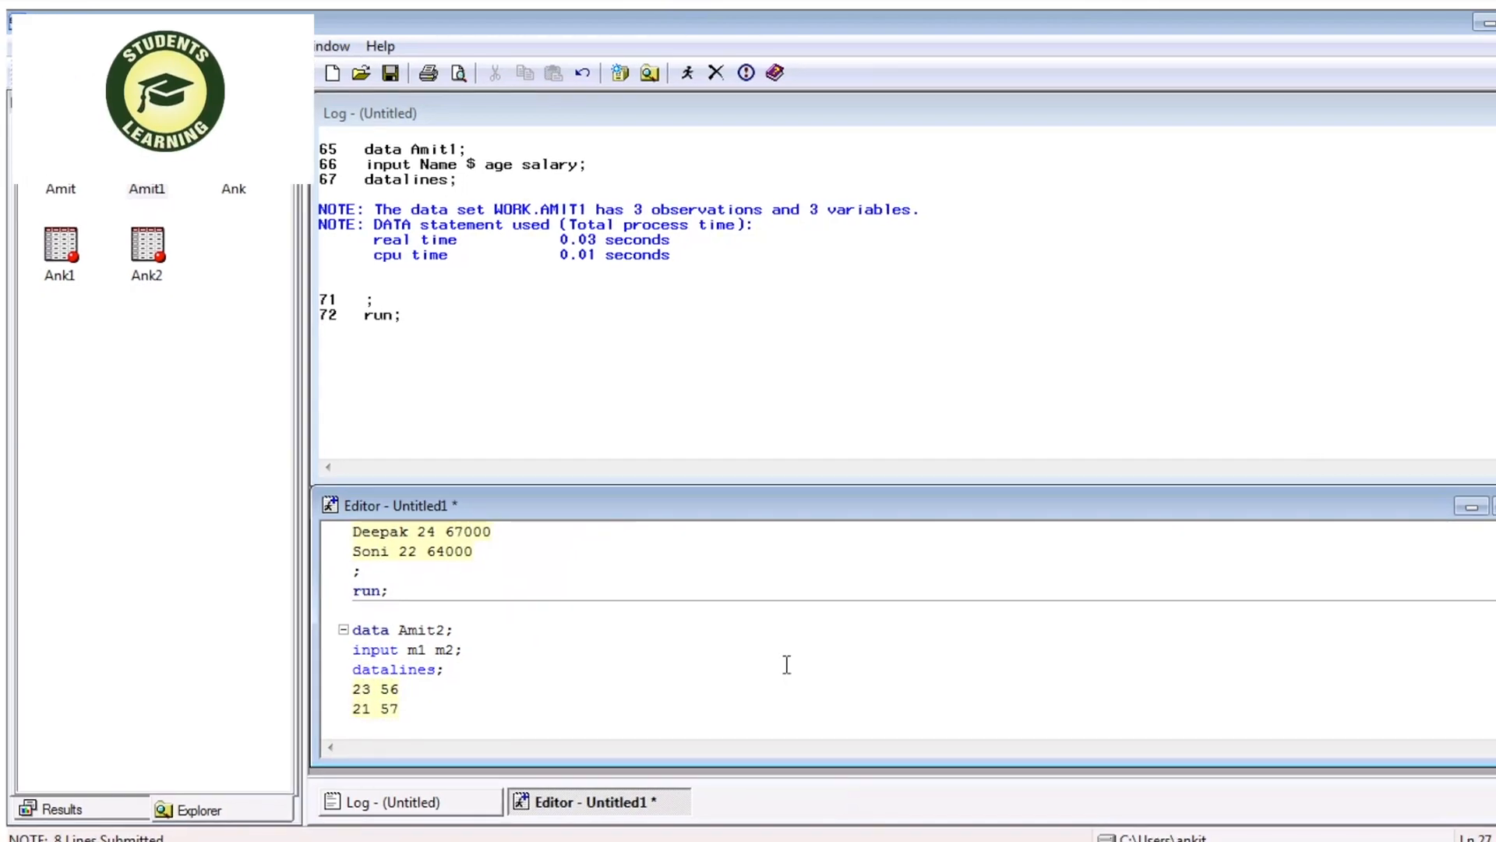
type("34 77")
type("run")
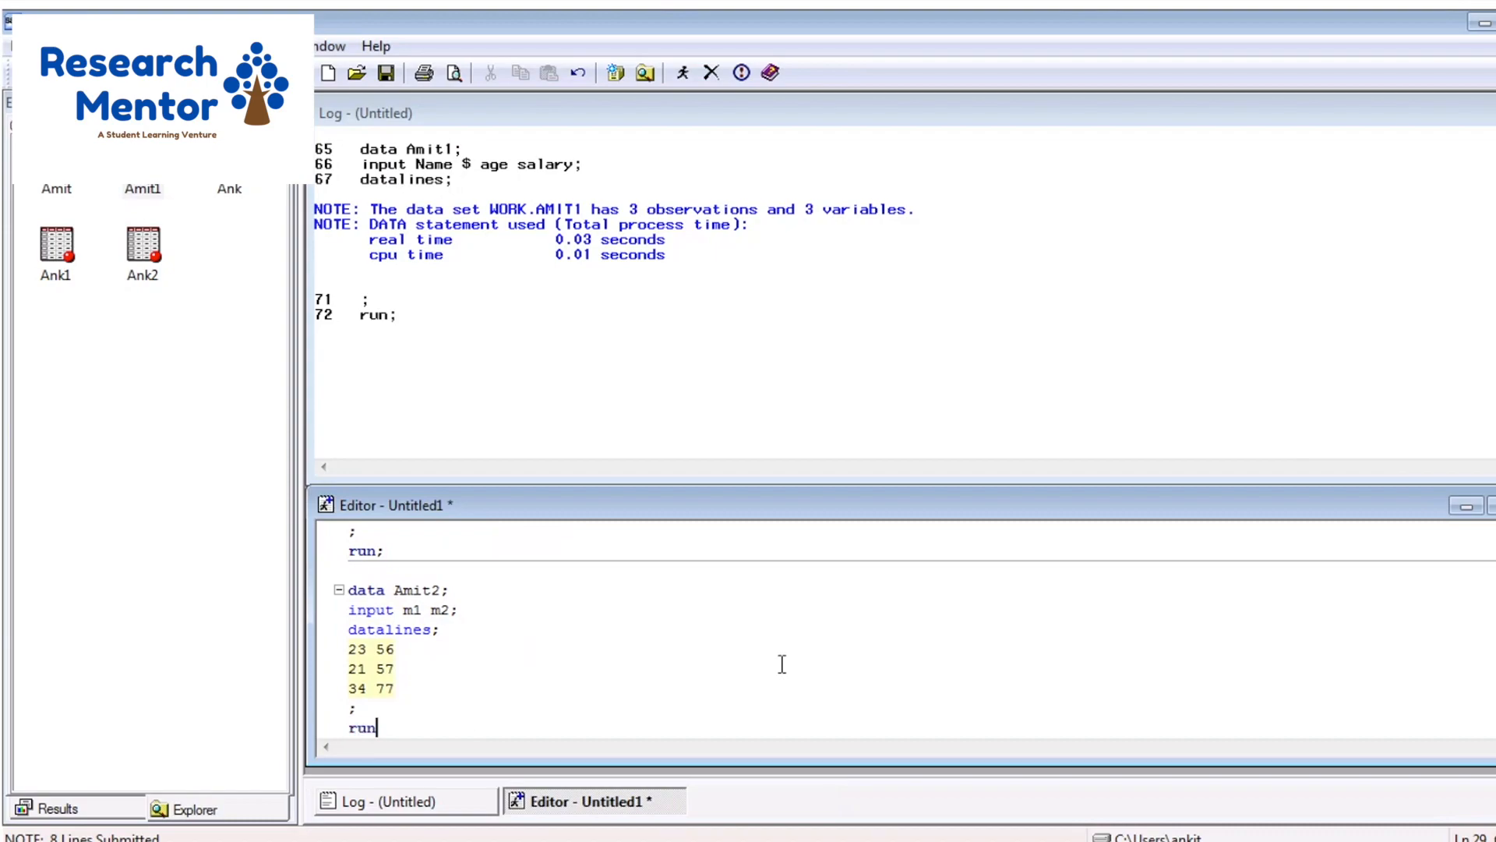
type(";")
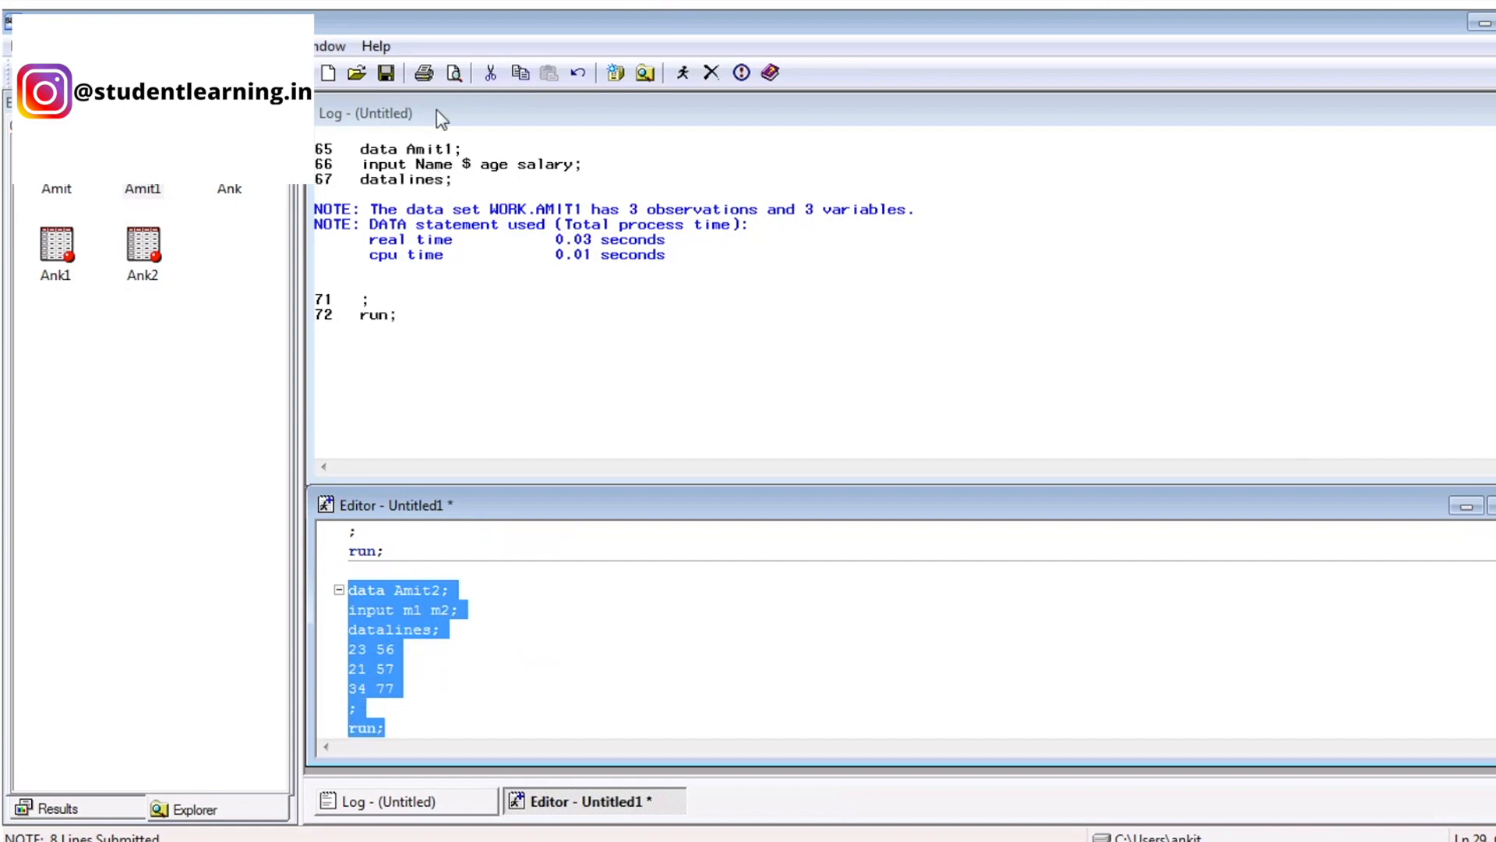
mouse_move(681, 73)
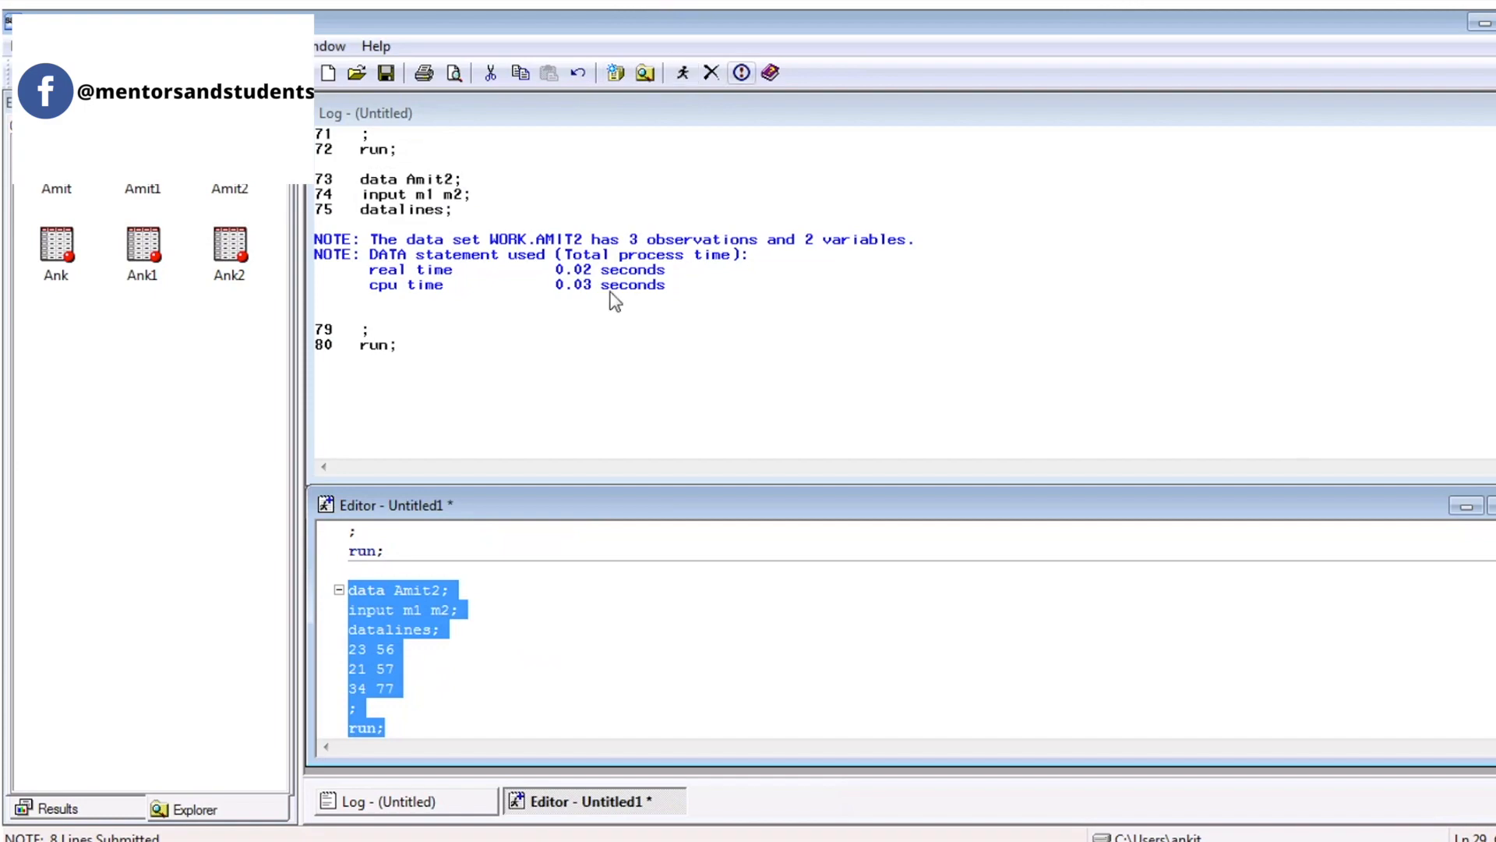
mouse_move(769, 363)
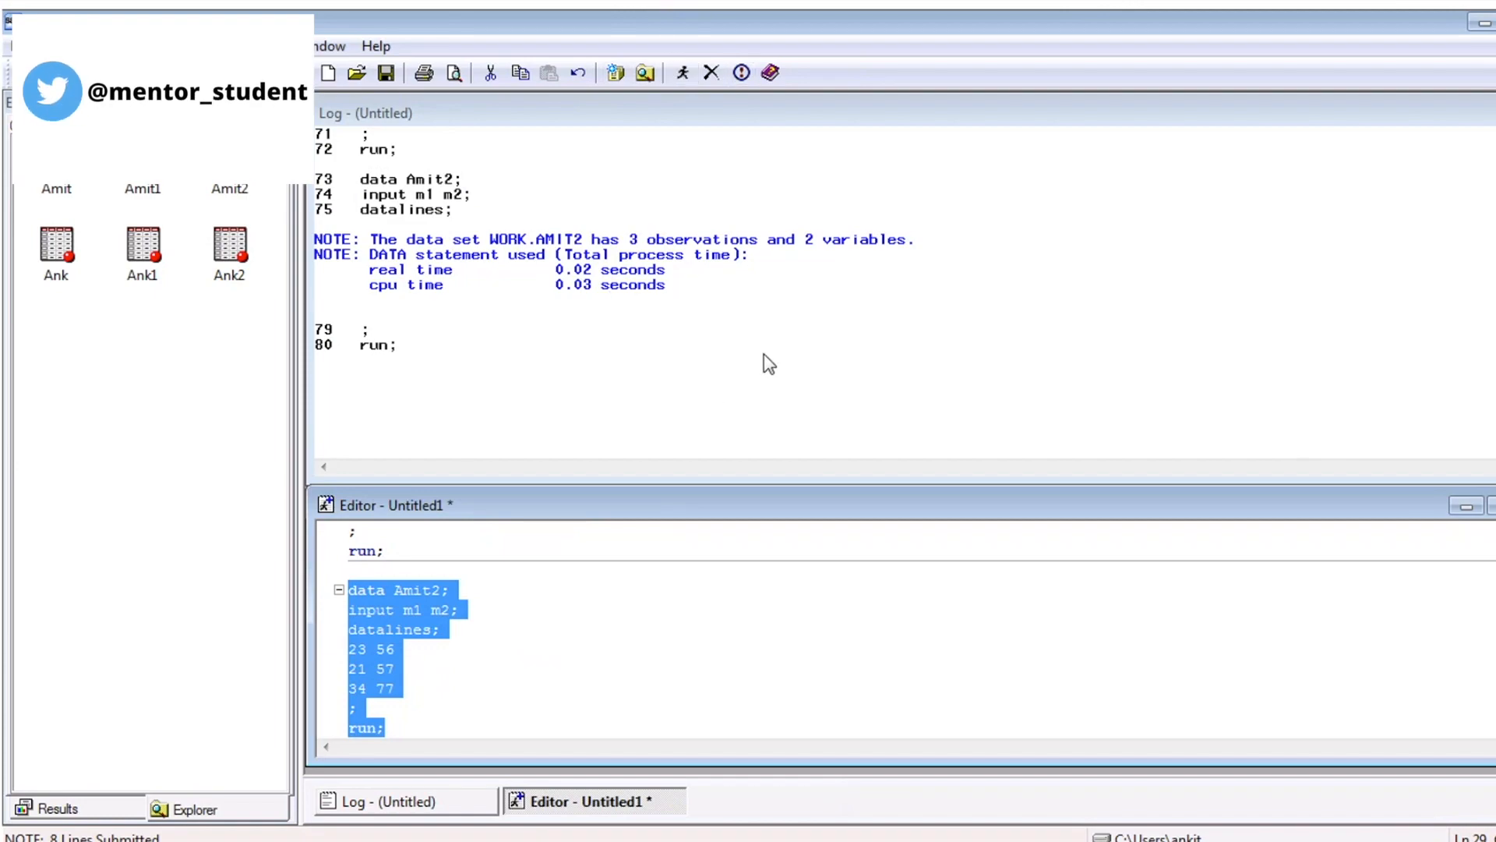
mouse_move(619, 371)
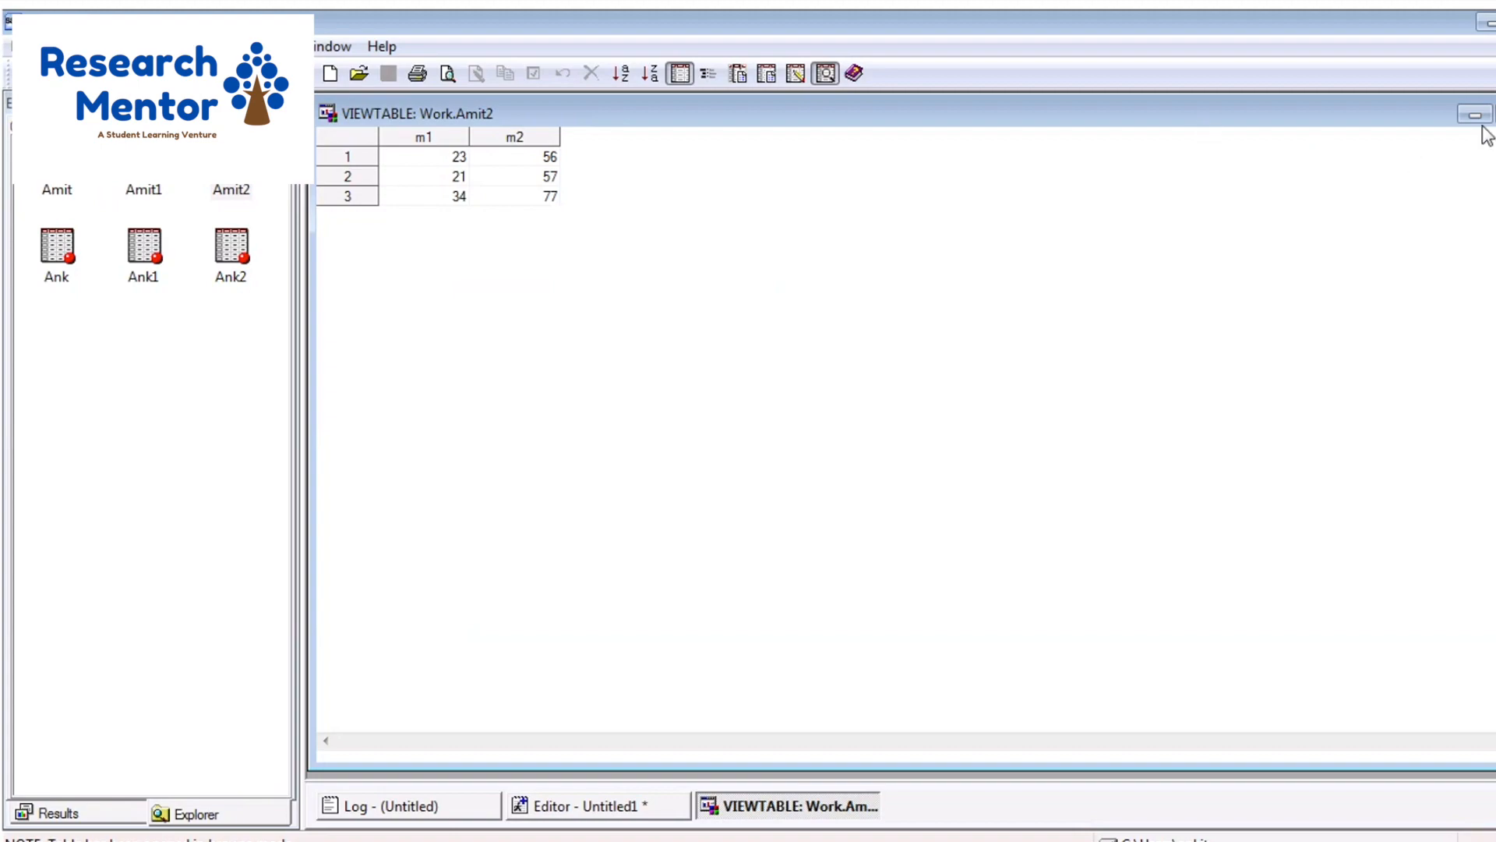
Close the WORK.AMIT2 table view to return to the Editor.
left_click(1475, 114)
type("set da")
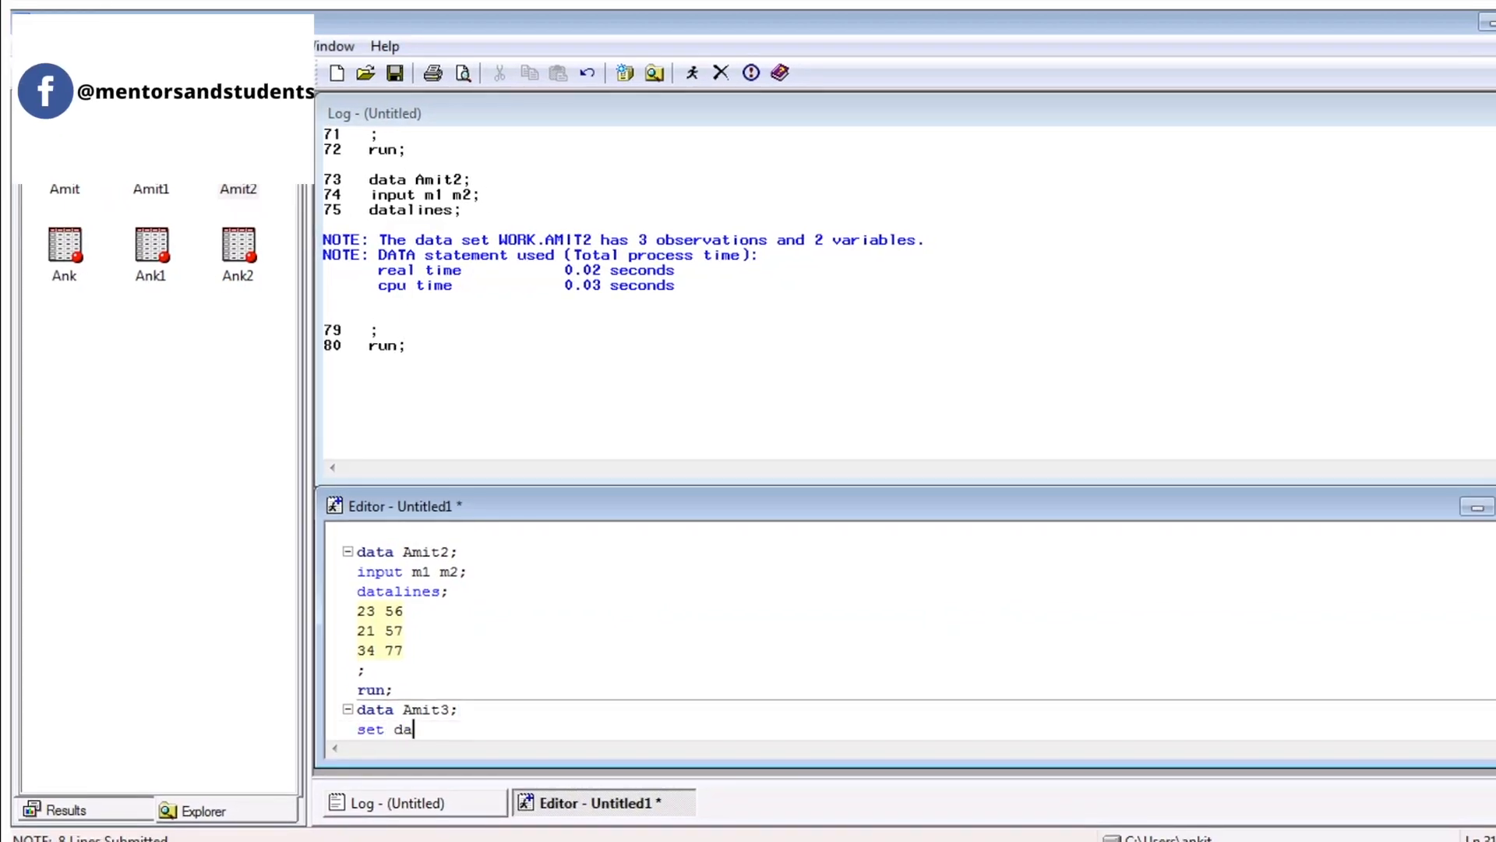
Complete the Amit3 step with set data=Amit2, m=m1+m2 and run;.
type("ta=")
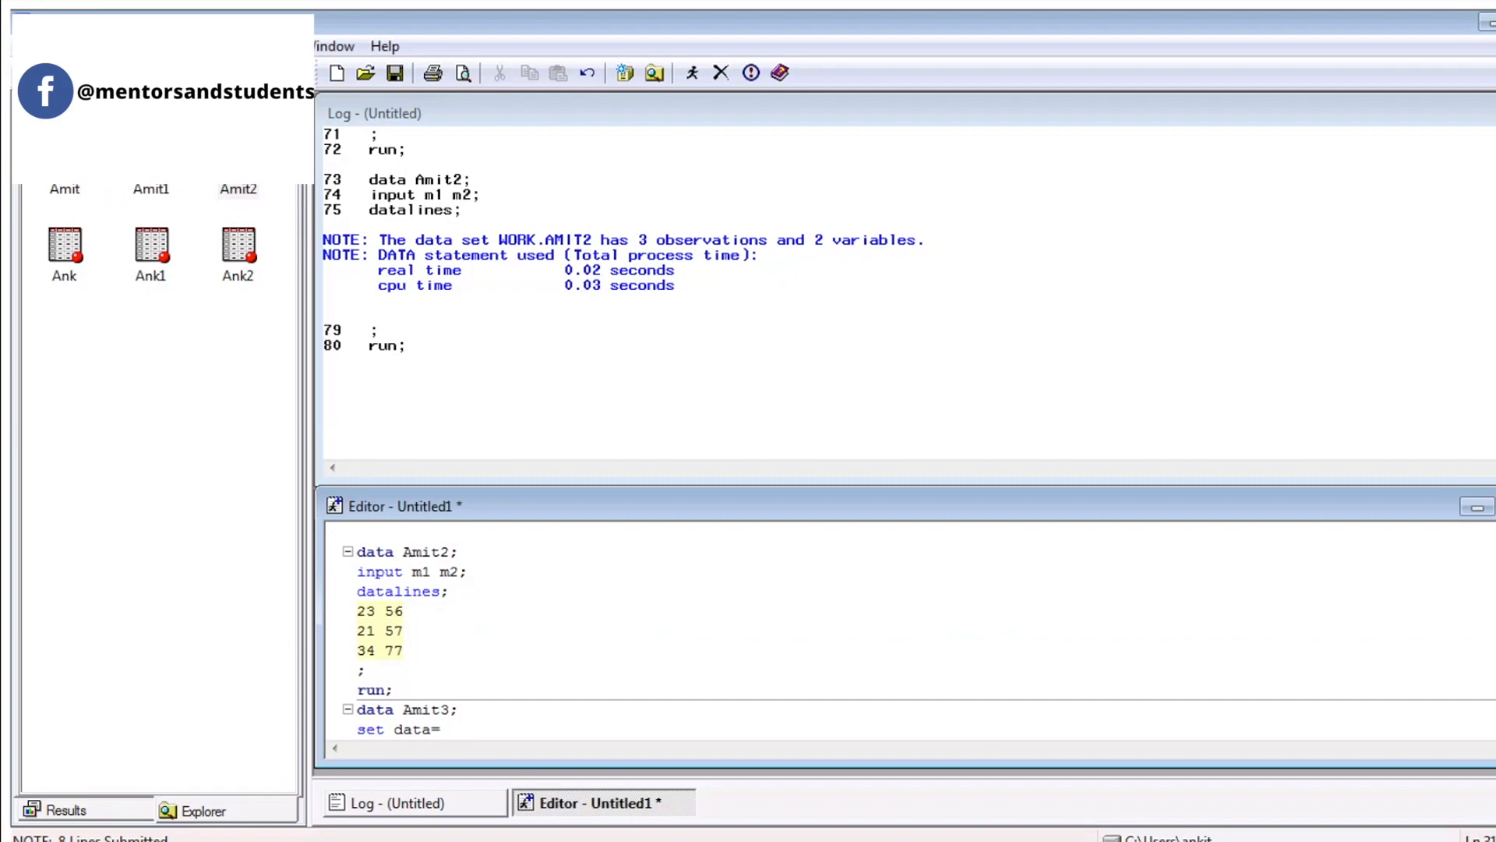
type("Amit")
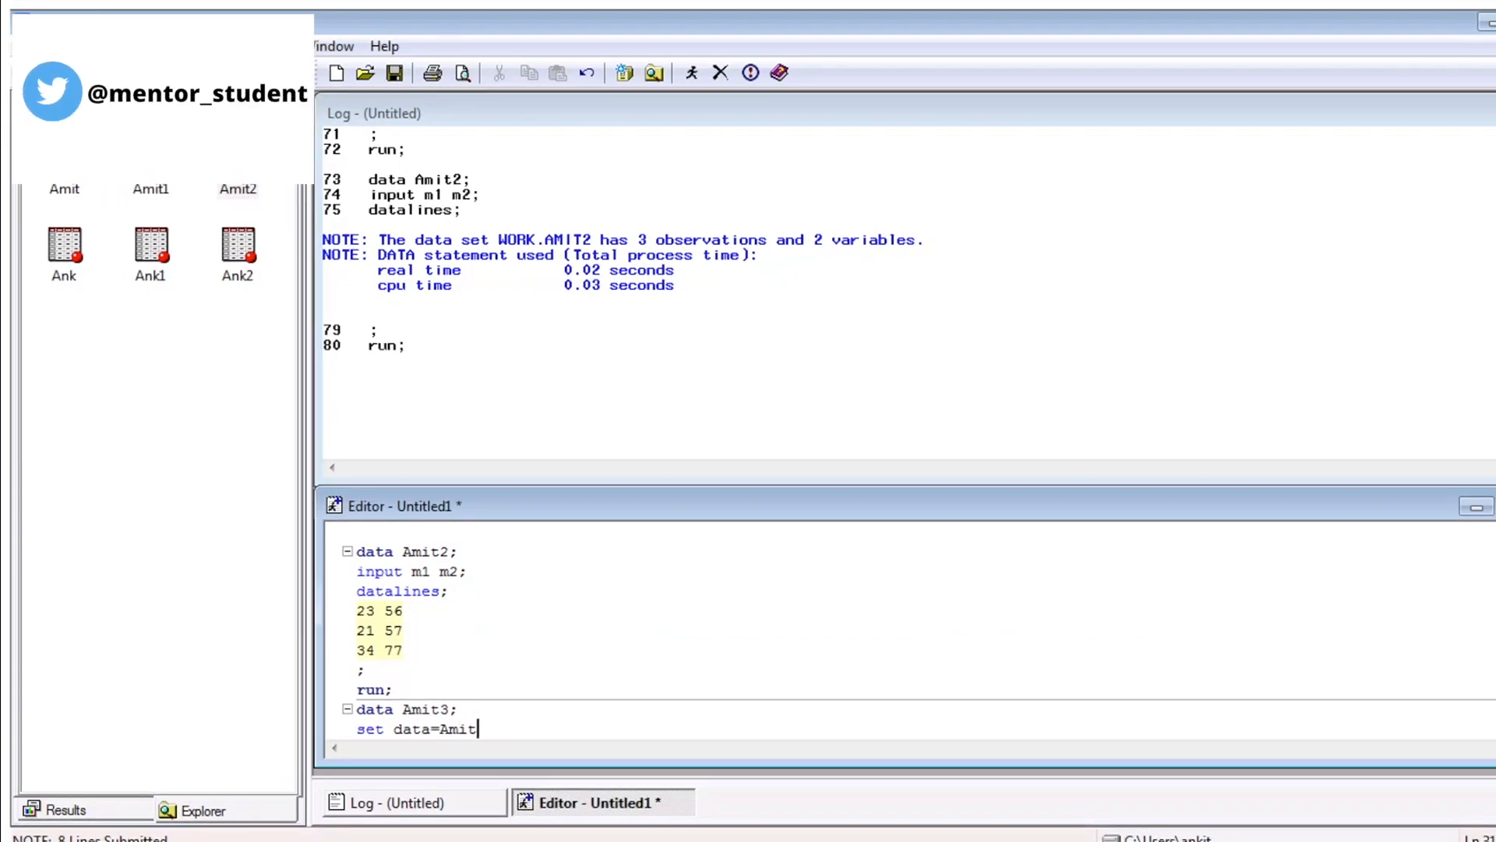
type("2;")
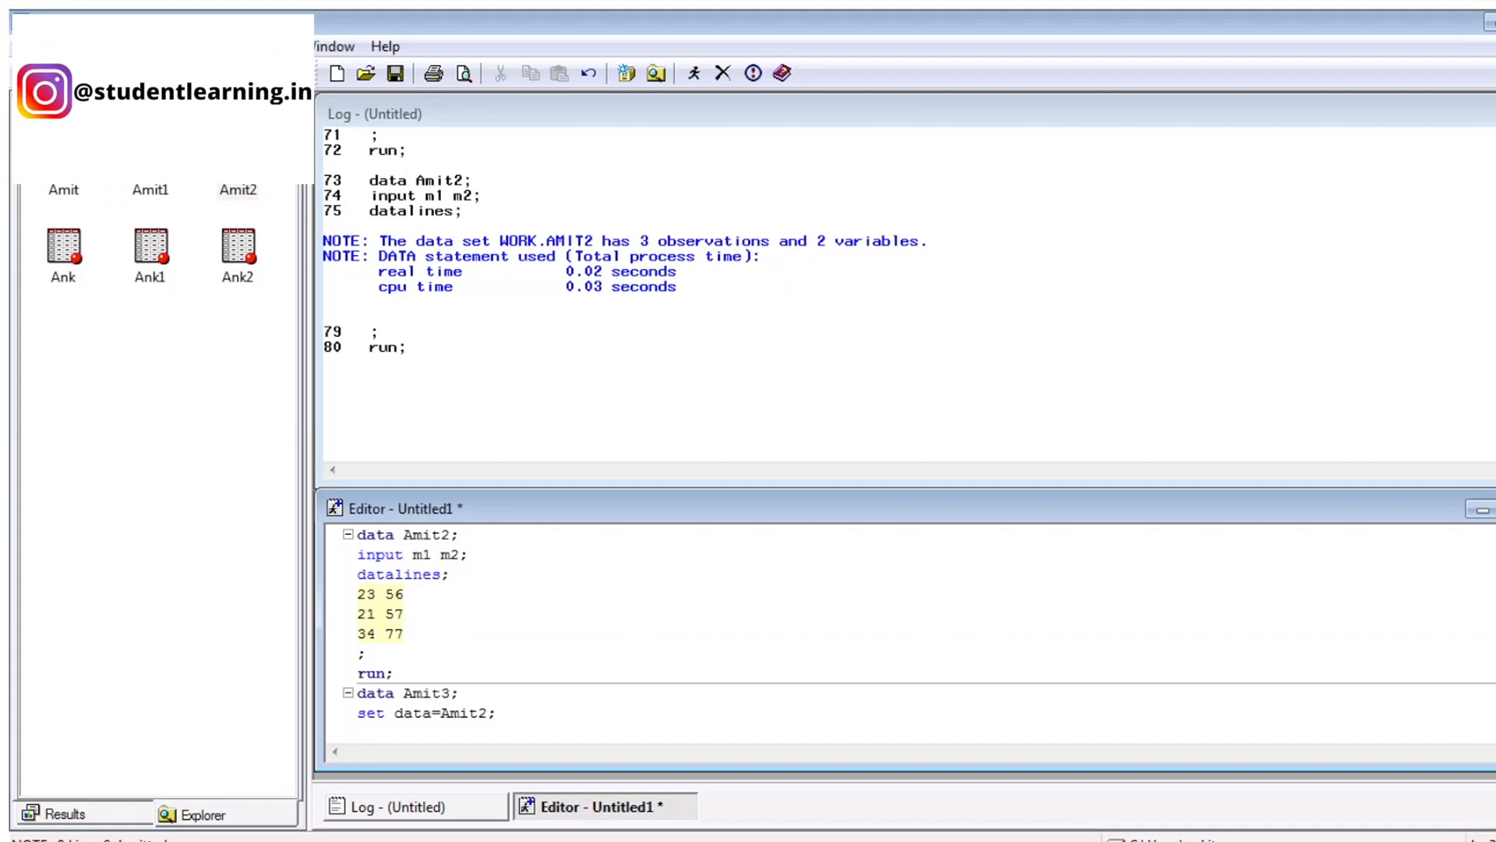
type("m")
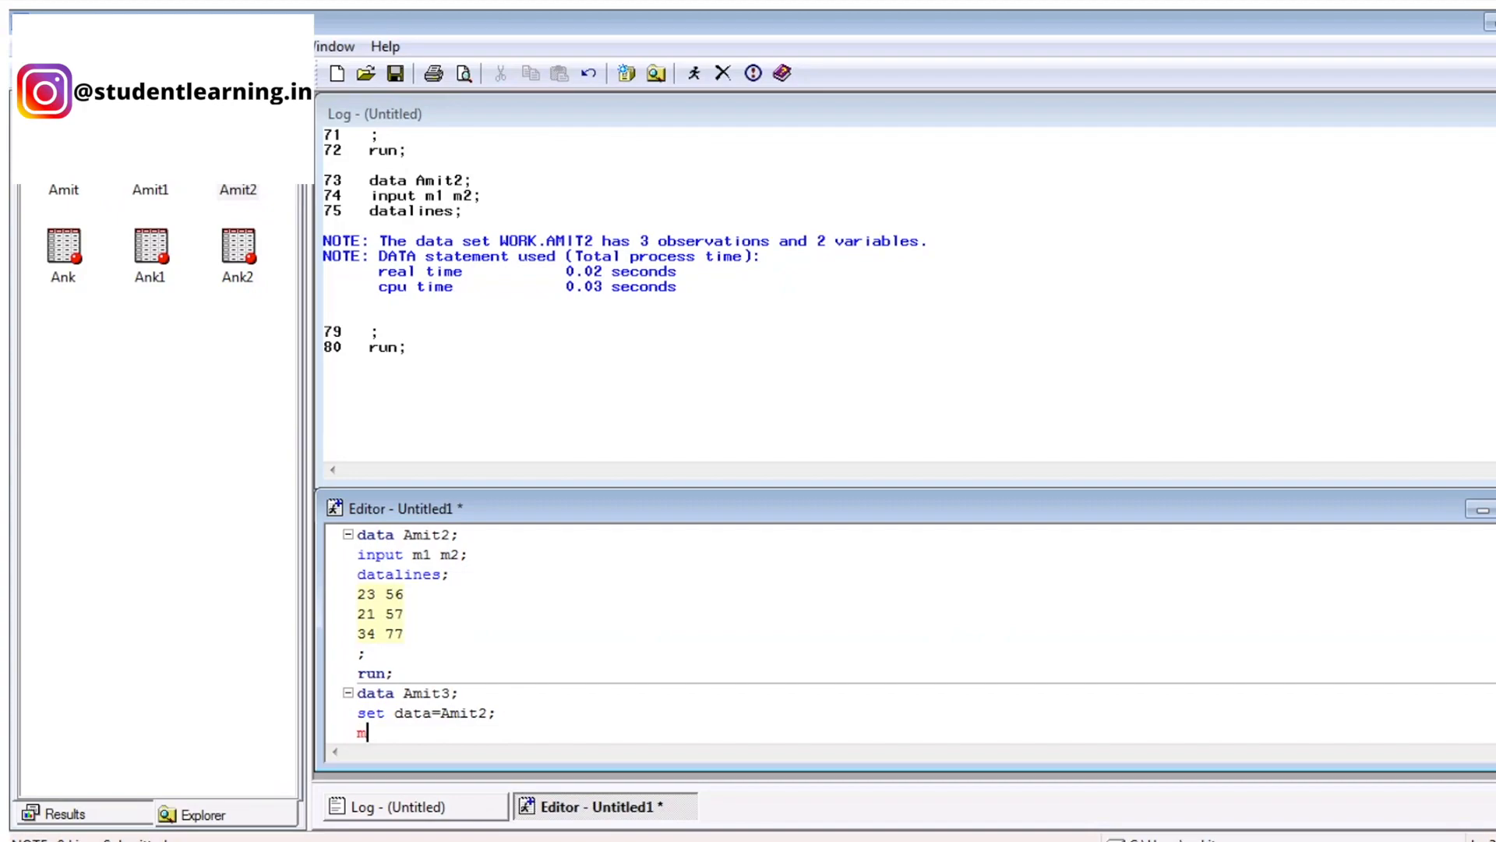
type("=m1")
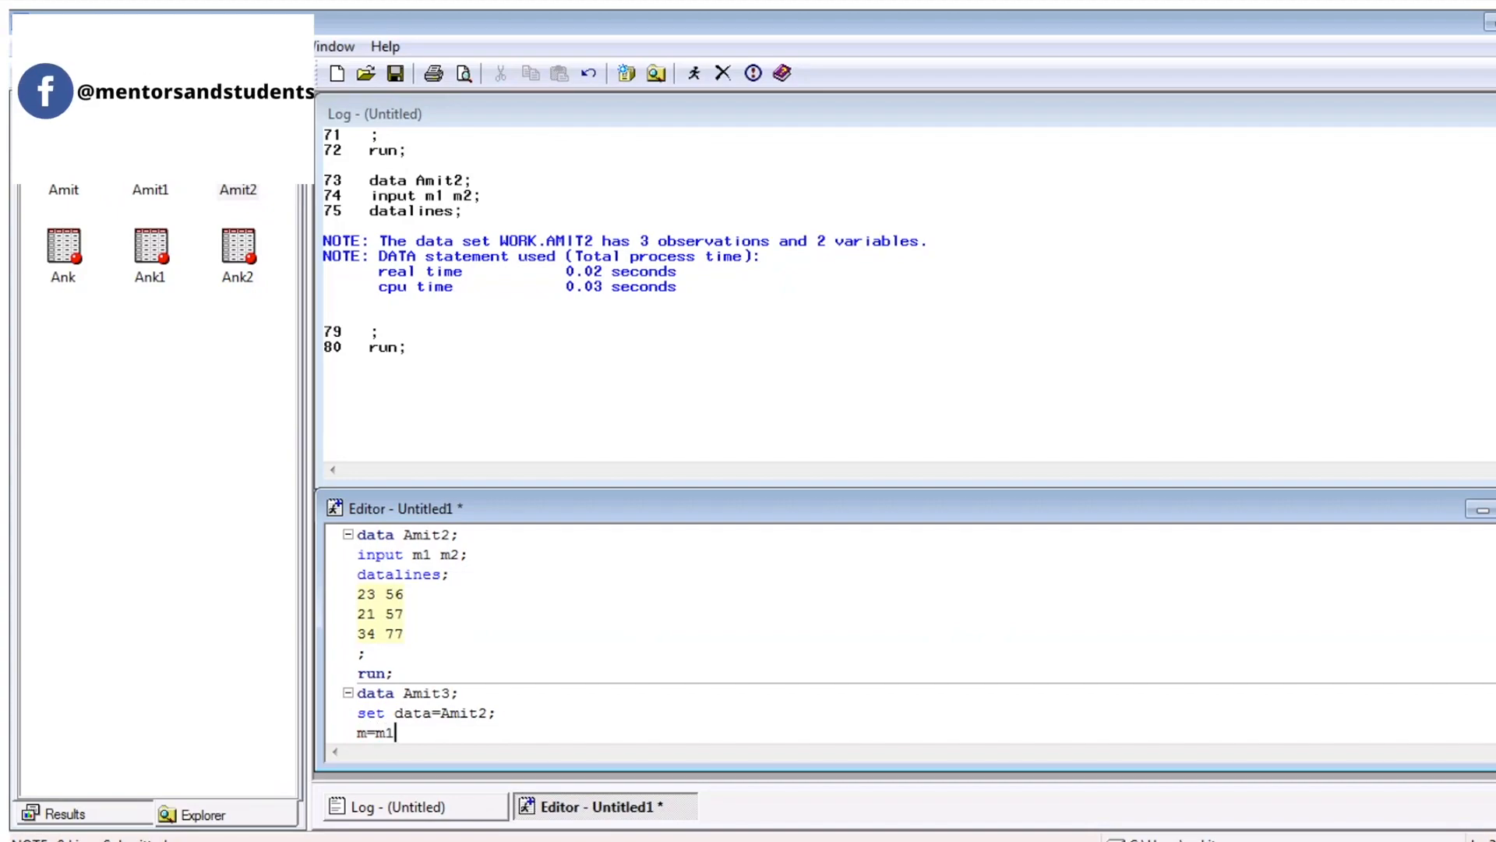
type("+m2;")
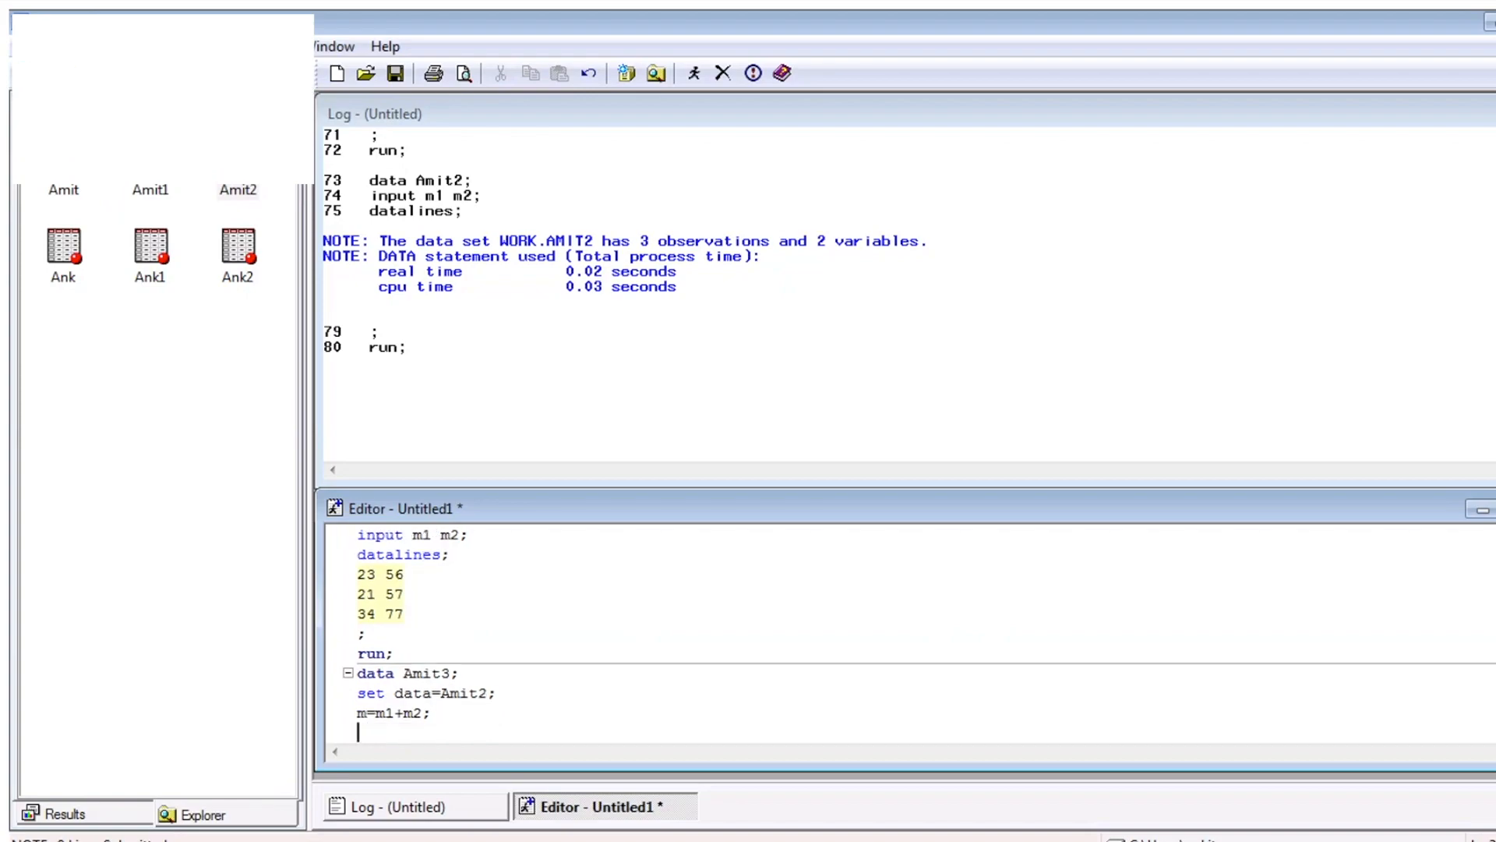
type("run;")
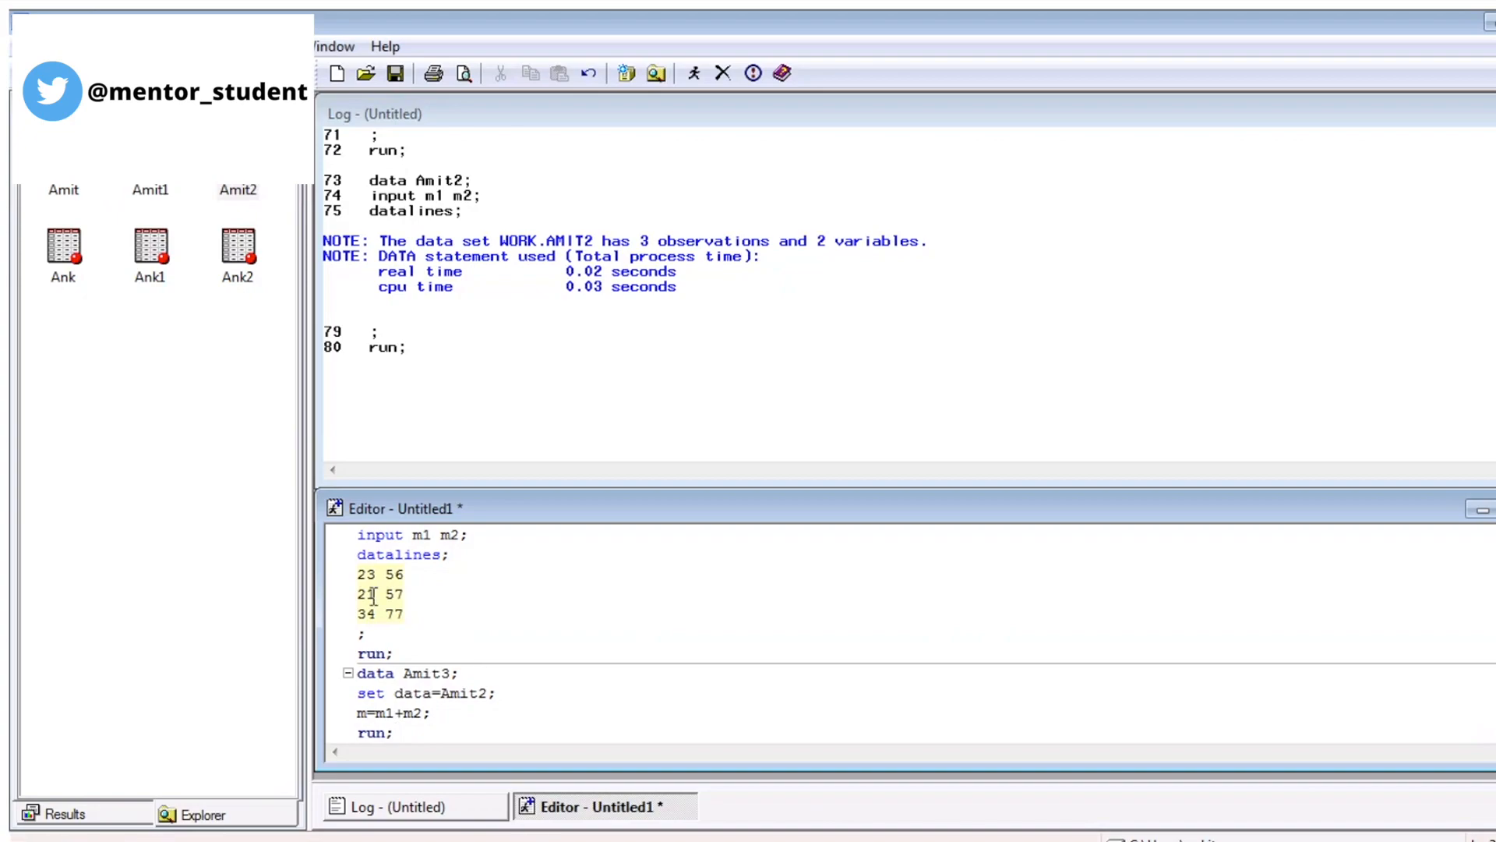
Select the four lines of the Amit3 data step for submission.
left_click_drag(359, 673, 390, 733)
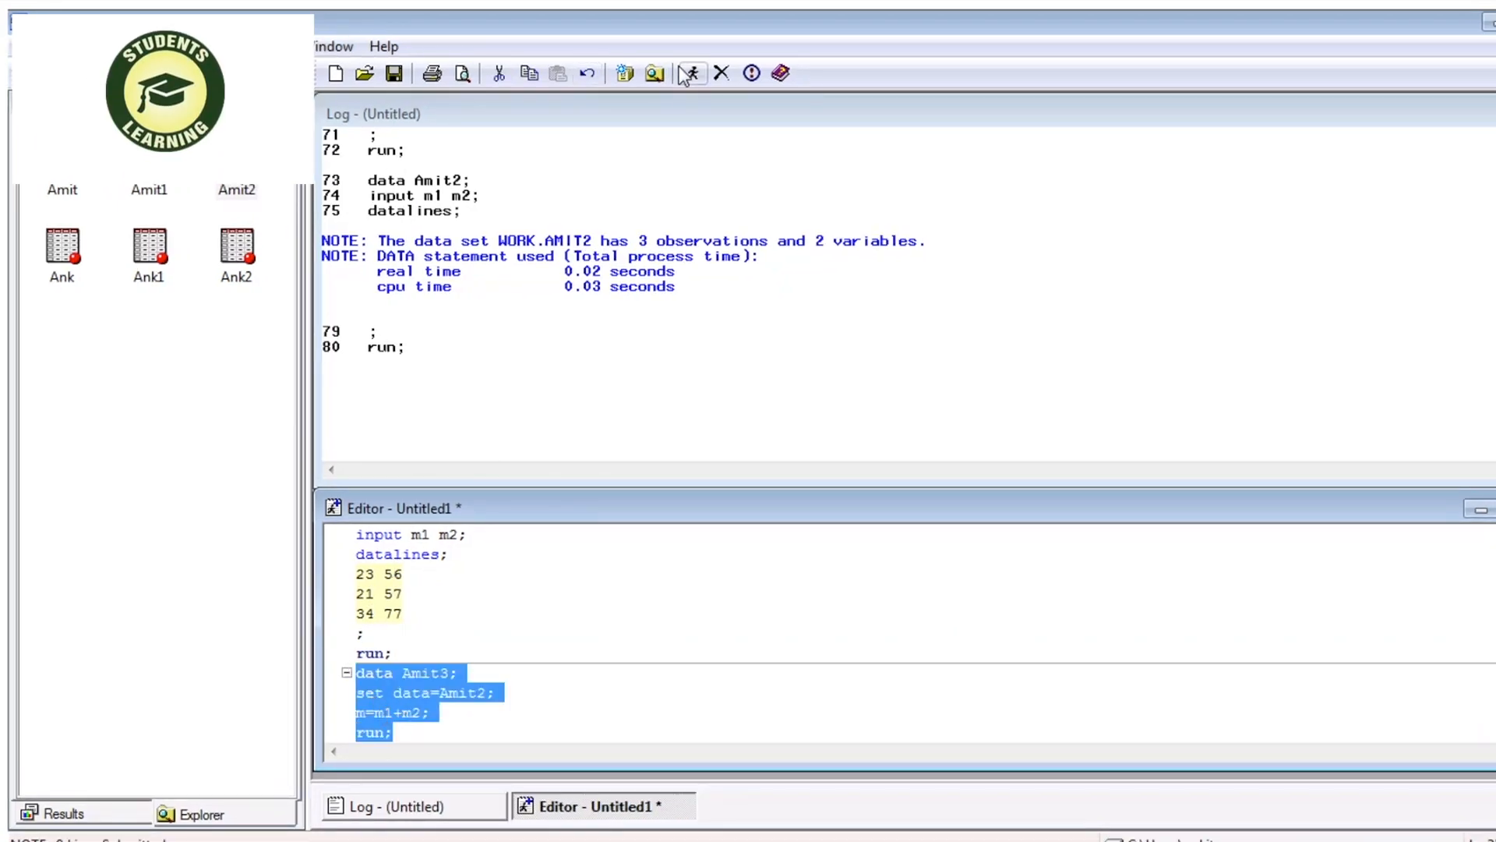
Submit the Amit3 step, review the ERROR 76-322 in the Log, and select WORK.AMIT3 in the Explorer.
left_click(689, 73)
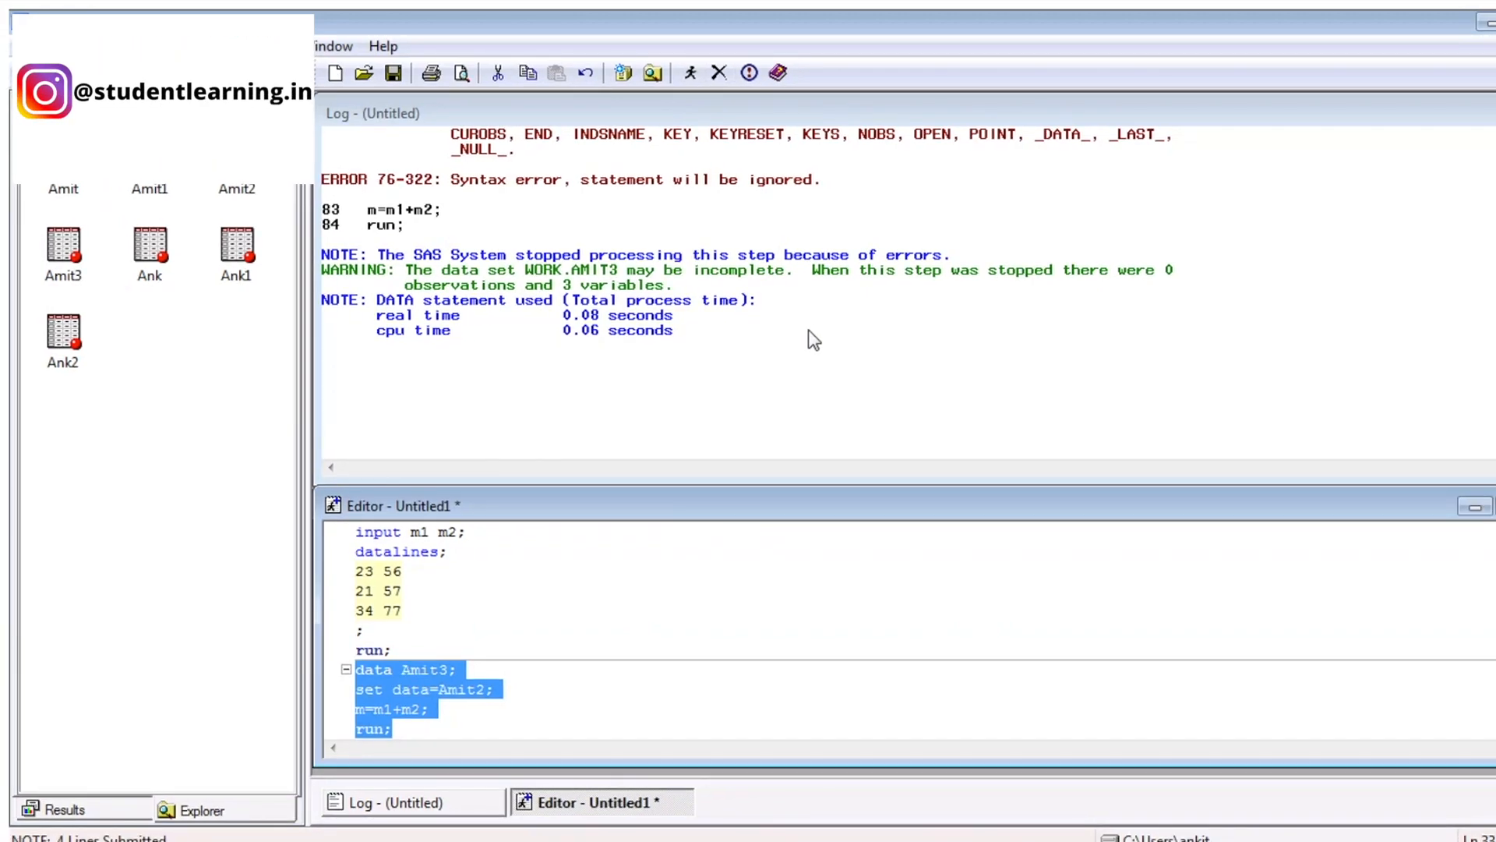
left_click(431, 708)
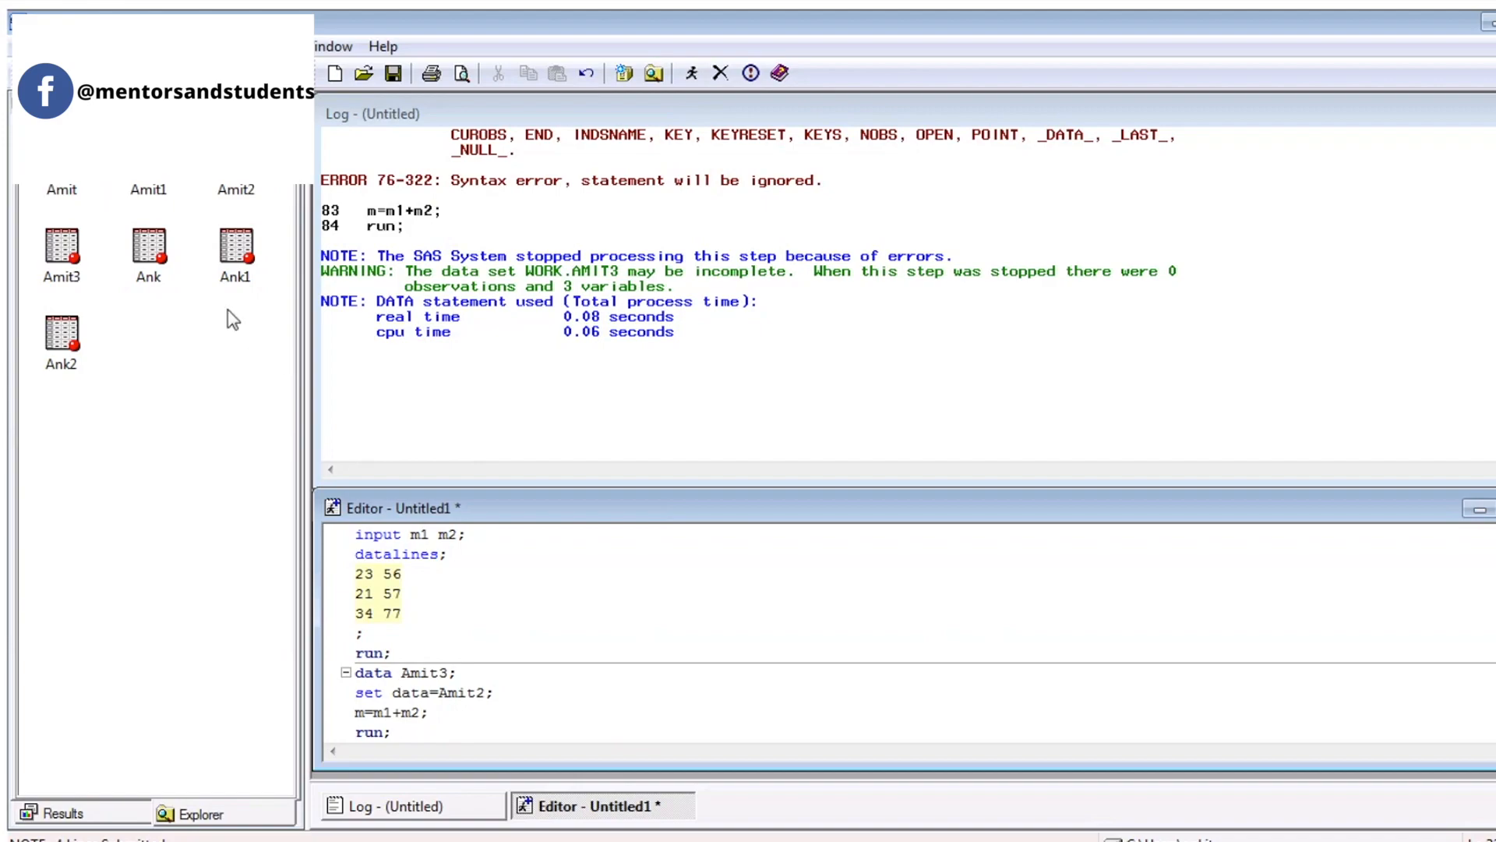
left_click(61, 246)
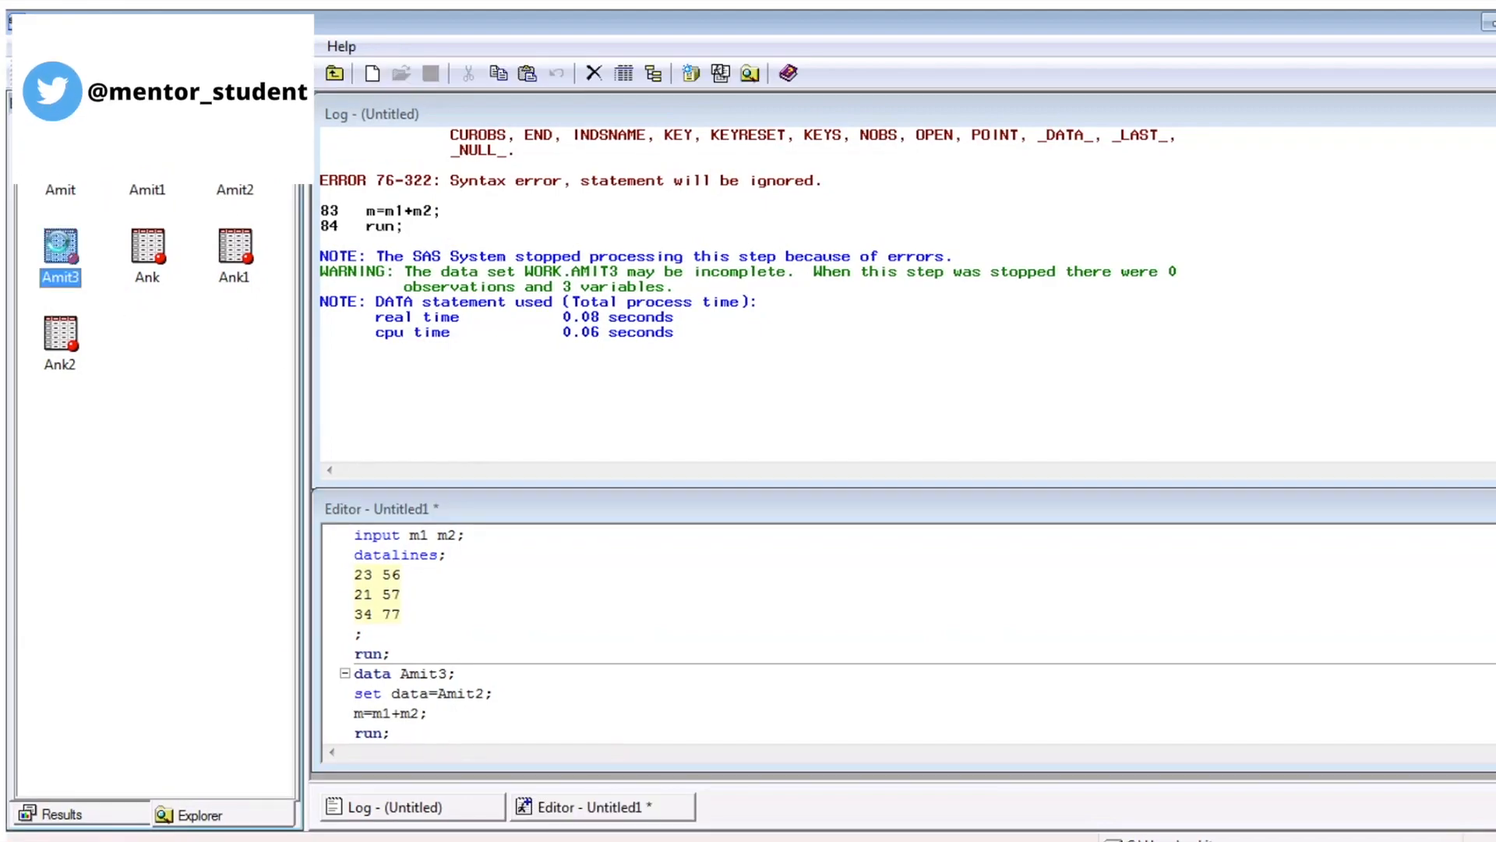
double_click(61, 246)
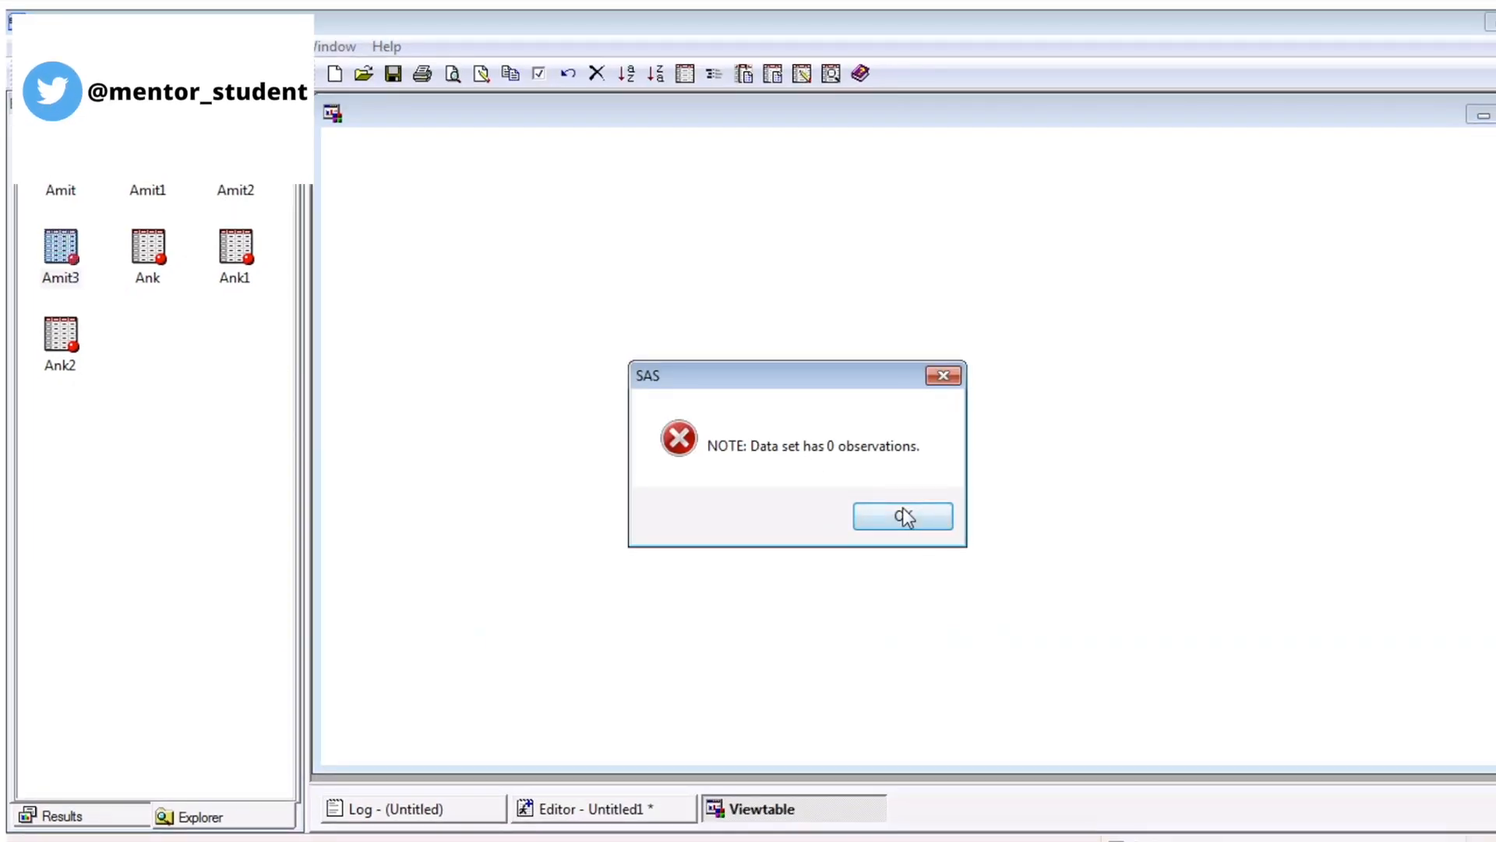
left_click(901, 516)
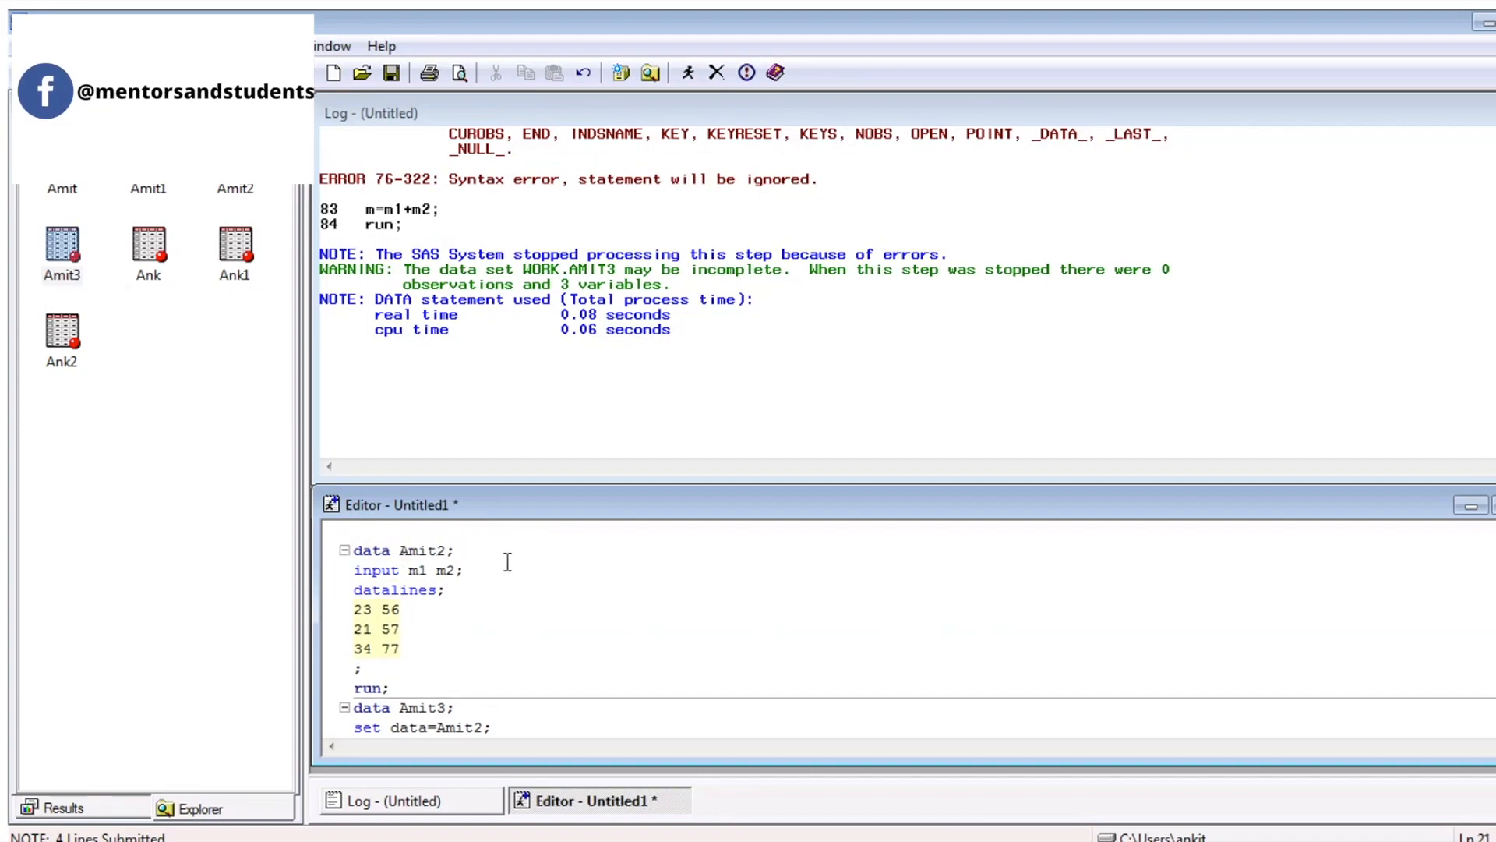
left_click(401, 707)
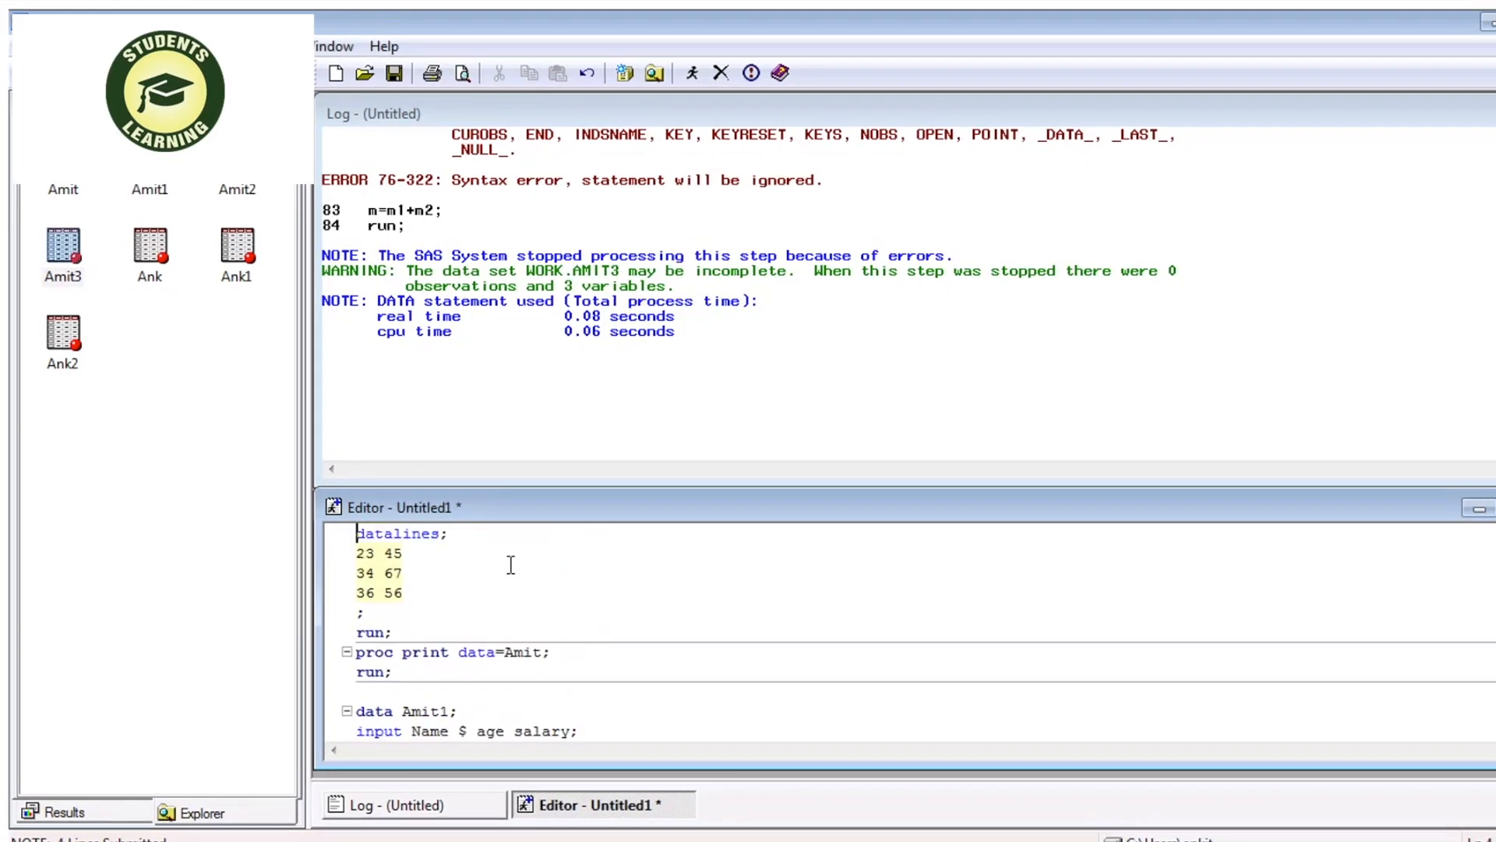
scroll("down", 3)
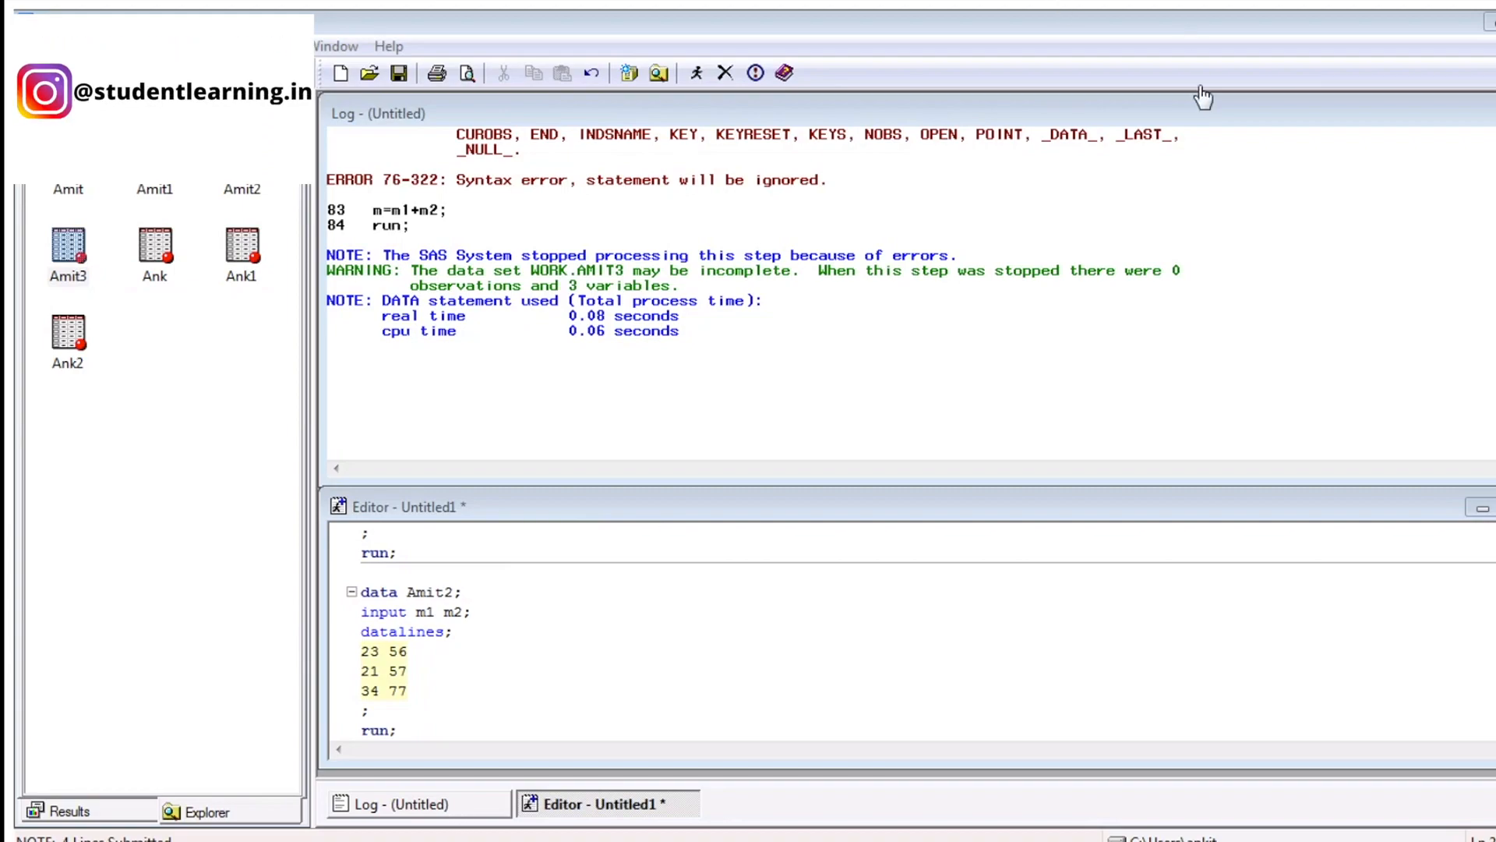
mouse_move(1208, 559)
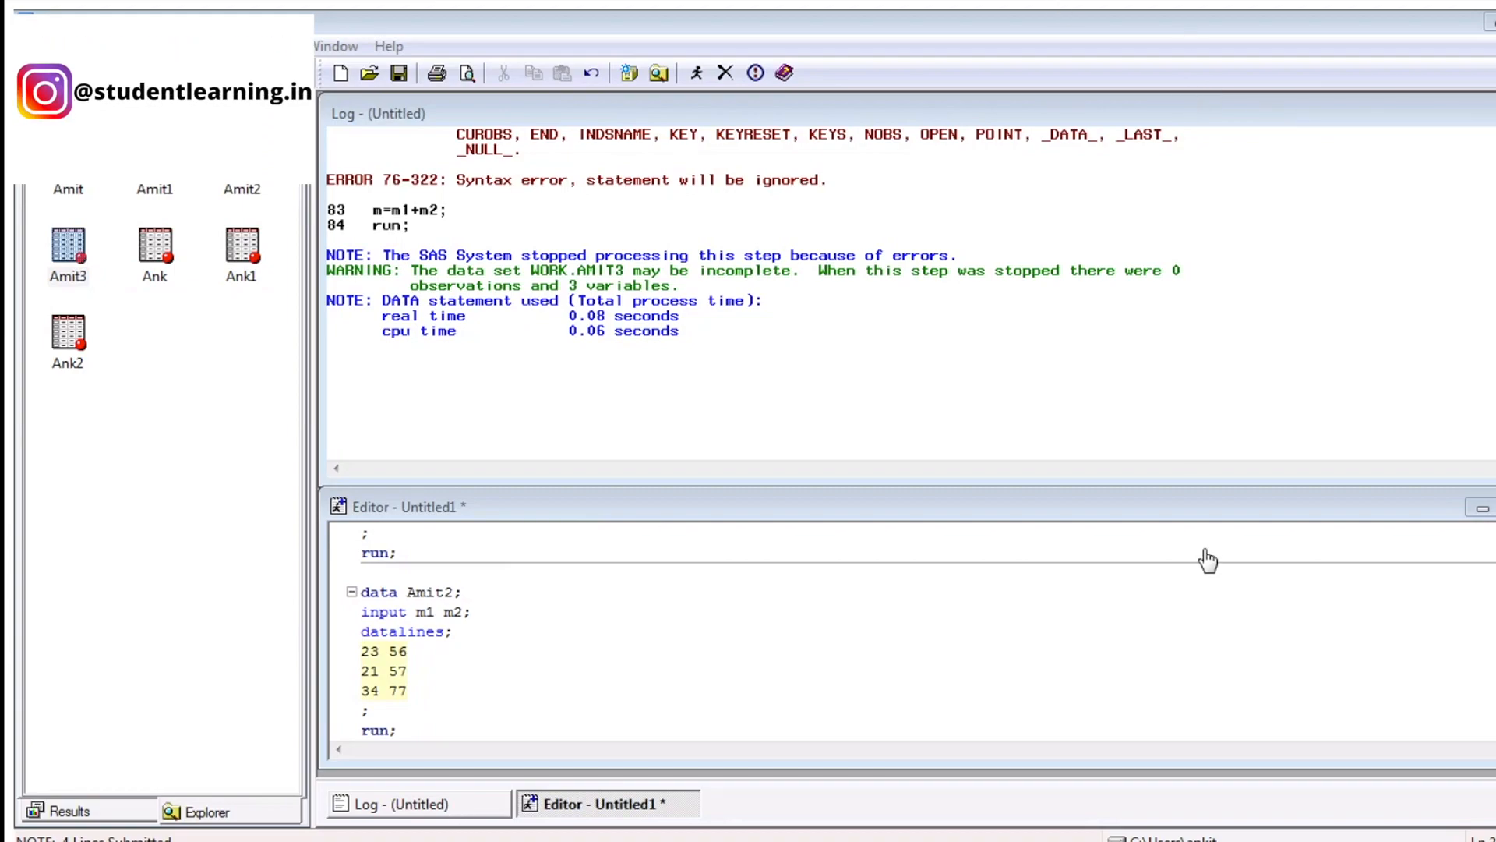